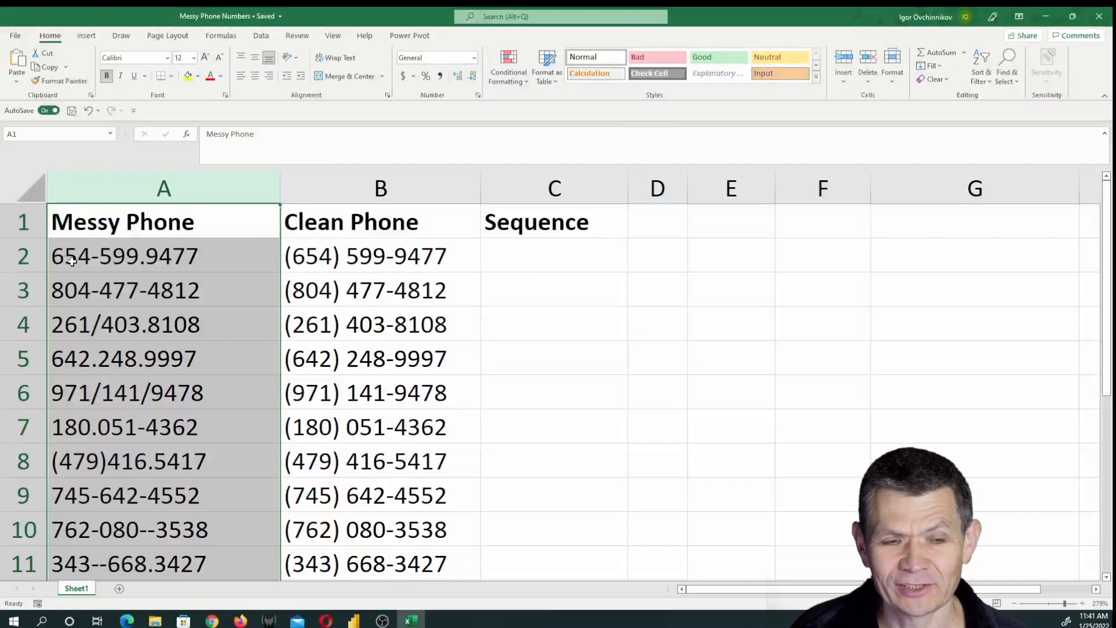
{"action": "mouse_move", "coordinate": [367, 276]}
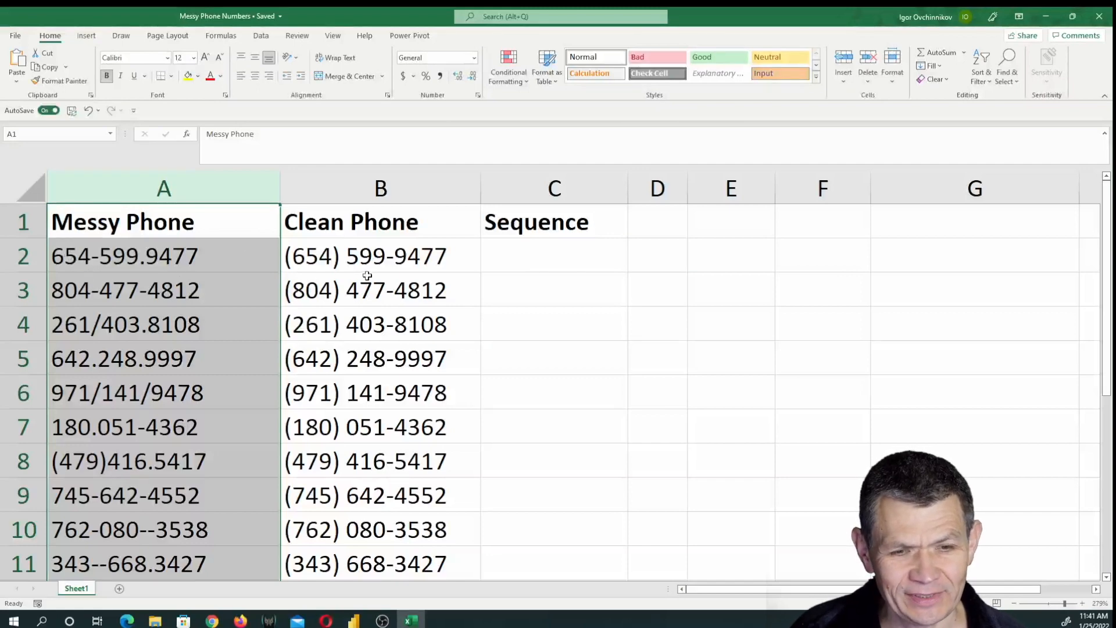
{"action": "mouse_move", "coordinate": [191, 265]}
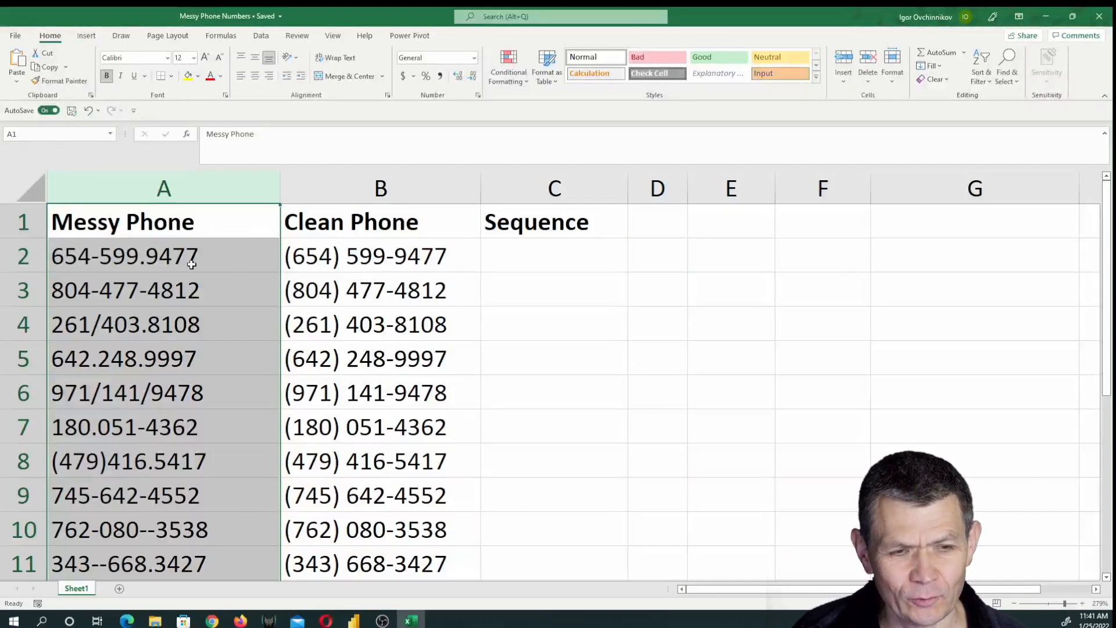
Review the Clean Phone column and B2, then enter =SEQUENCE(4) in C2
{"action": "left_click", "coordinate": [380, 188]}
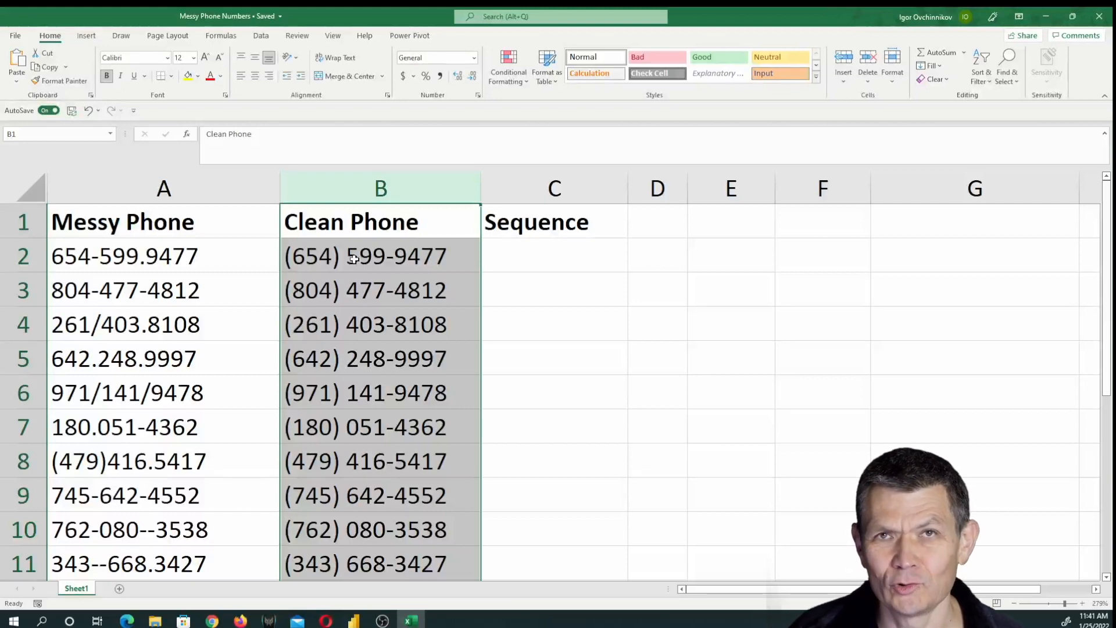
{"action": "left_click", "coordinate": [380, 256]}
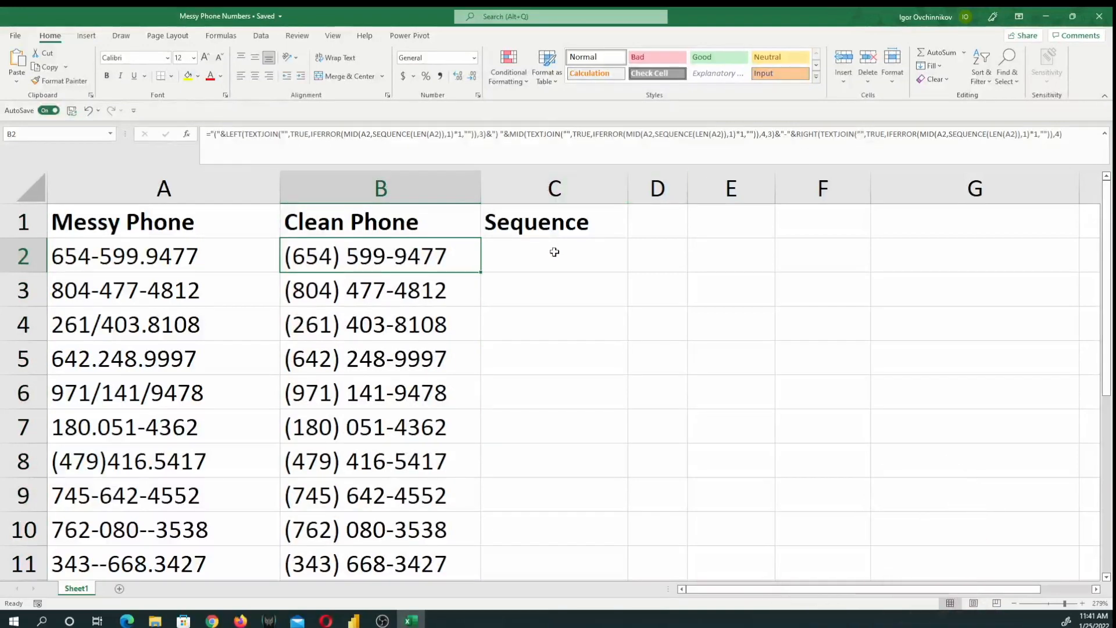
{"action": "left_click", "coordinate": [554, 256]}
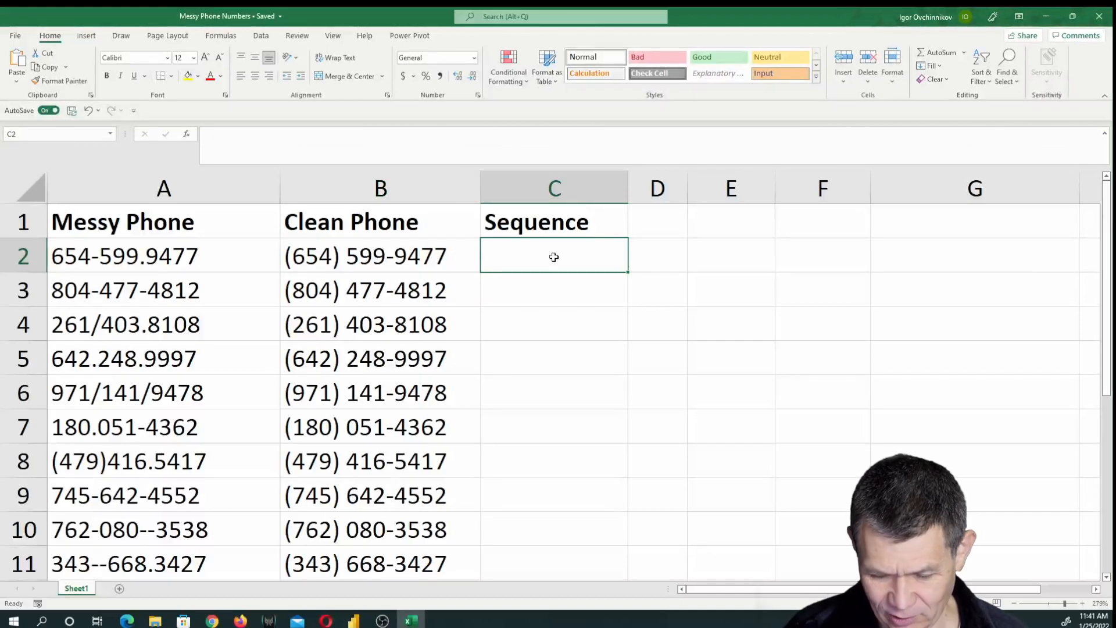
{"action": "type", "text": "="}
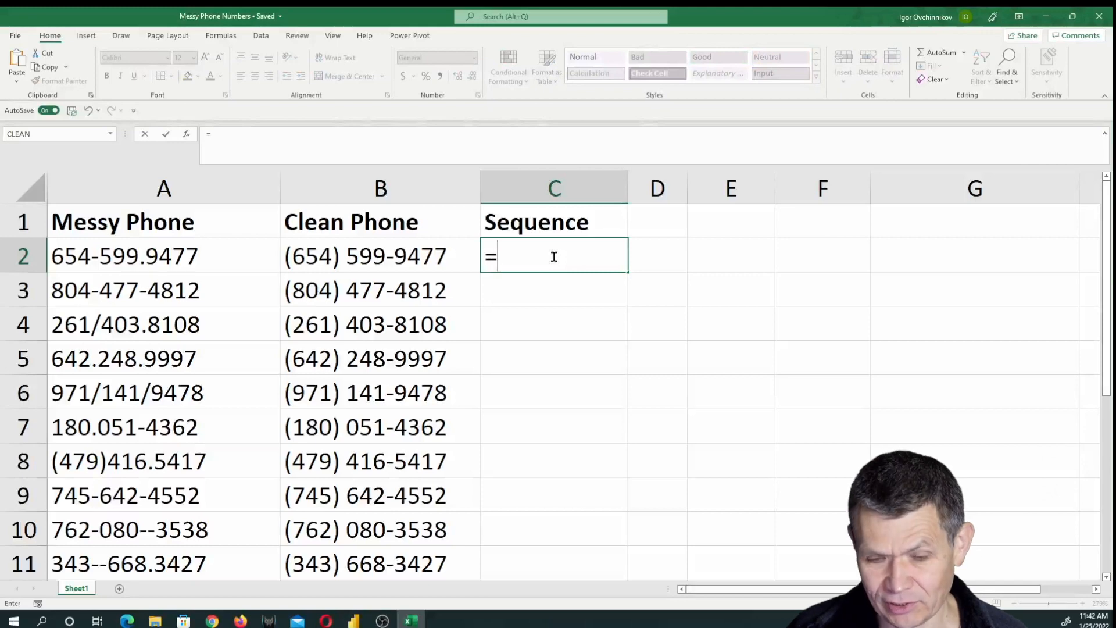
{"action": "type", "text": "SEQUENCE("}
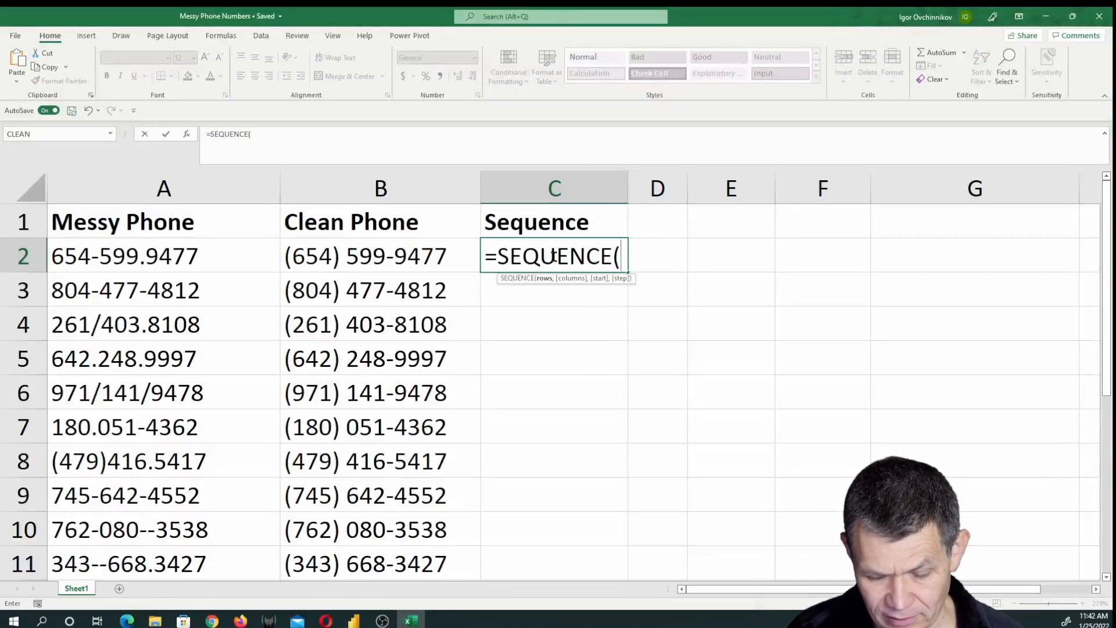
{"action": "type", "text": "4"}
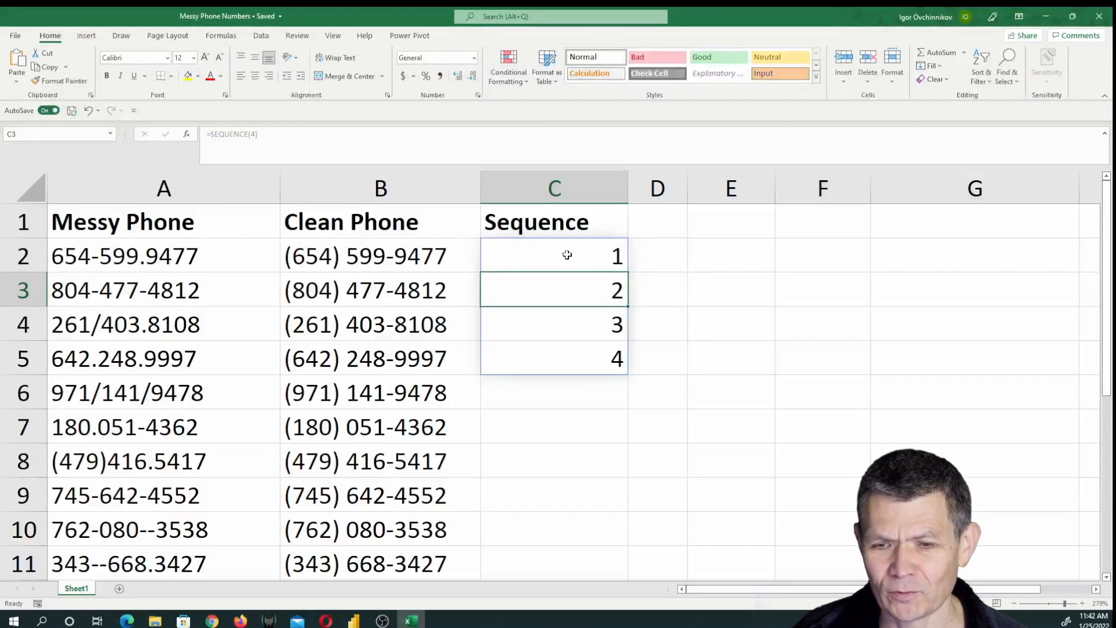
Change the C2 formula to =SEQUENCE(6,3), spilling 1 to 18
{"action": "double_click", "coordinate": [554, 255]}
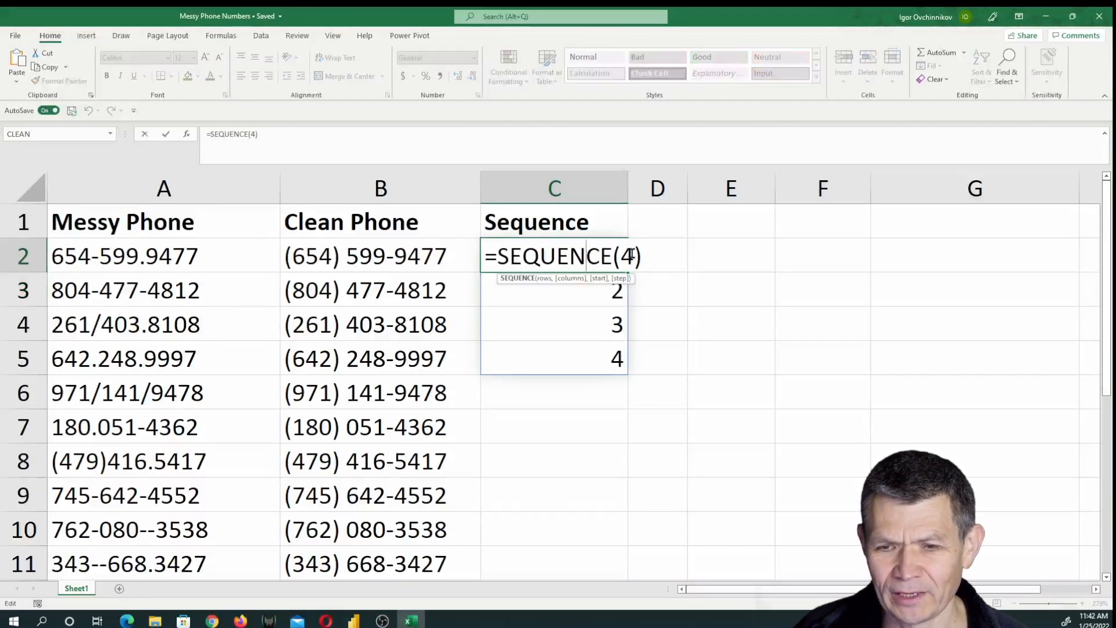
{"action": "key", "text": "Backspace"}
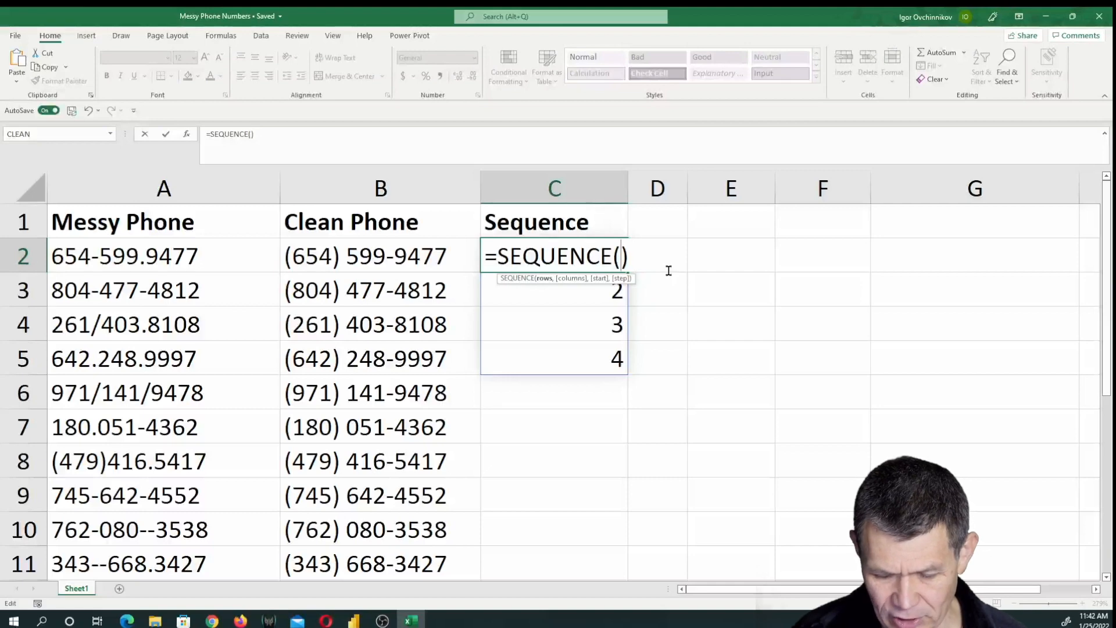
{"action": "type", "text": "6"}
{"action": "key", "text": "enter"}
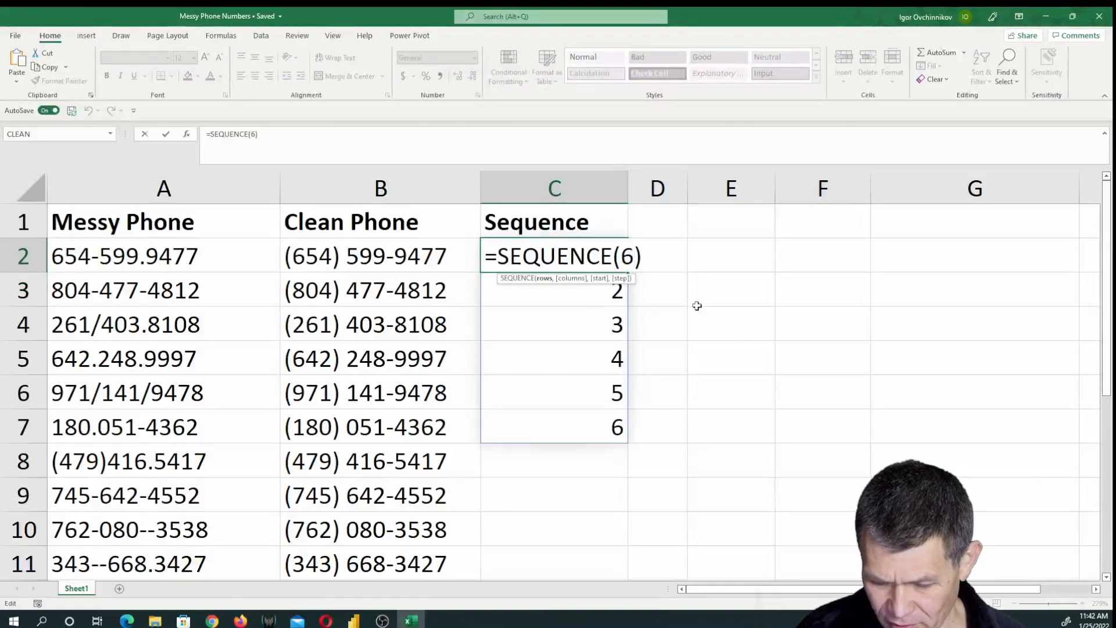
{"action": "type", "text": ",3"}
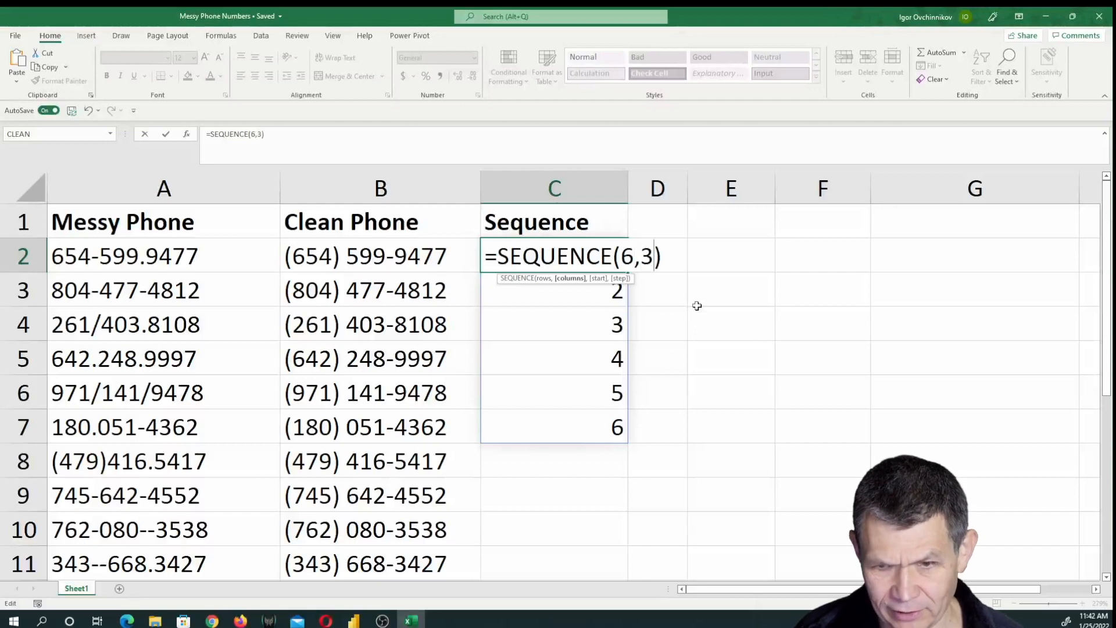
{"action": "key", "text": "Return"}
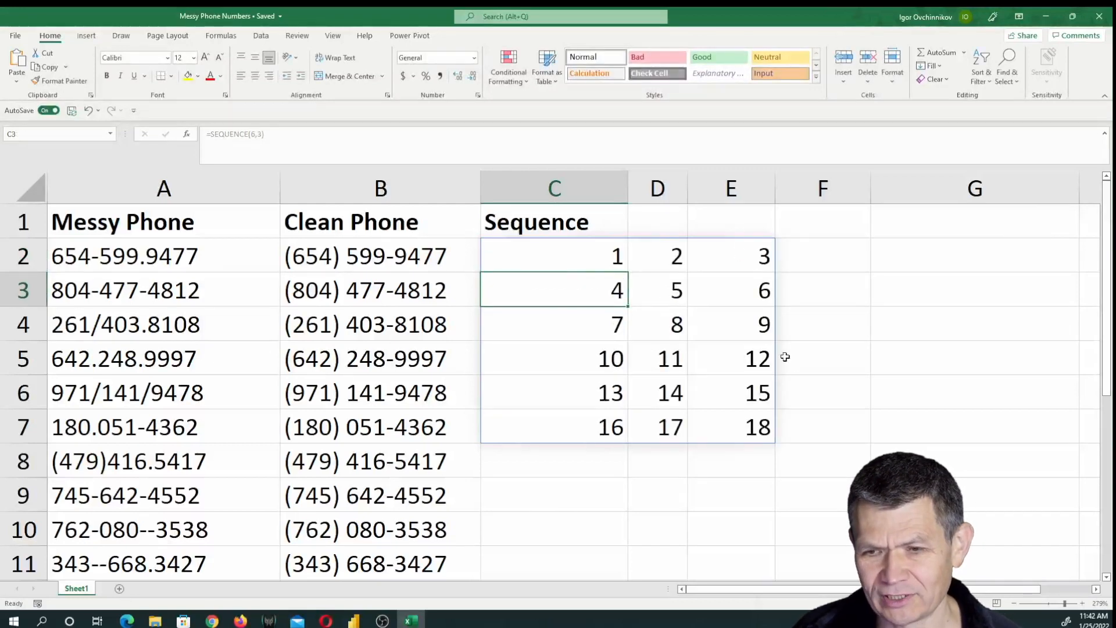
{"action": "mouse_move", "coordinate": [565, 315]}
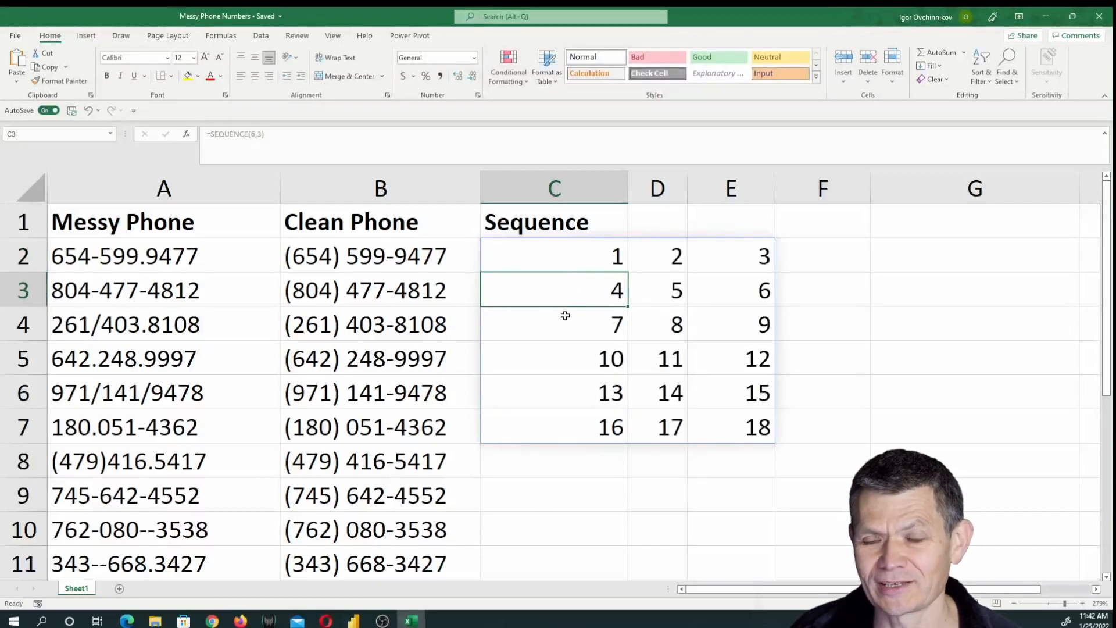
Change C2 to =SEQUENCE(LEN(A2)) so the spill length follows A2's characters
{"action": "double_click", "coordinate": [554, 257]}
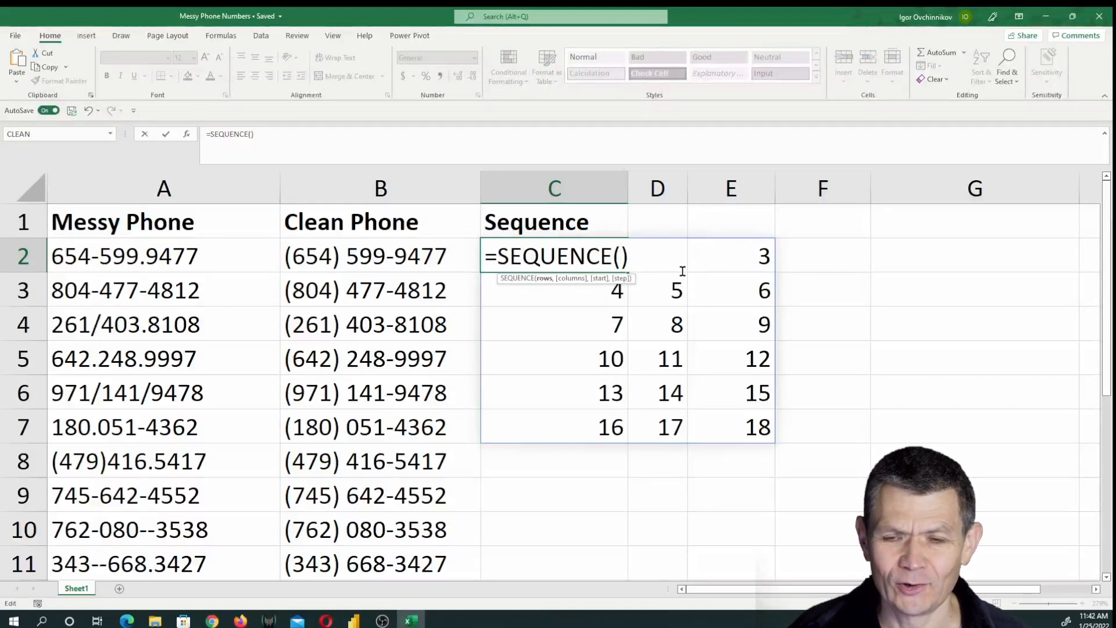
{"action": "type", "text": "len"}
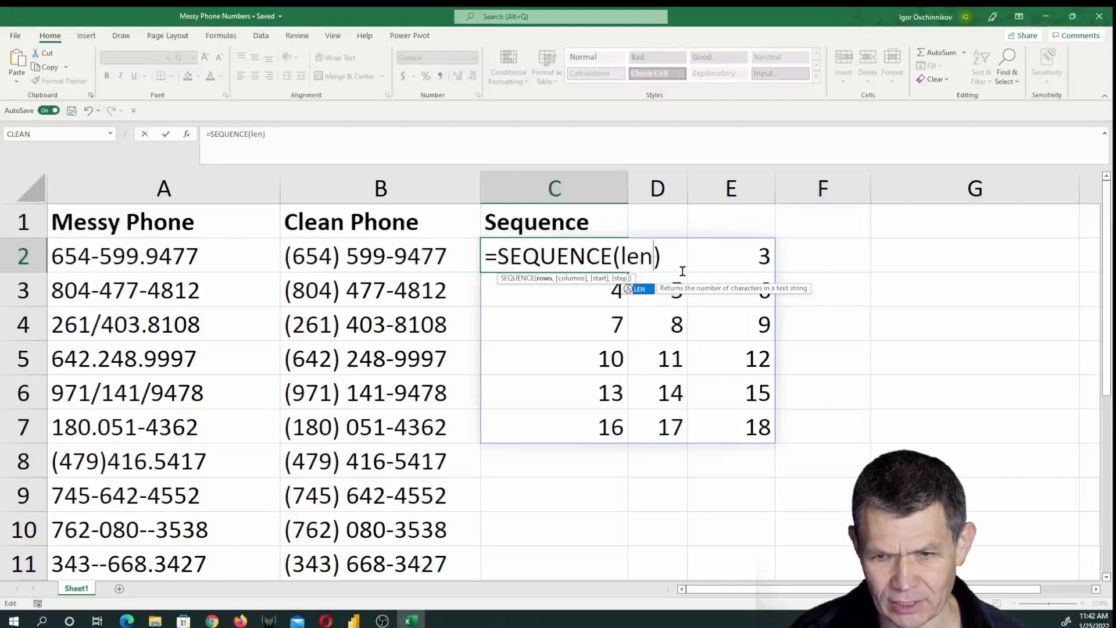
{"action": "type", "text": "("}
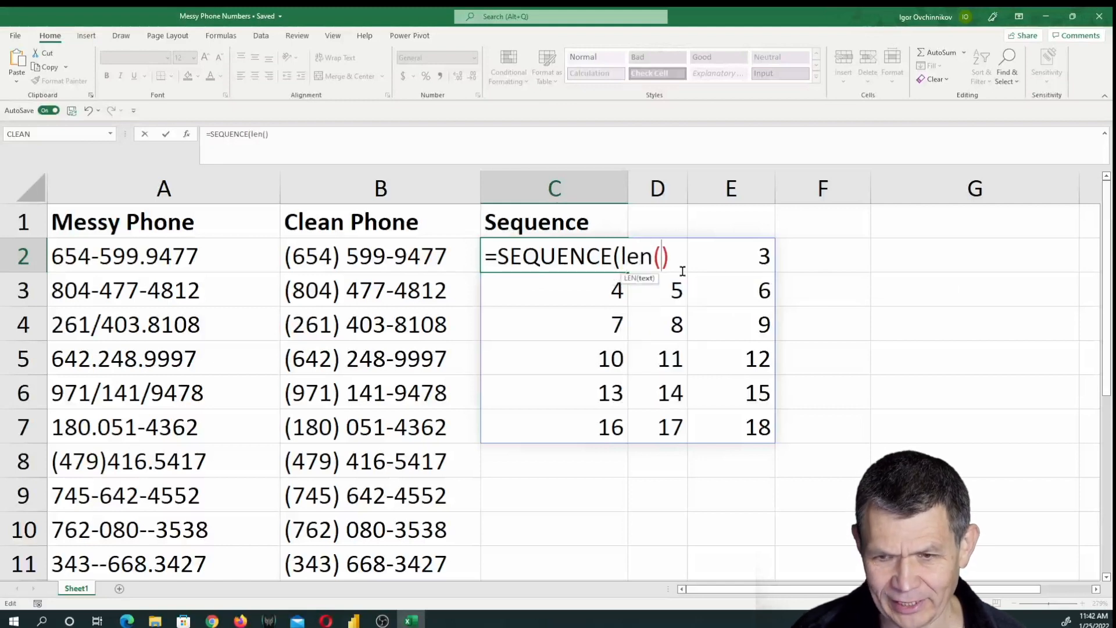
{"action": "left_click", "coordinate": [163, 256]}
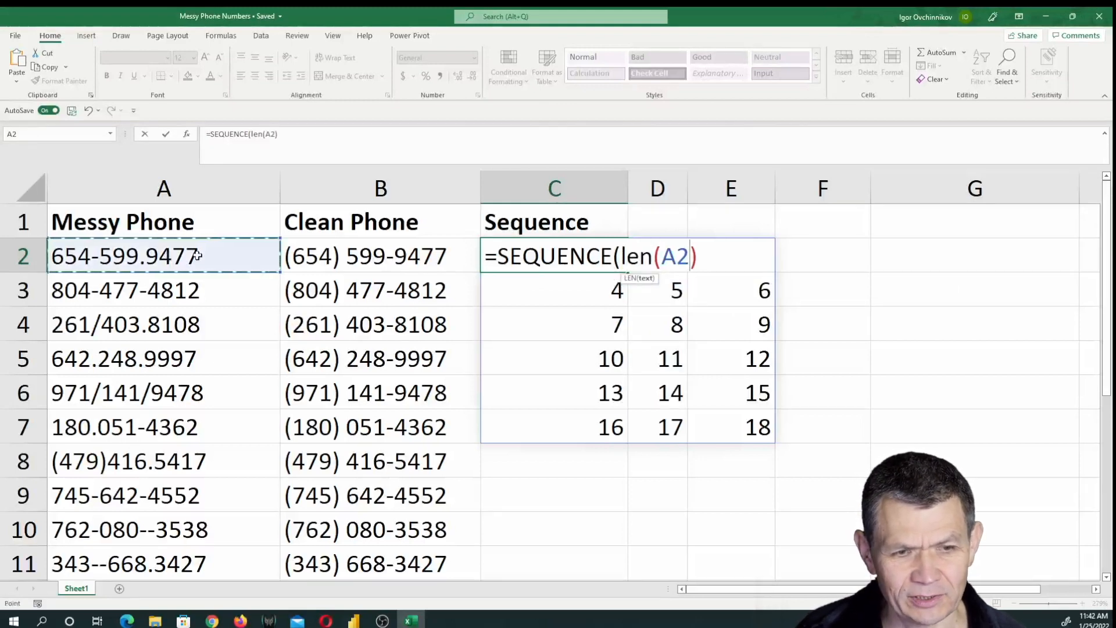
{"action": "mouse_move", "coordinate": [177, 256]}
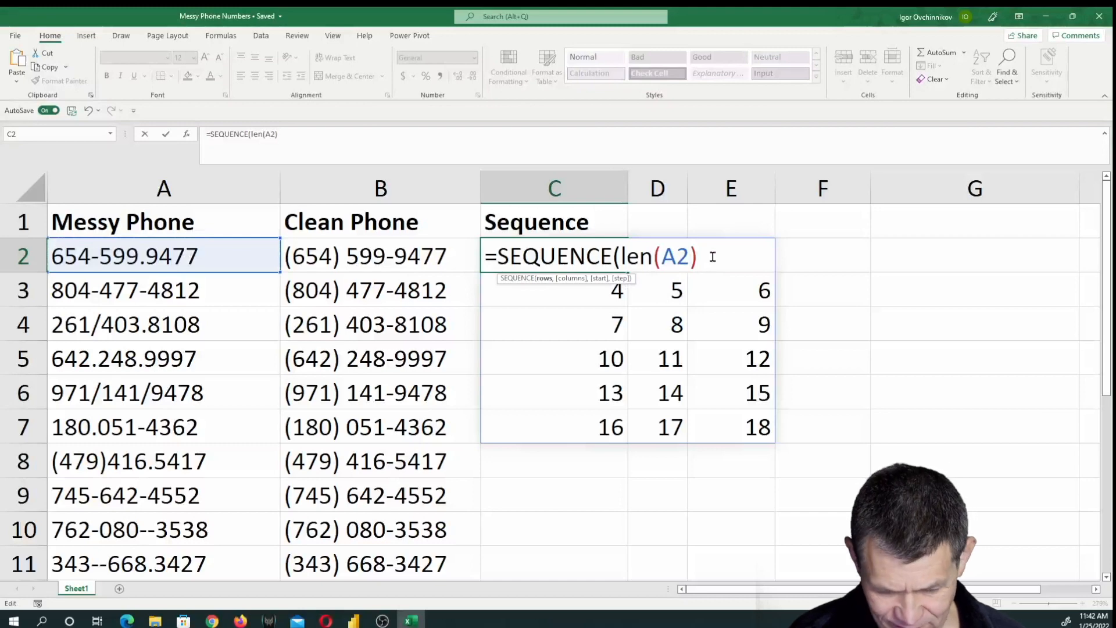
{"action": "type", "text": ")"}
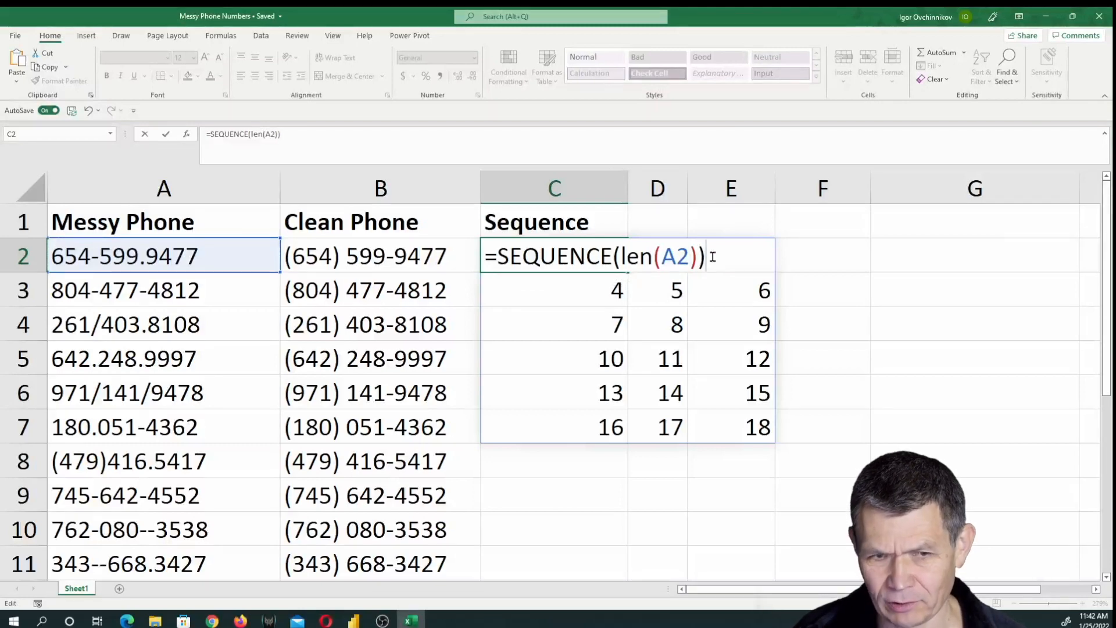
{"action": "key", "text": "Return"}
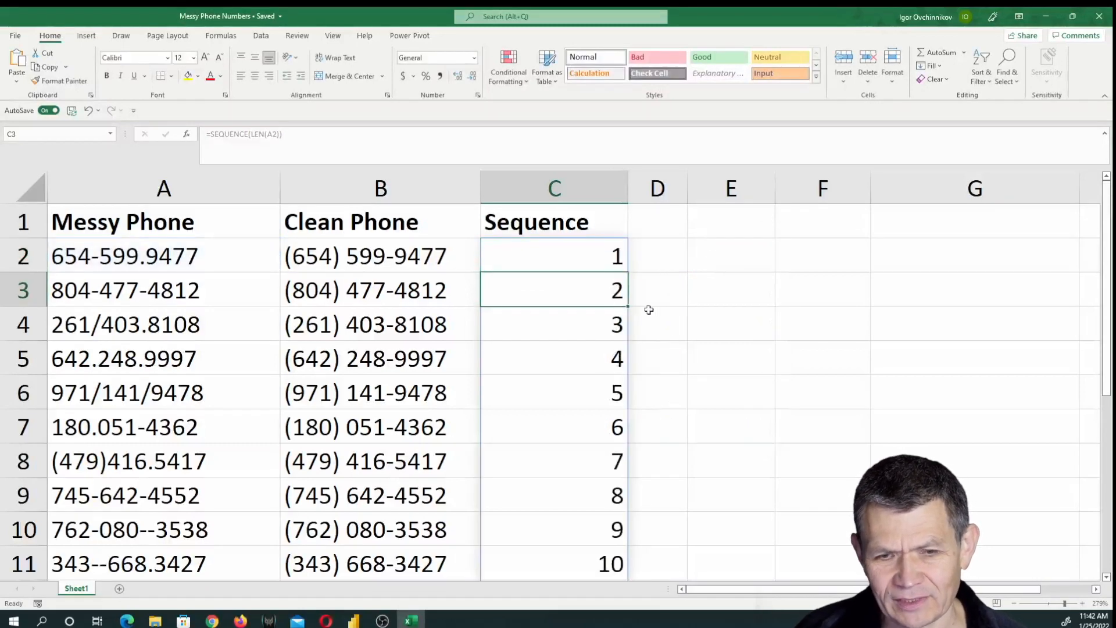
Enter the messy number 654-599.9477 in A2
{"action": "scroll", "scroll_direction": "down", "scroll_amount": 3}
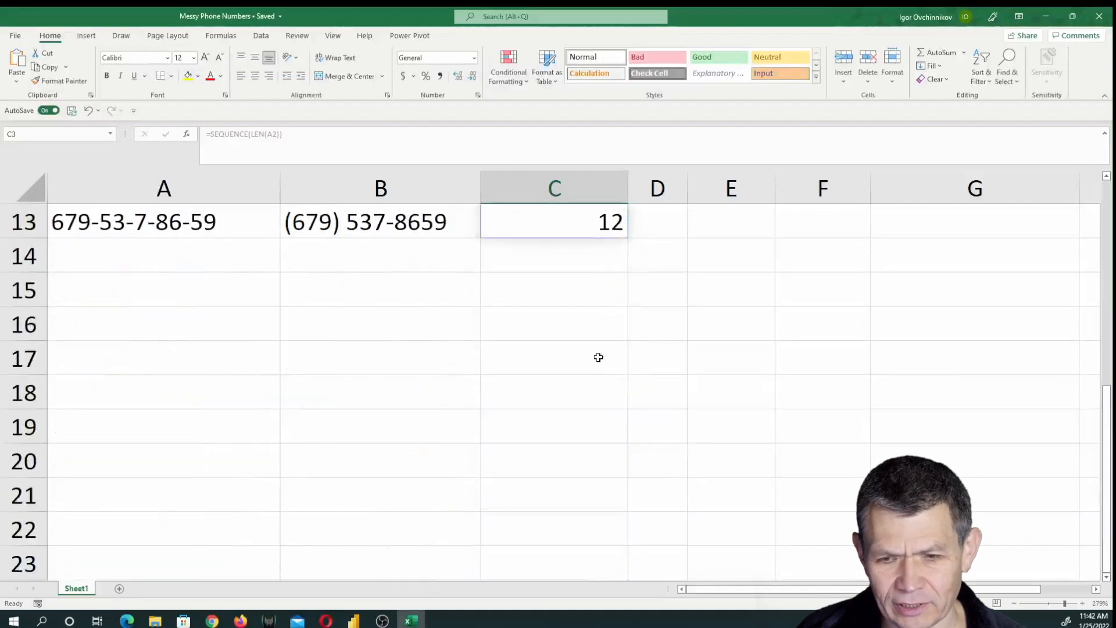
{"action": "scroll", "scroll_direction": "up", "scroll_amount": 3}
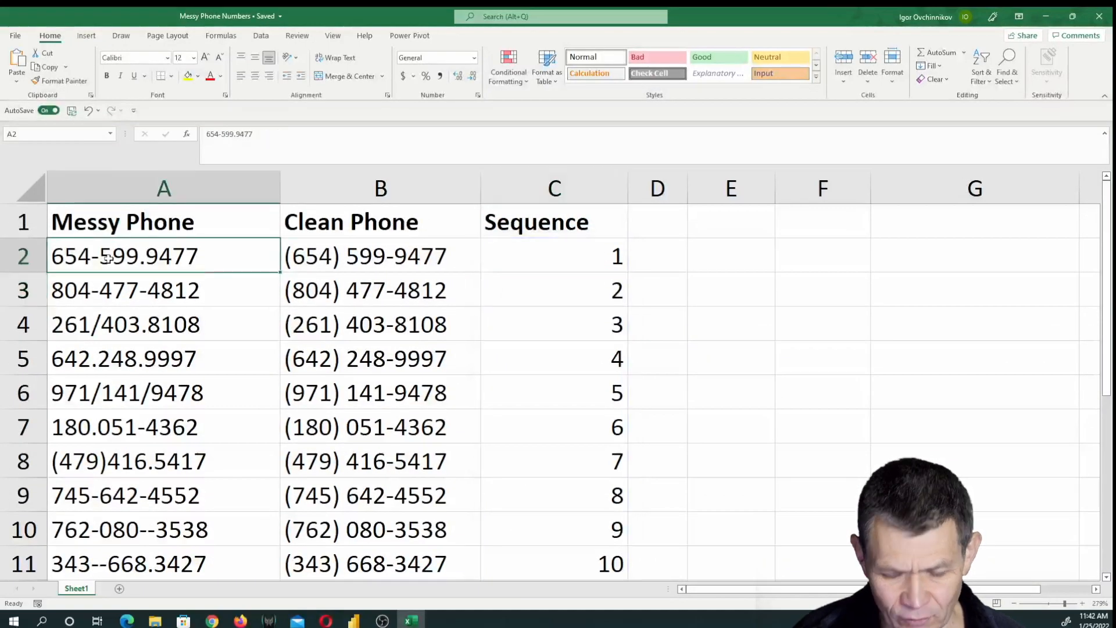
{"action": "type", "text": "788"}
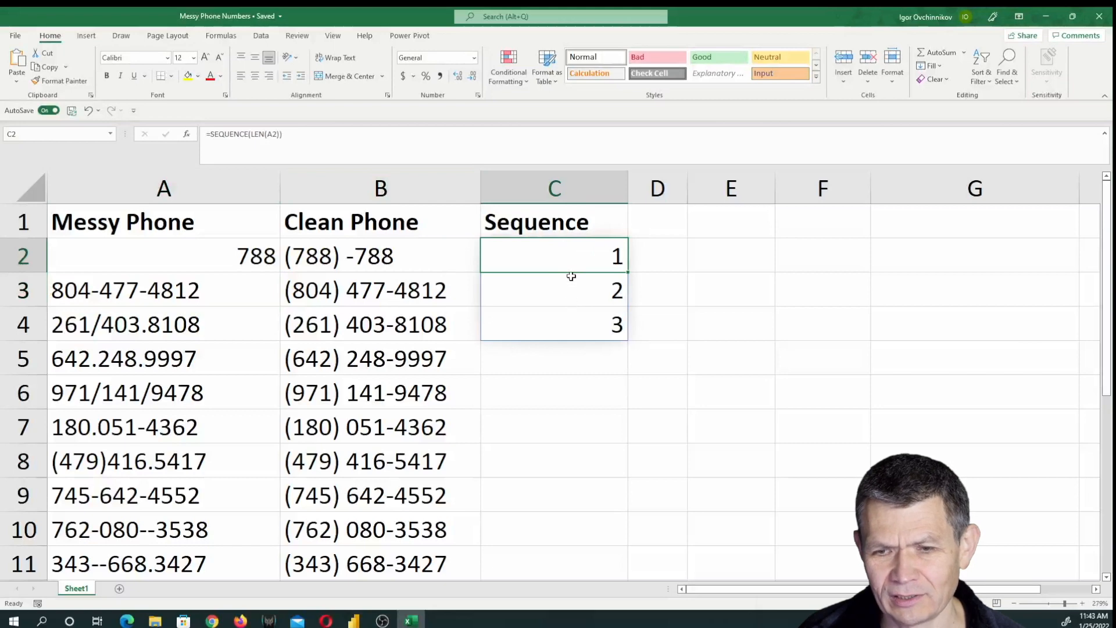
{"action": "mouse_move", "coordinate": [155, 262]}
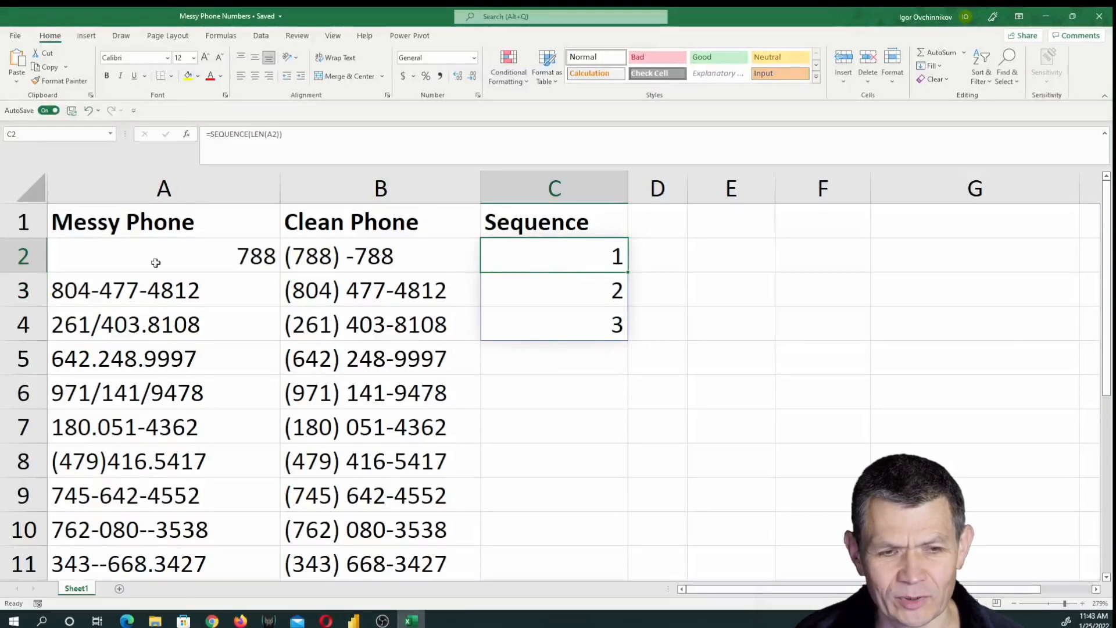
{"action": "left_click", "coordinate": [164, 256]}
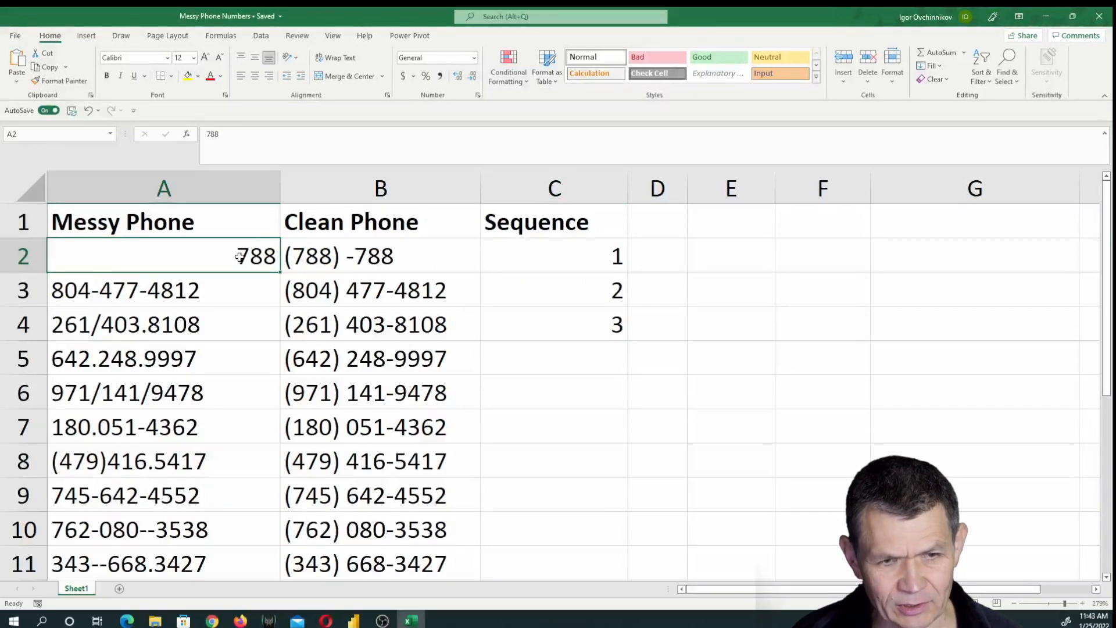
{"action": "type", "text": "654-599.9477"}
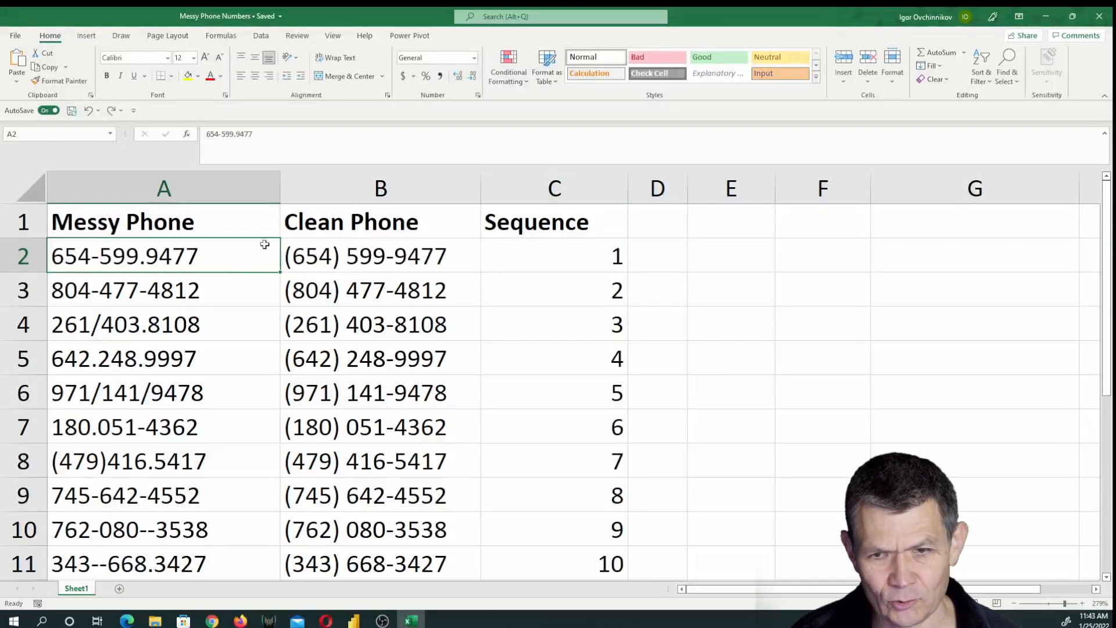
{"action": "mouse_move", "coordinate": [575, 254]}
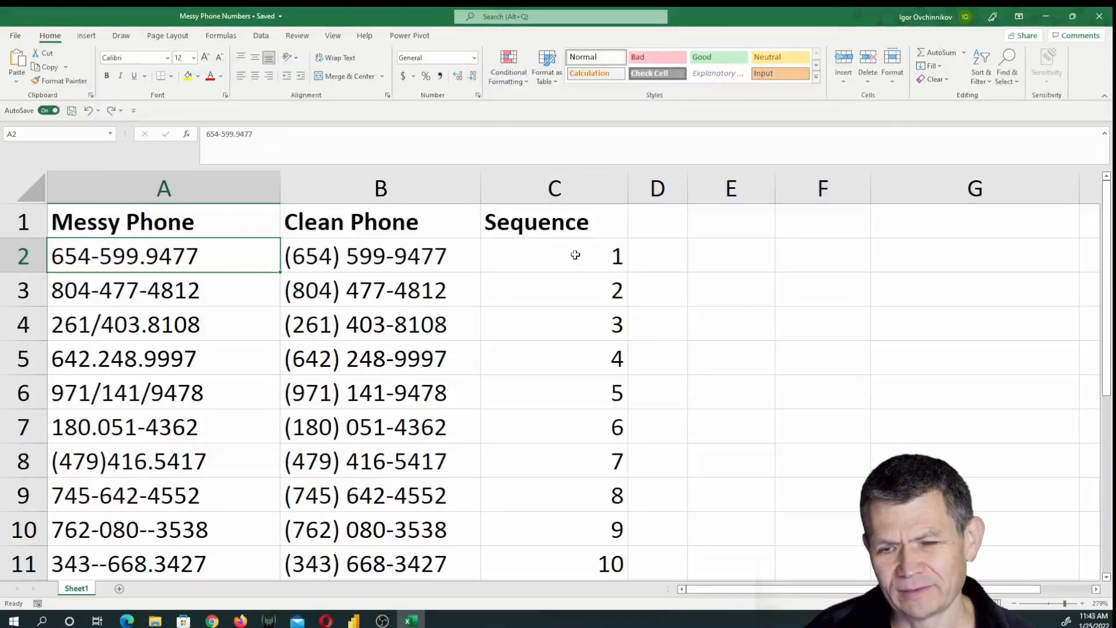
{"action": "mouse_move", "coordinate": [342, 262]}
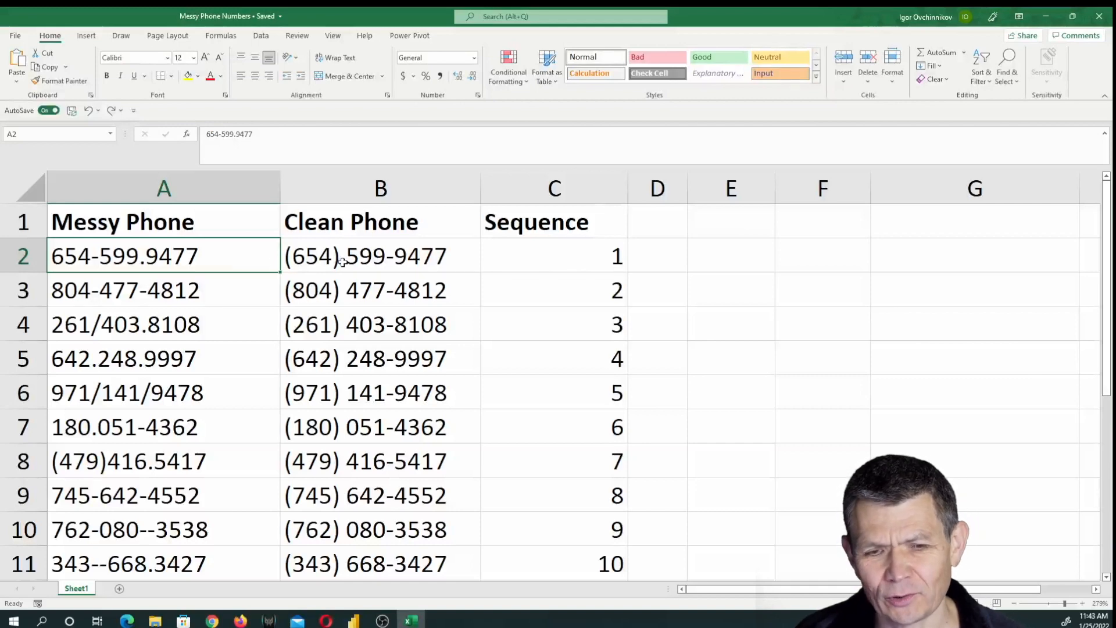
{"action": "mouse_move", "coordinate": [584, 261]}
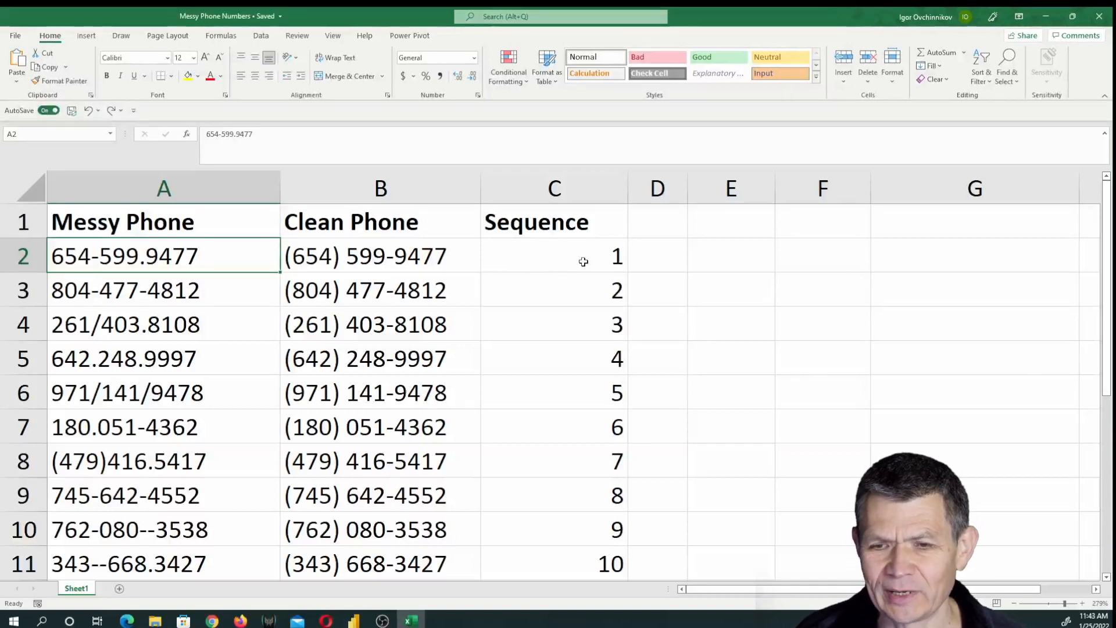
{"action": "mouse_move", "coordinate": [565, 256]}
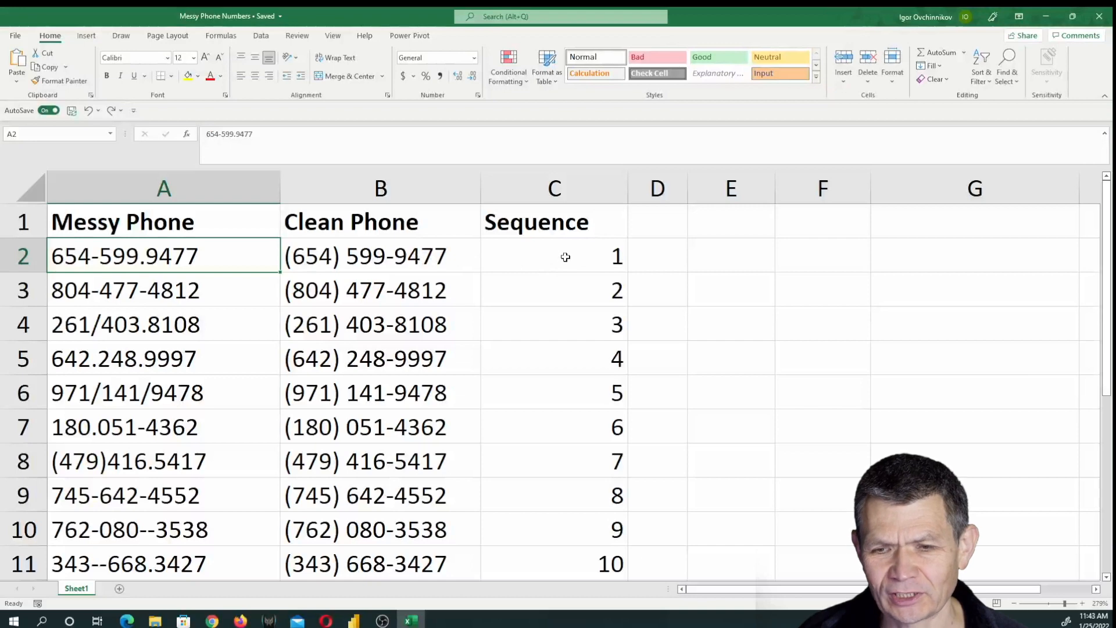
{"action": "mouse_move", "coordinate": [210, 257]}
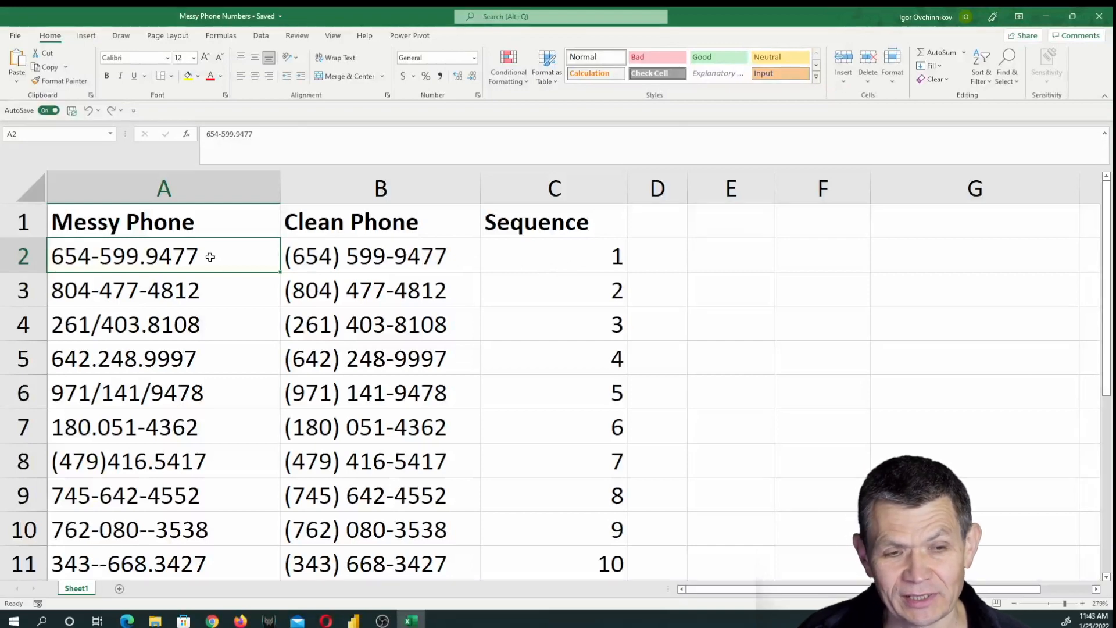
{"action": "mouse_move", "coordinate": [128, 257]}
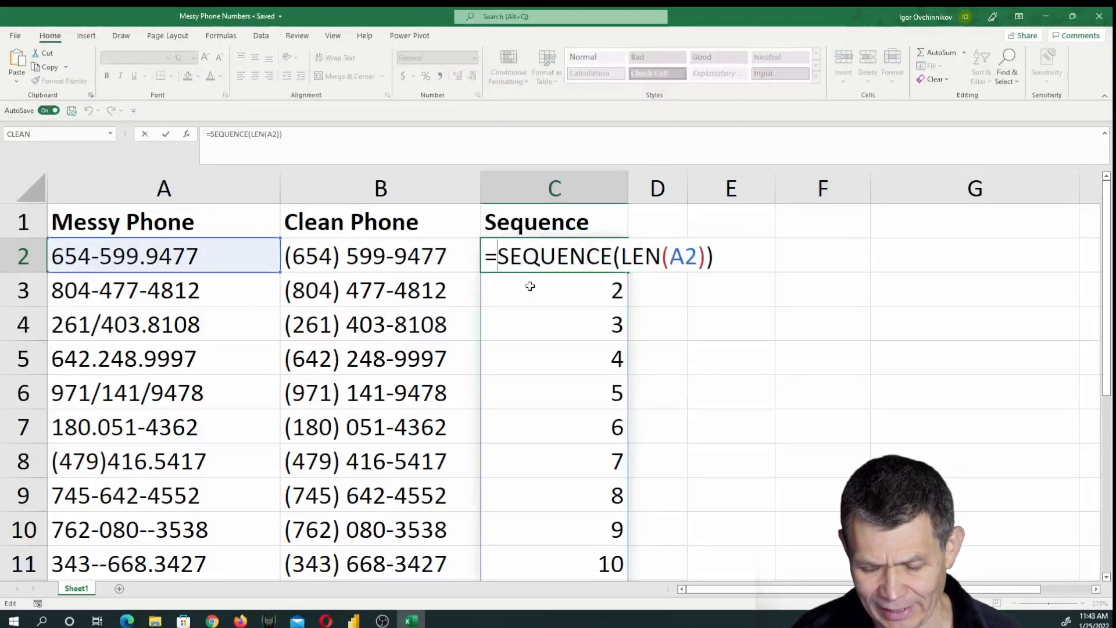
Wrap the sequence as =MID(A2,SEQUENCE(LEN(A2)),1) in C2, one character per row
{"action": "type", "text": "mid"}
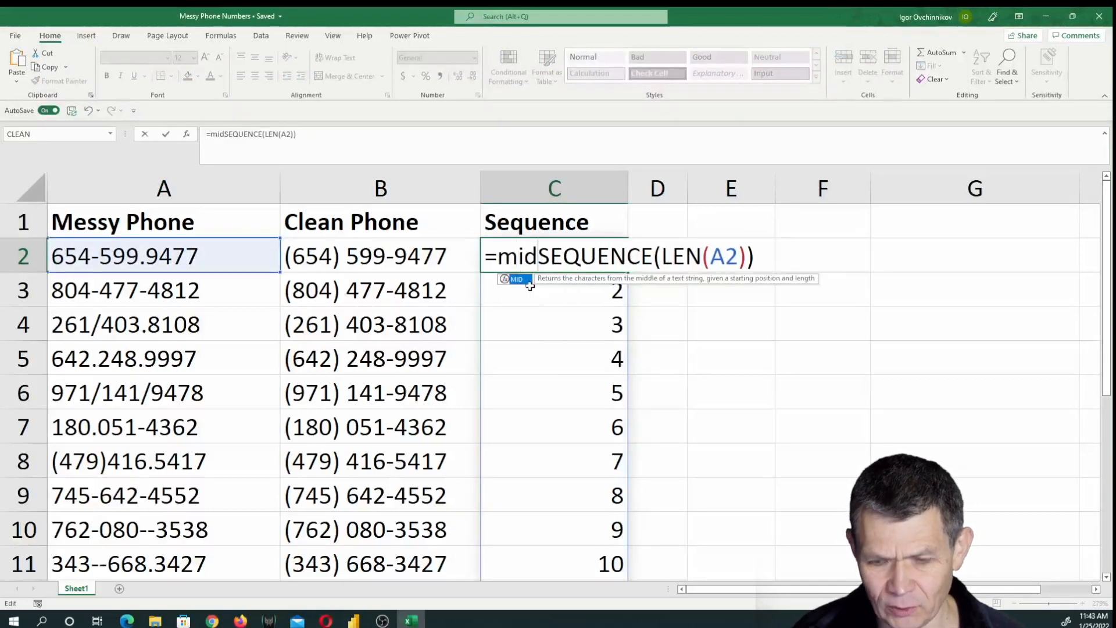
{"action": "type", "text": "("}
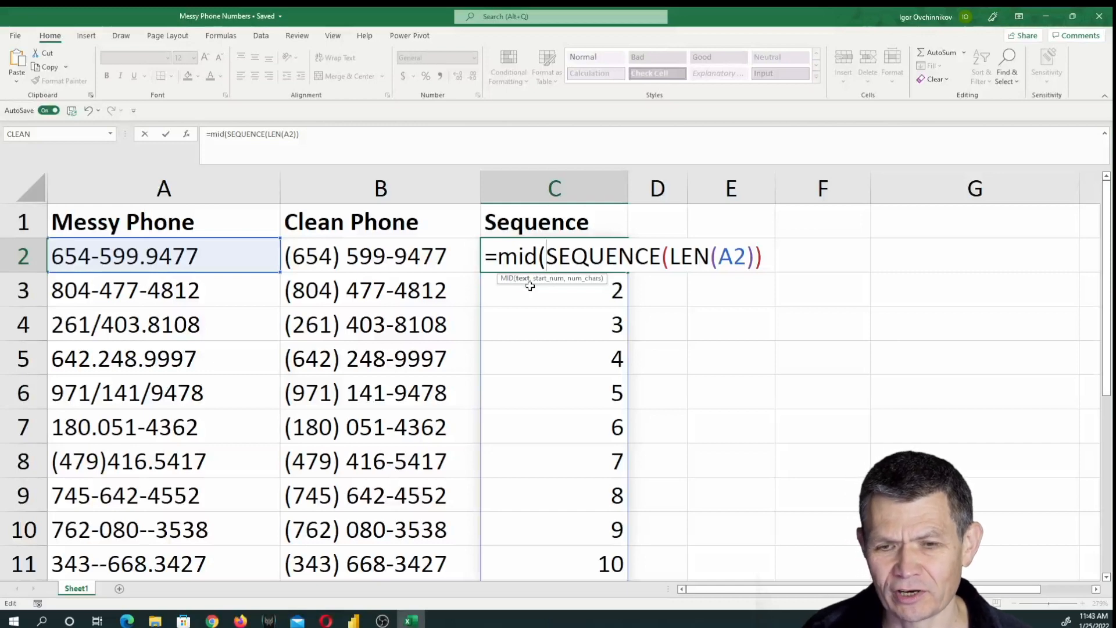
{"action": "mouse_move", "coordinate": [339, 271]}
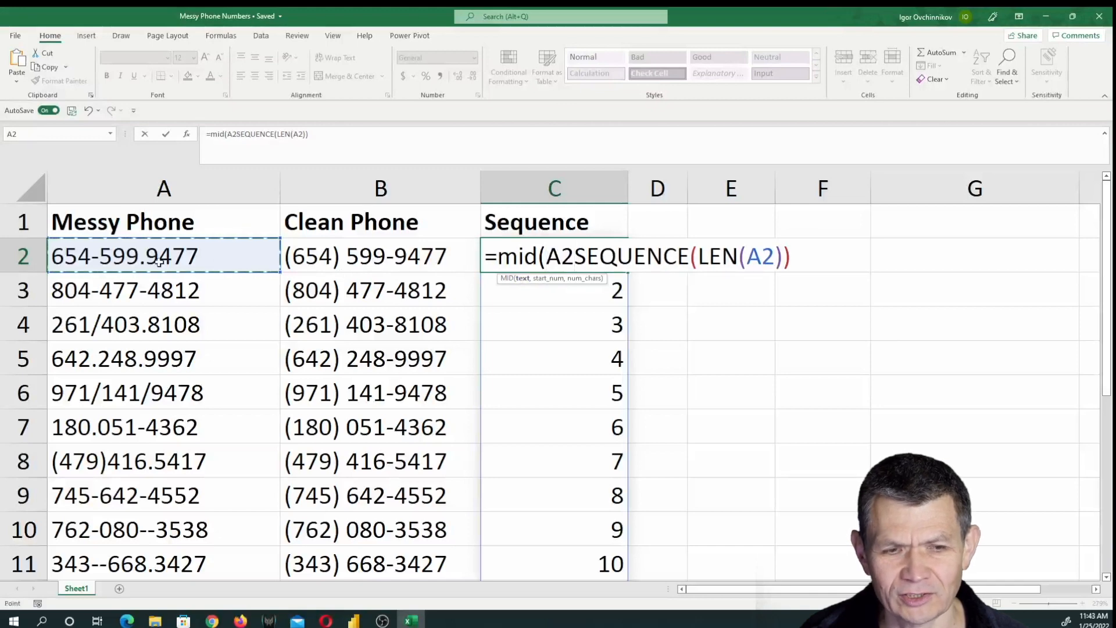
{"action": "type", "text": ","}
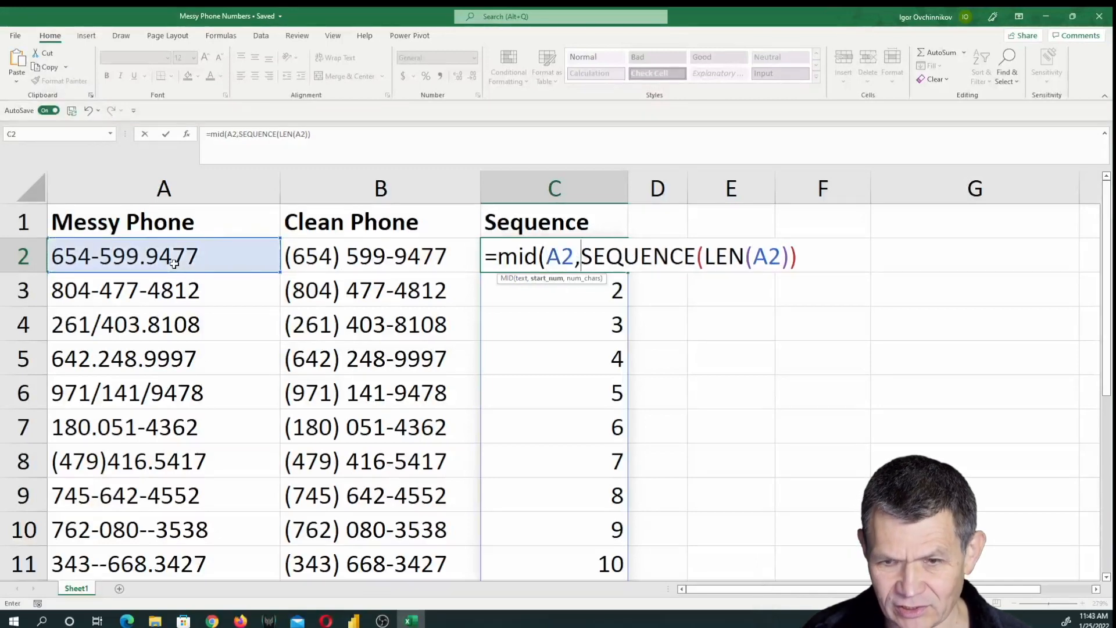
{"action": "mouse_move", "coordinate": [584, 256]}
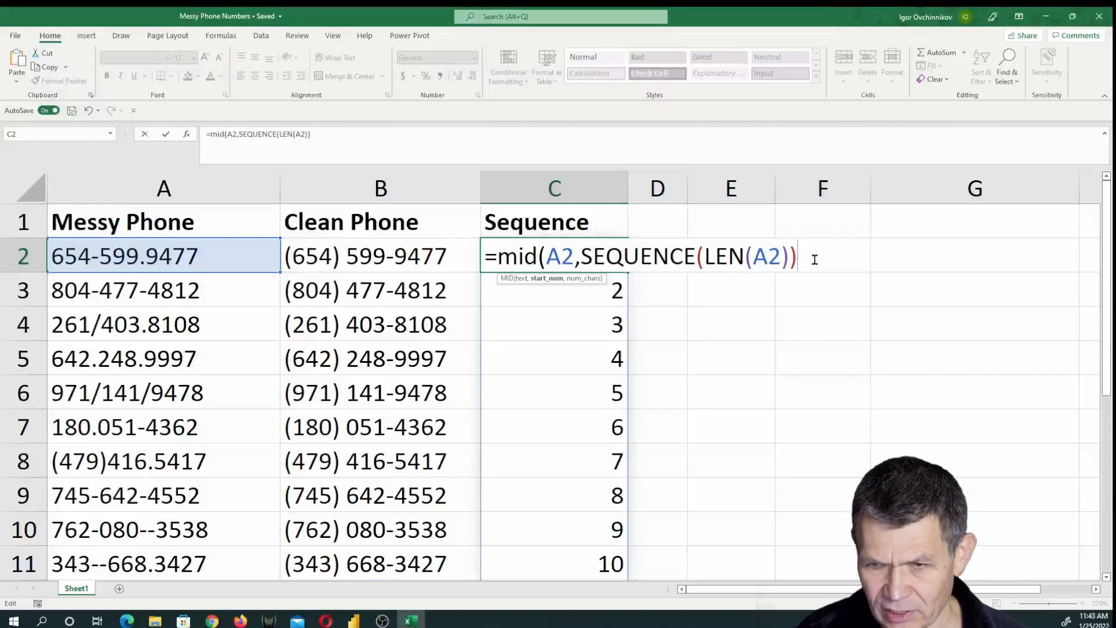
{"action": "type", "text": ",1"}
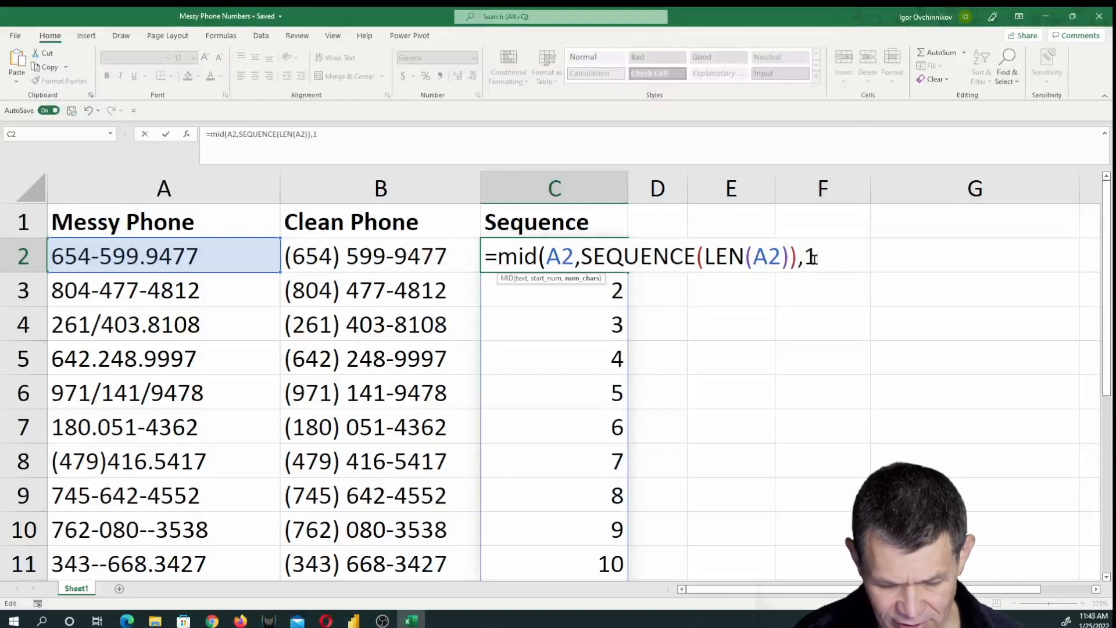
{"action": "type", "text": ")"}
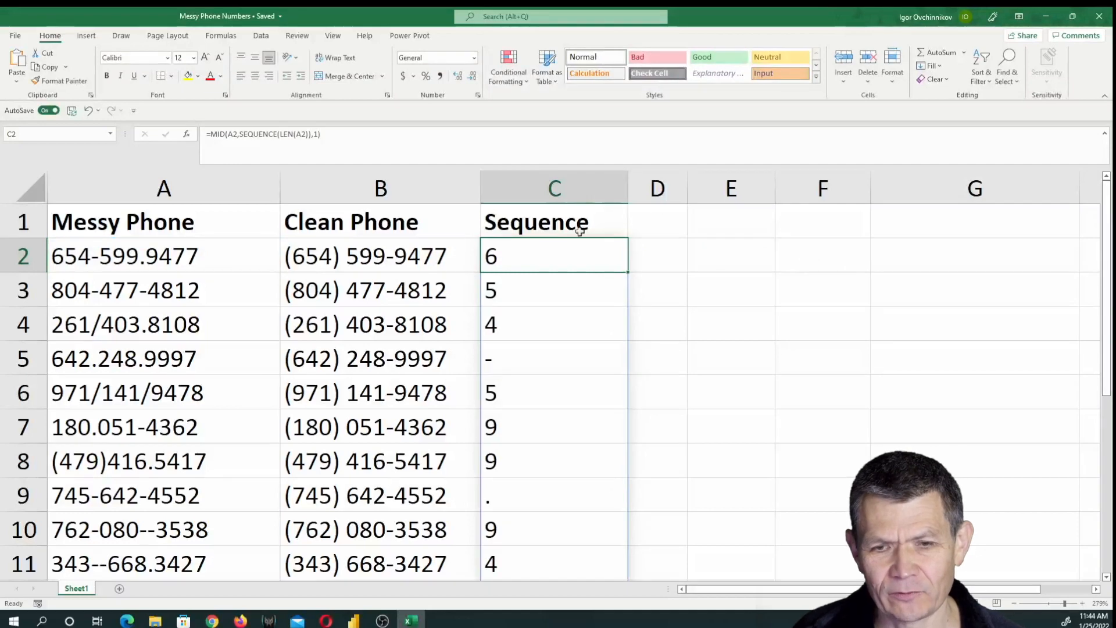
{"action": "mouse_move", "coordinate": [537, 393]}
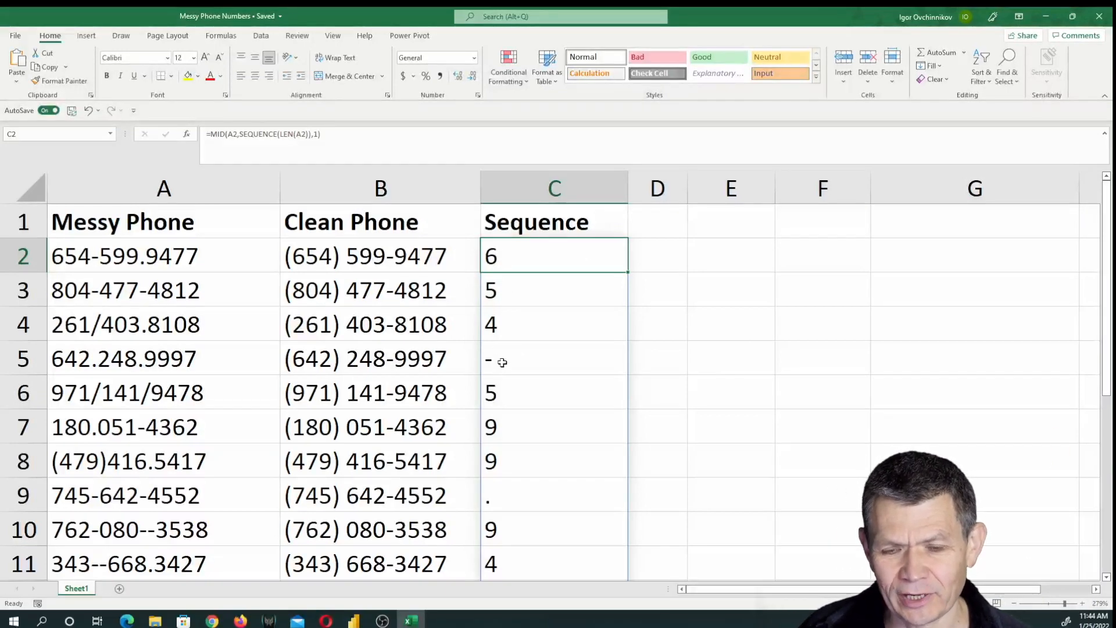
{"action": "mouse_move", "coordinate": [533, 354]}
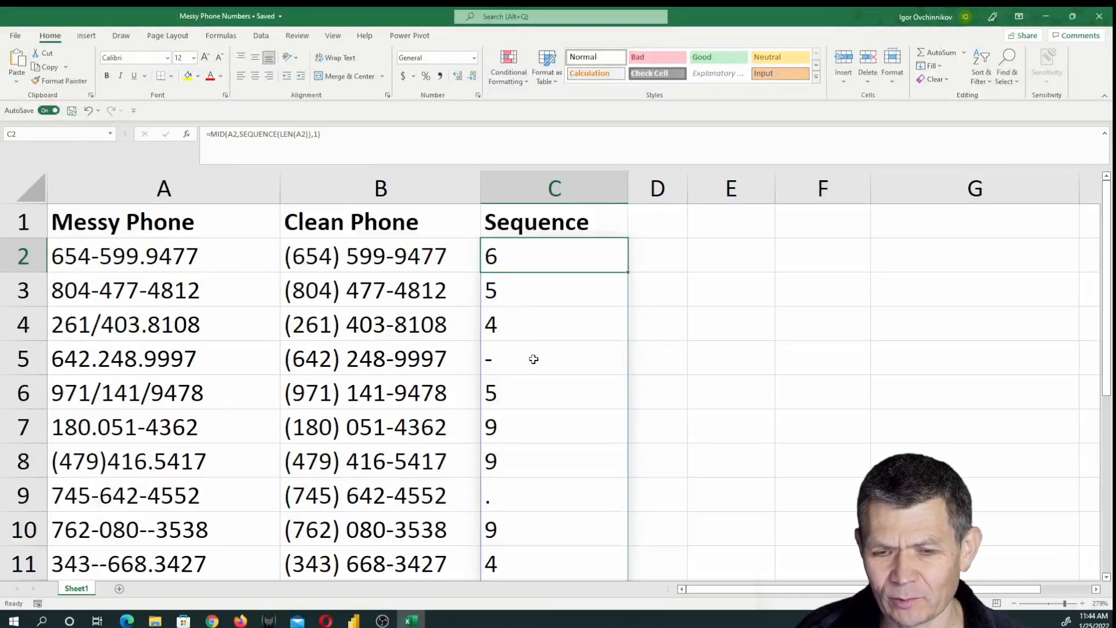
Append *1 to the C2 MID formula so digits become numbers
{"action": "left_click", "coordinate": [554, 495]}
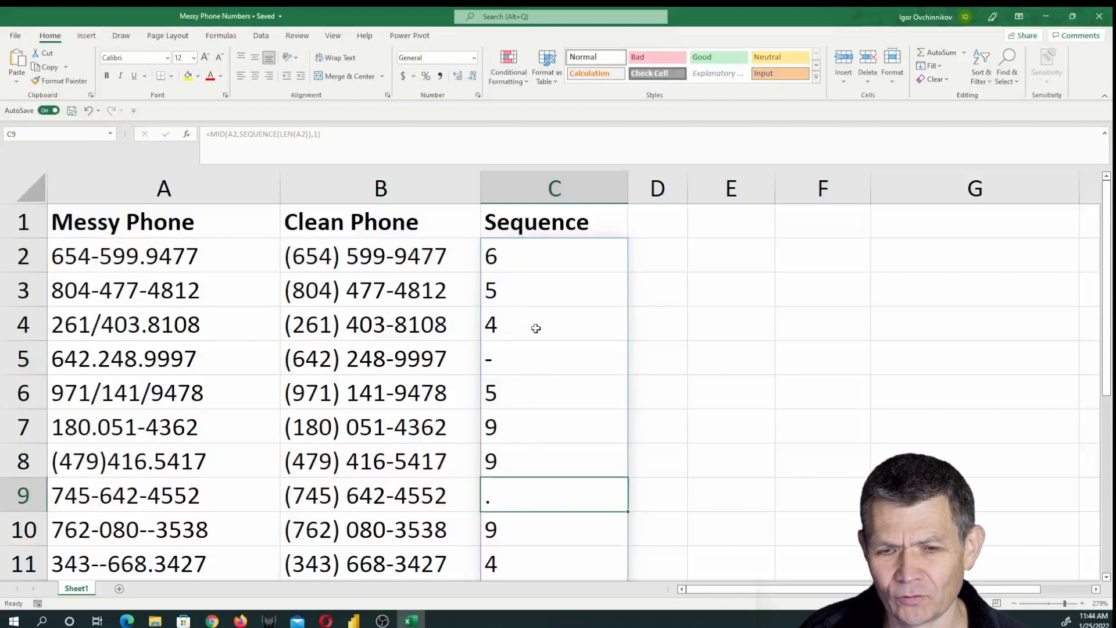
{"action": "double_click", "coordinate": [554, 256]}
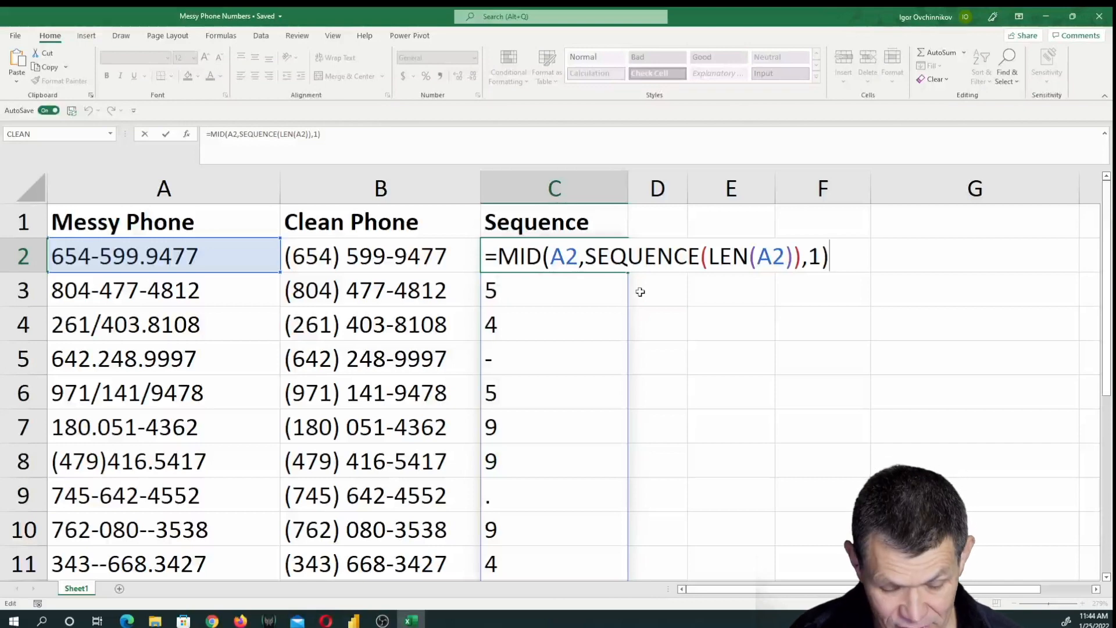
{"action": "type", "text": "*"}
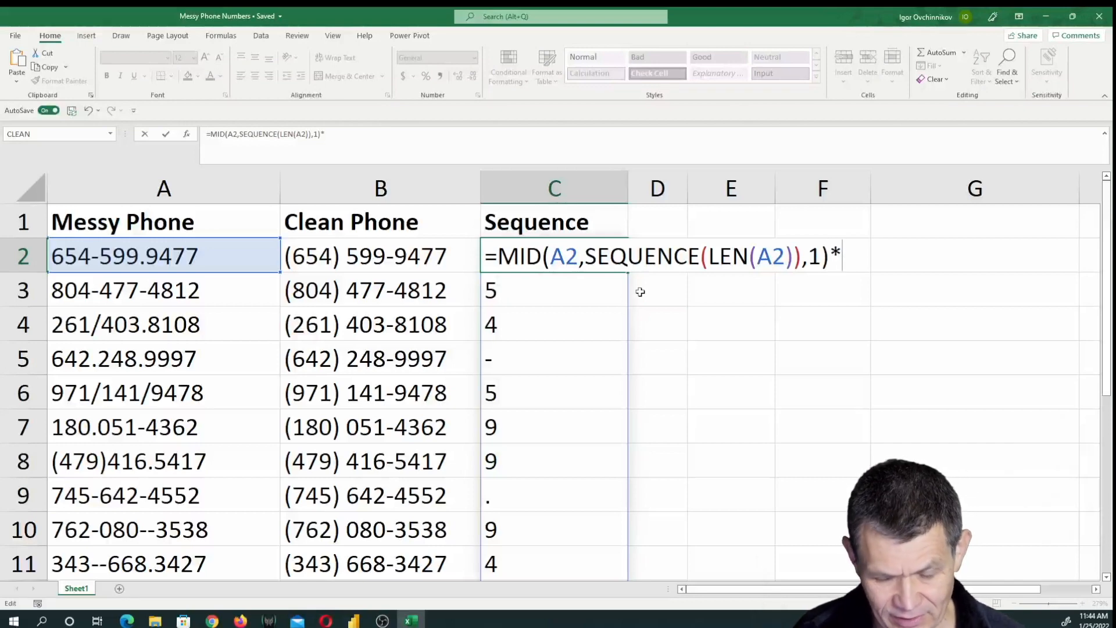
{"action": "type", "text": "1"}
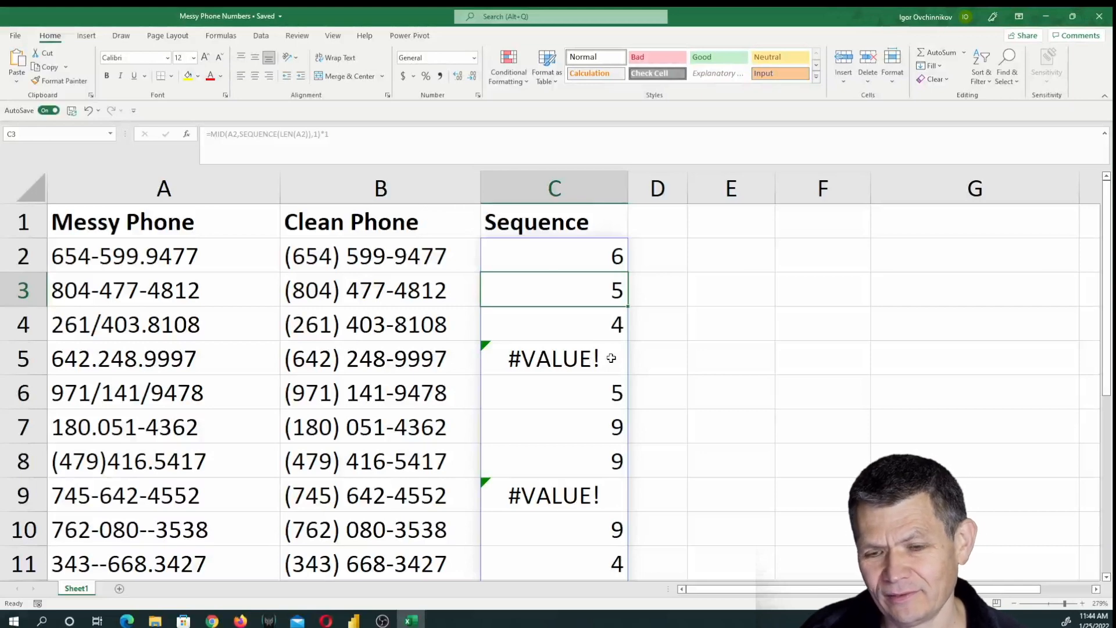
{"action": "mouse_move", "coordinate": [570, 358]}
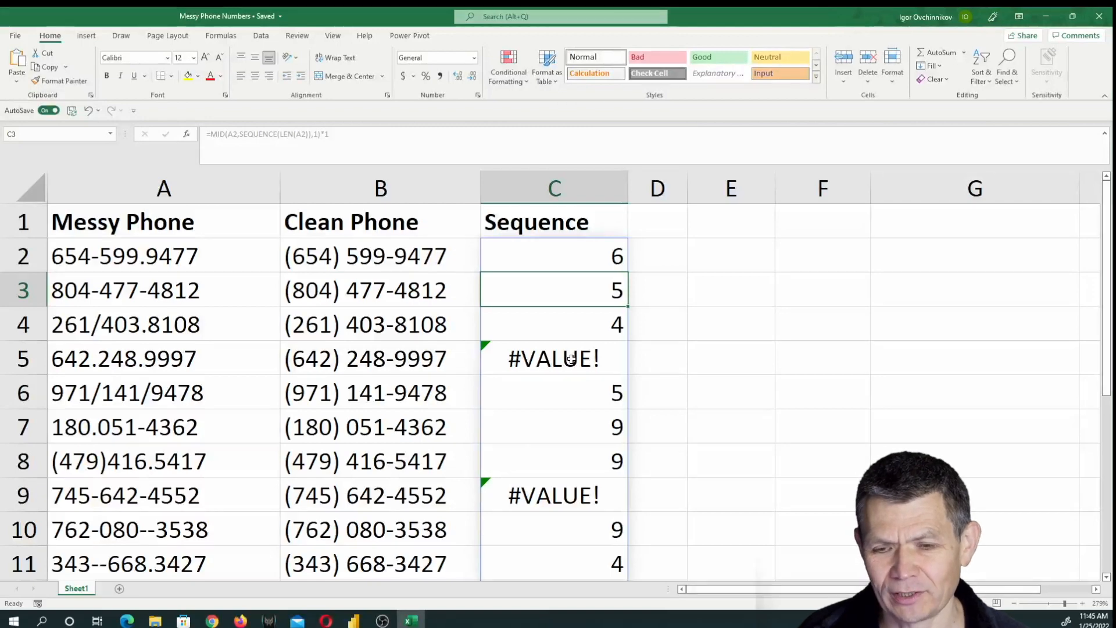
{"action": "mouse_move", "coordinate": [562, 254]}
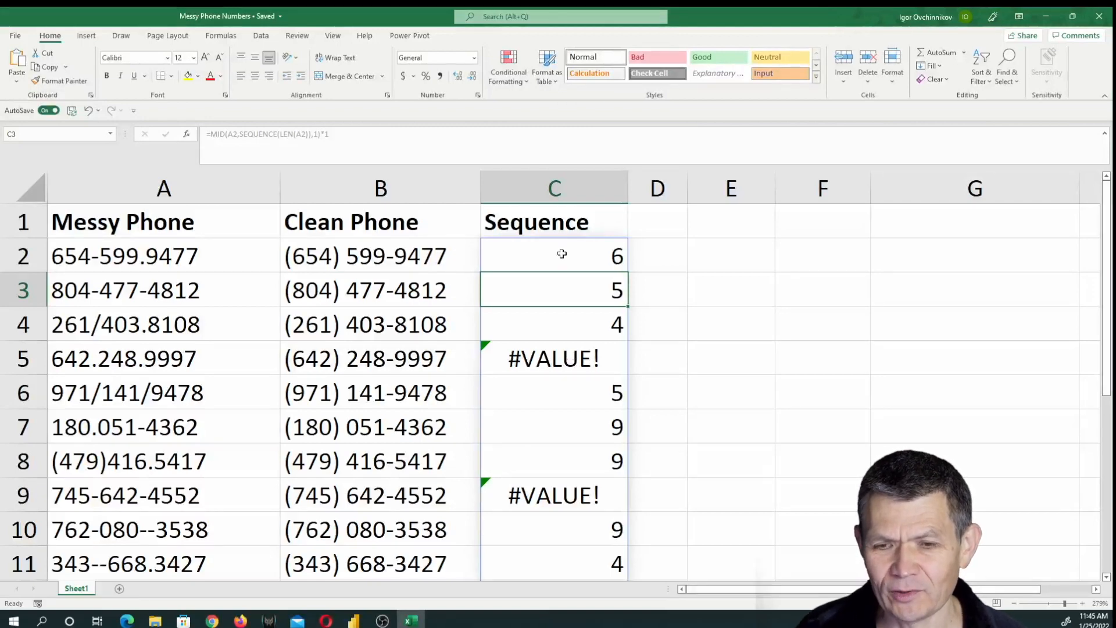
Wrap the C2 formula in IFERROR(...,"") so separators return blanks
{"action": "double_click", "coordinate": [554, 256]}
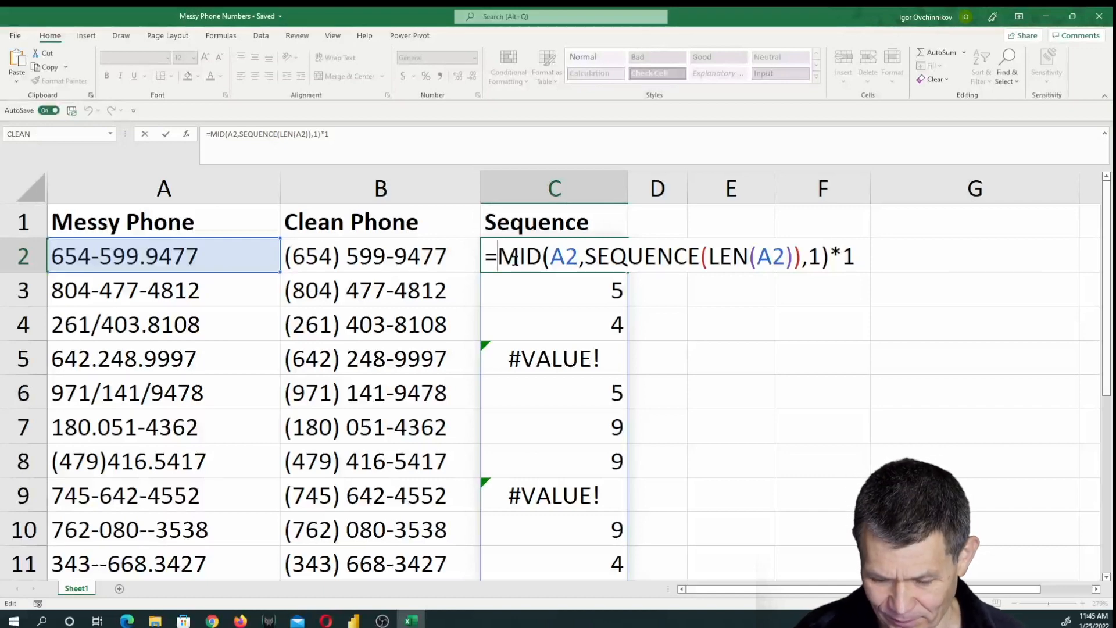
{"action": "type", "text": "if"}
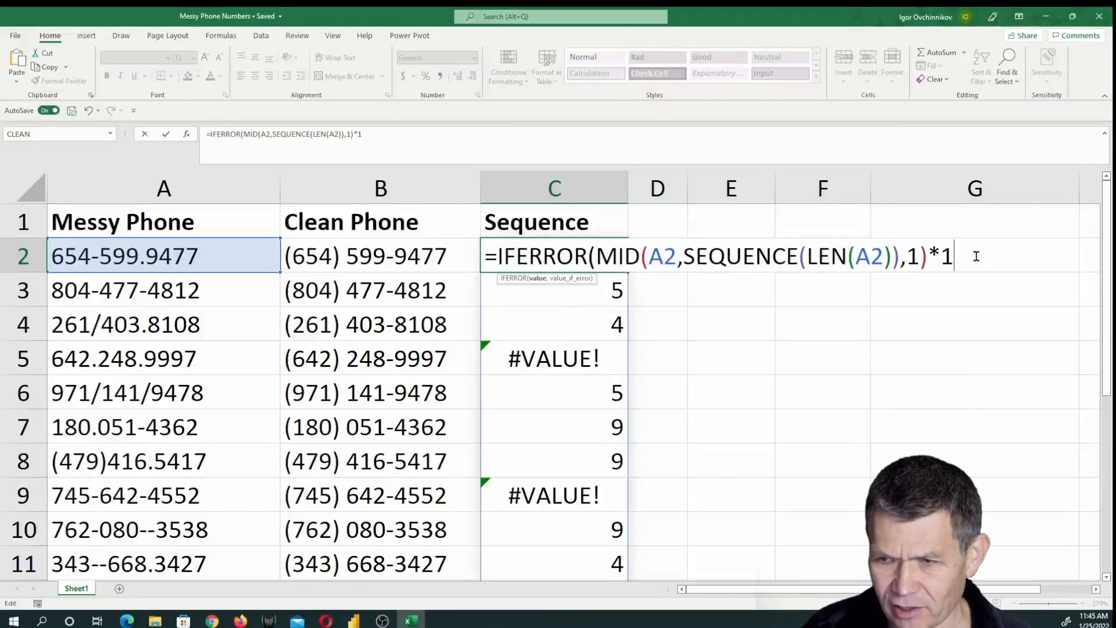
{"action": "type", "text": ","}
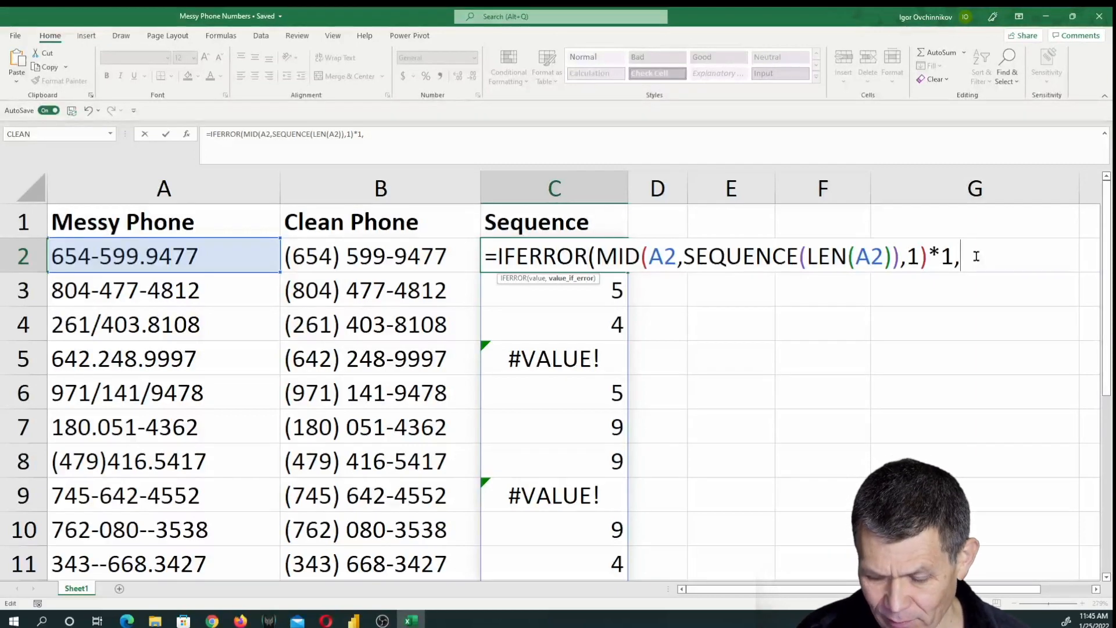
{"action": "type", "text": "\"\""}
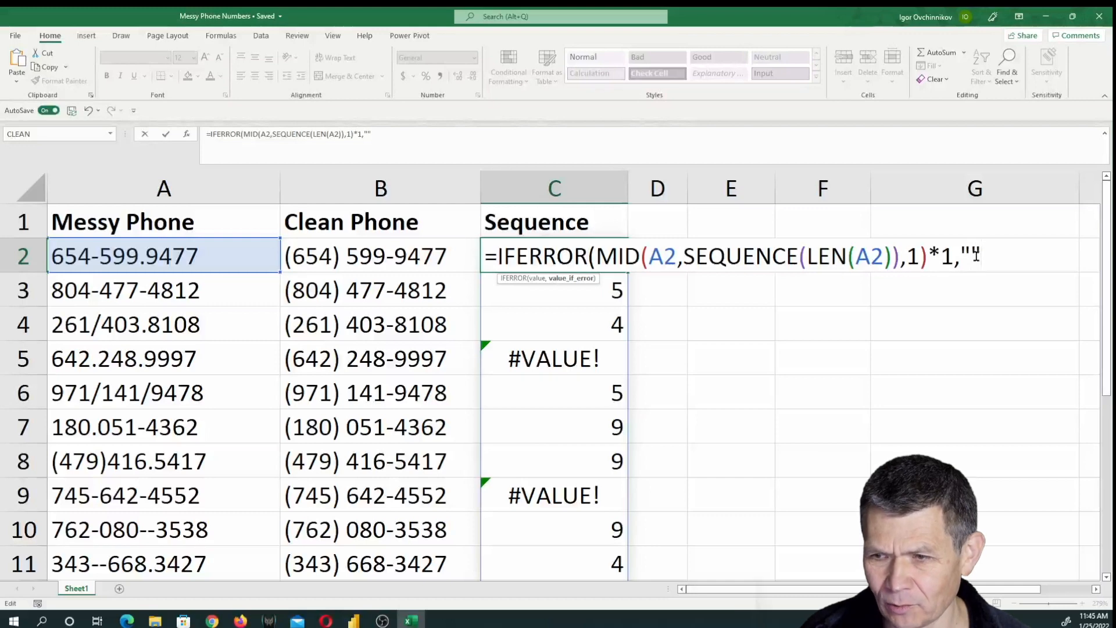
{"action": "type", "text": ")"}
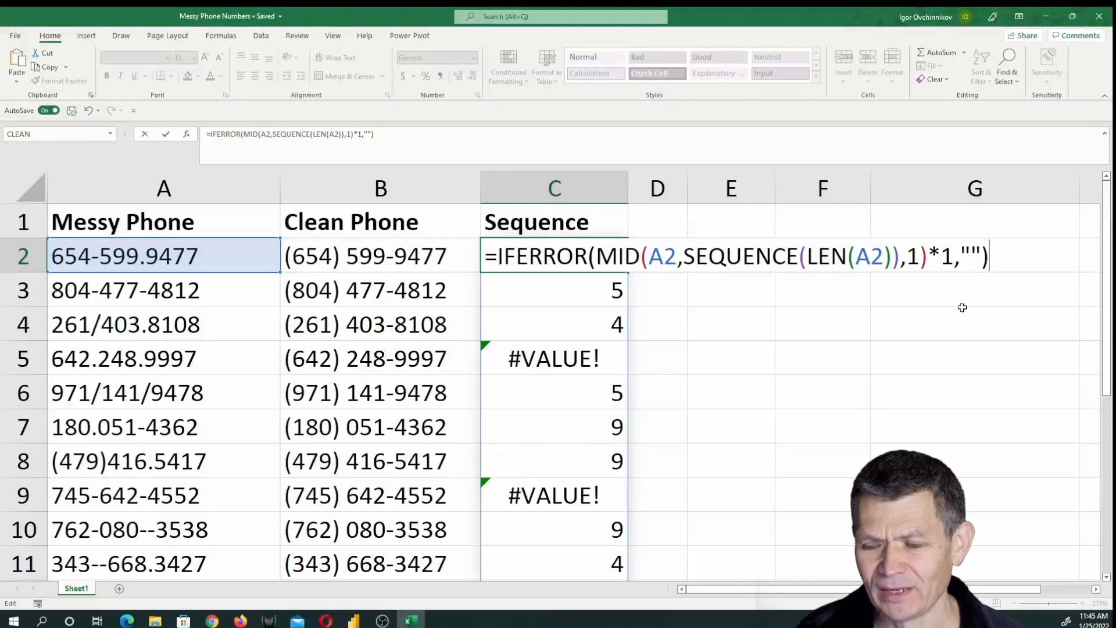
{"action": "mouse_move", "coordinate": [961, 289]}
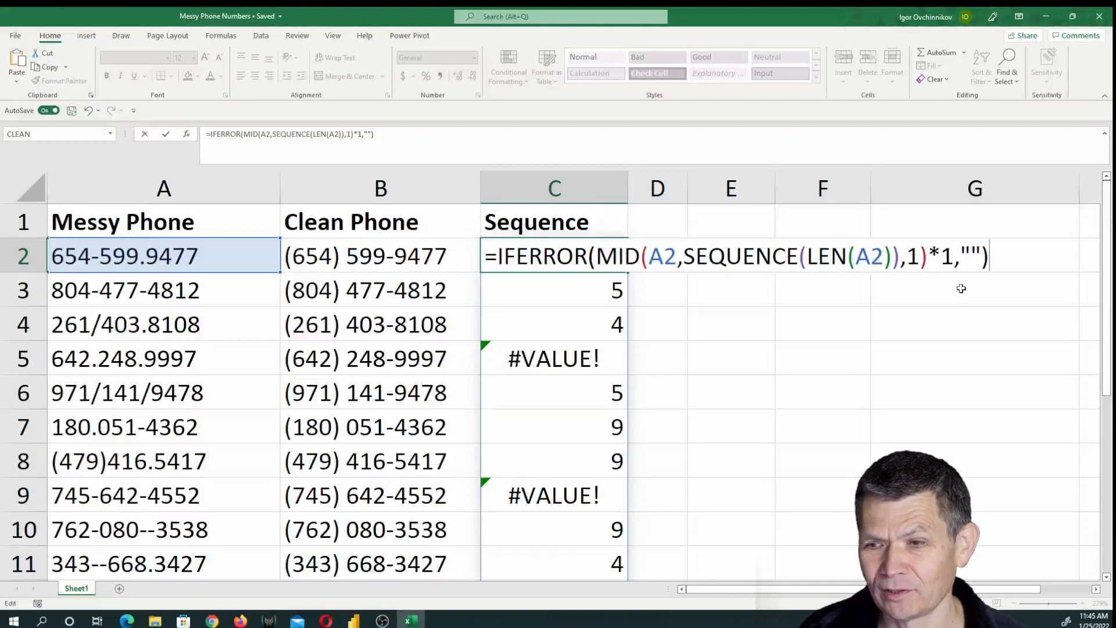
{"action": "mouse_move", "coordinate": [919, 340]}
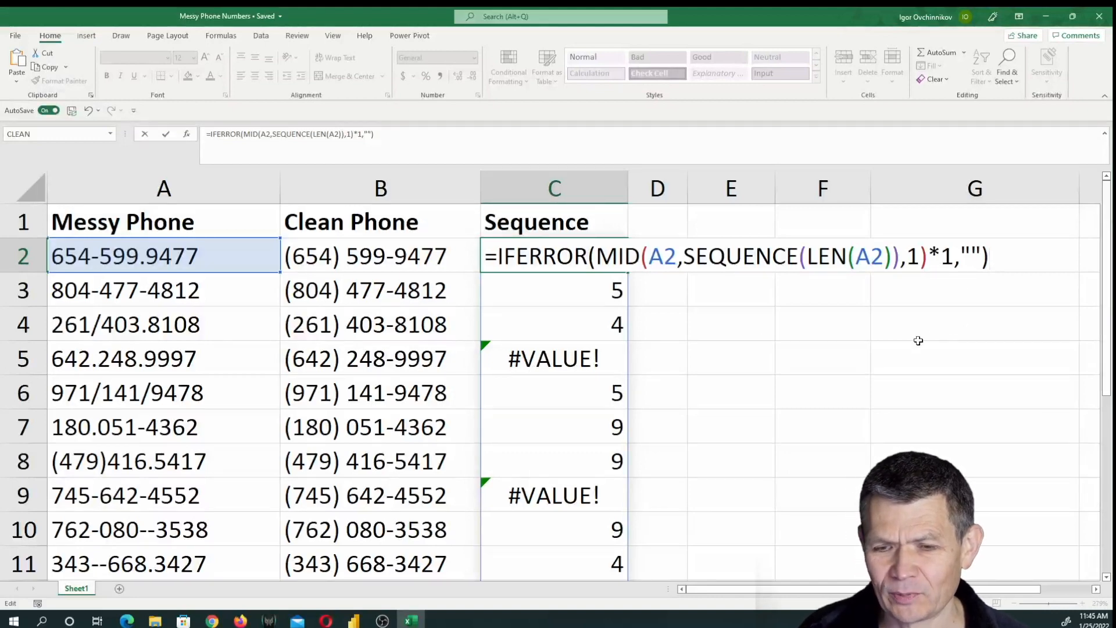
{"action": "key", "text": "Return"}
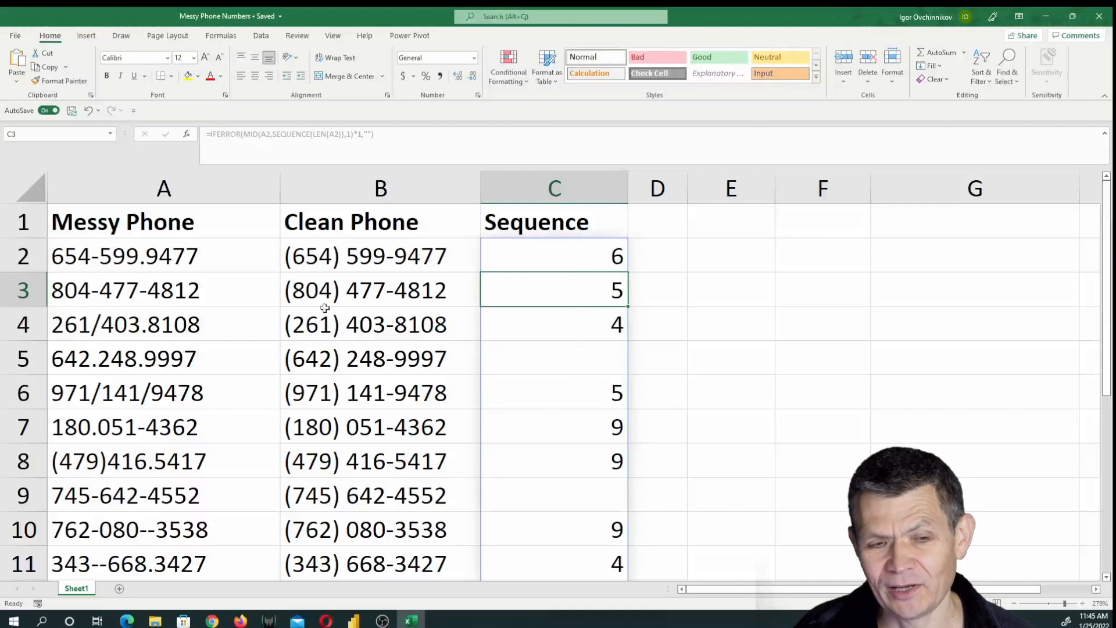
Select the phone number in A2 and type '--'
{"action": "left_click", "coordinate": [164, 255]}
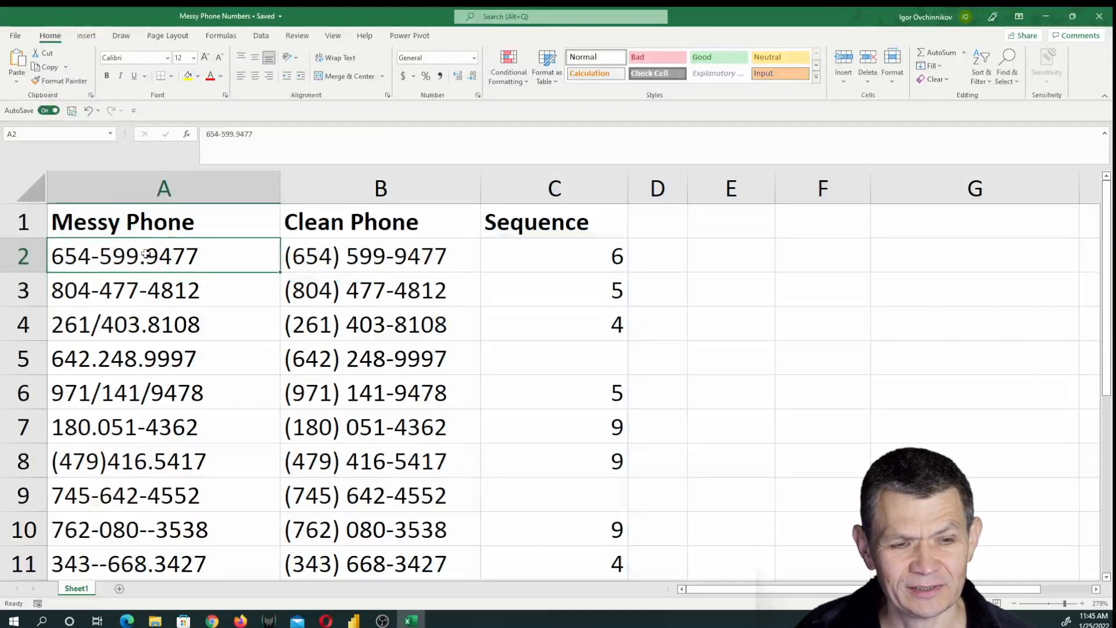
{"action": "type", "text": "--"}
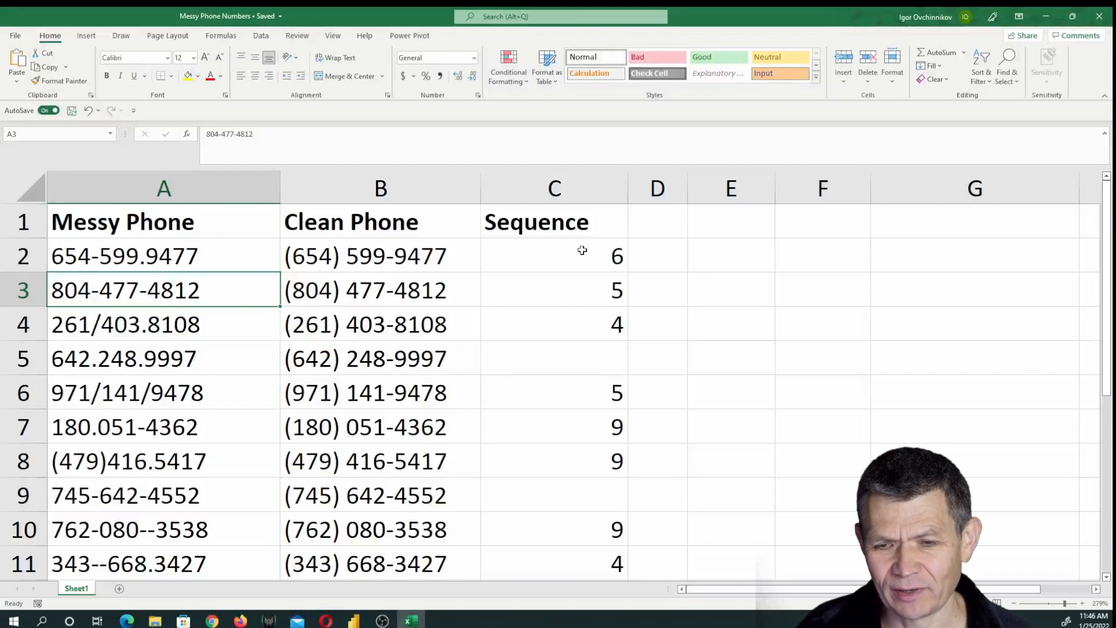
{"action": "mouse_move", "coordinate": [605, 350]}
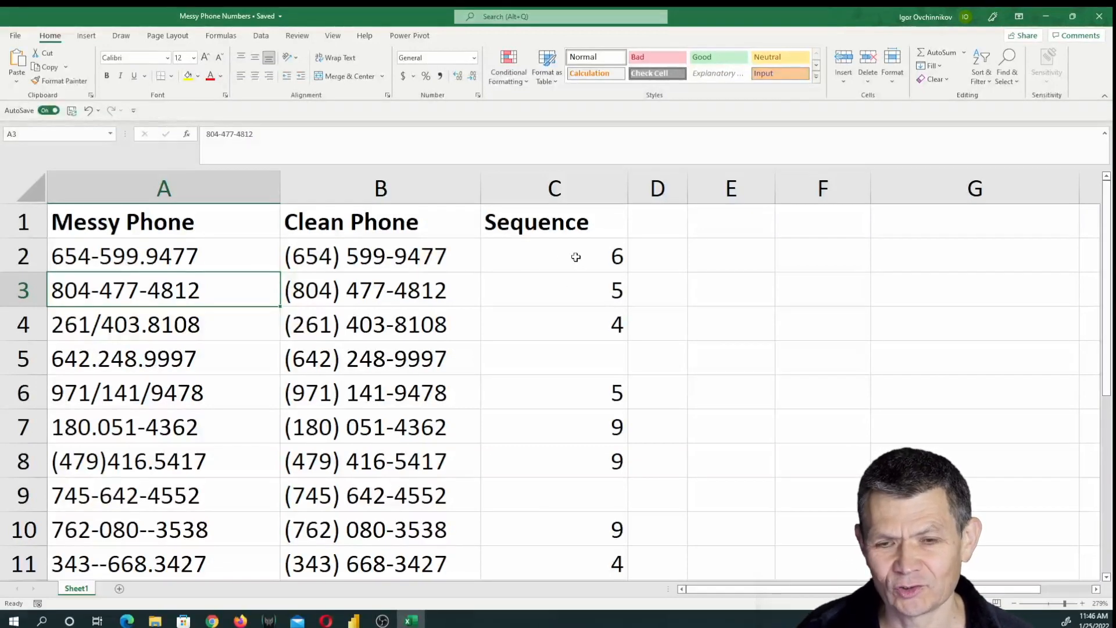
{"action": "mouse_move", "coordinate": [117, 262]}
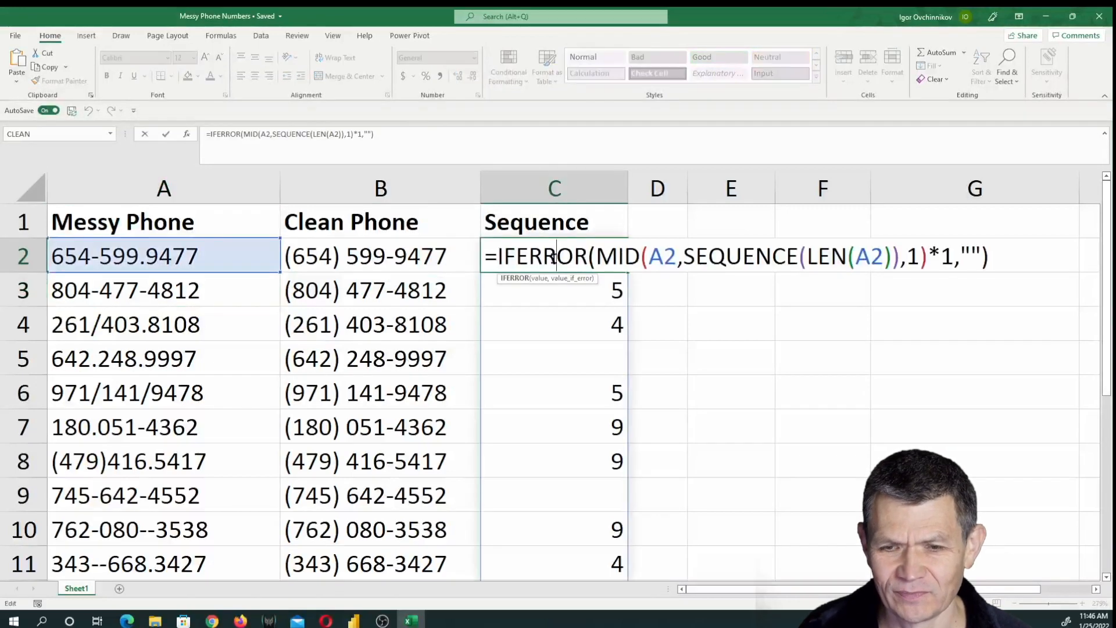
{"action": "mouse_move", "coordinate": [566, 290]}
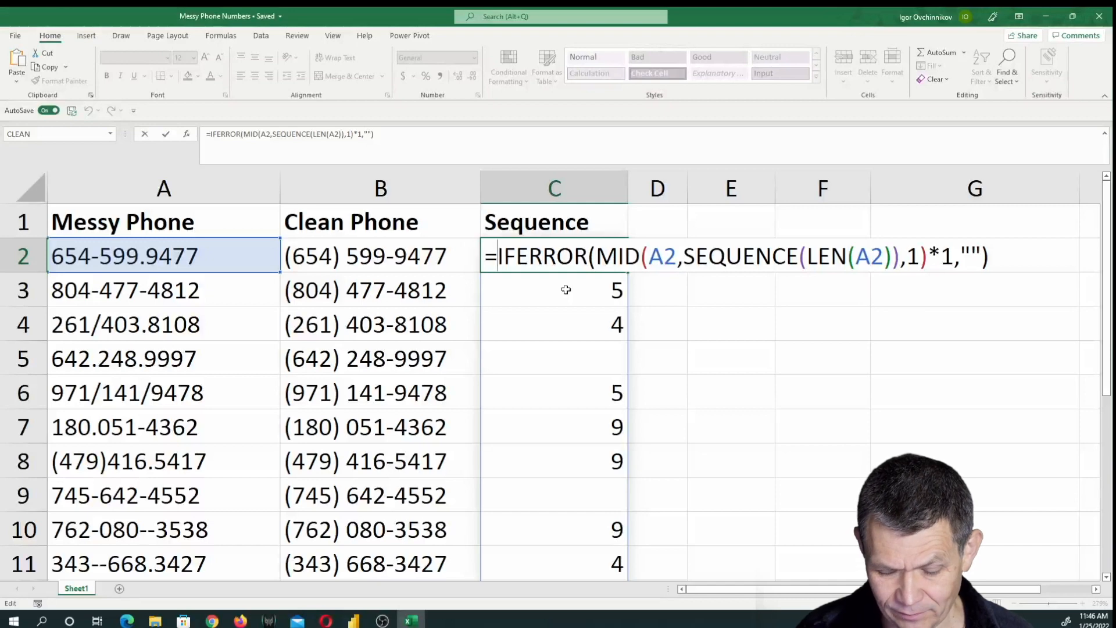
{"action": "type", "text": "text"}
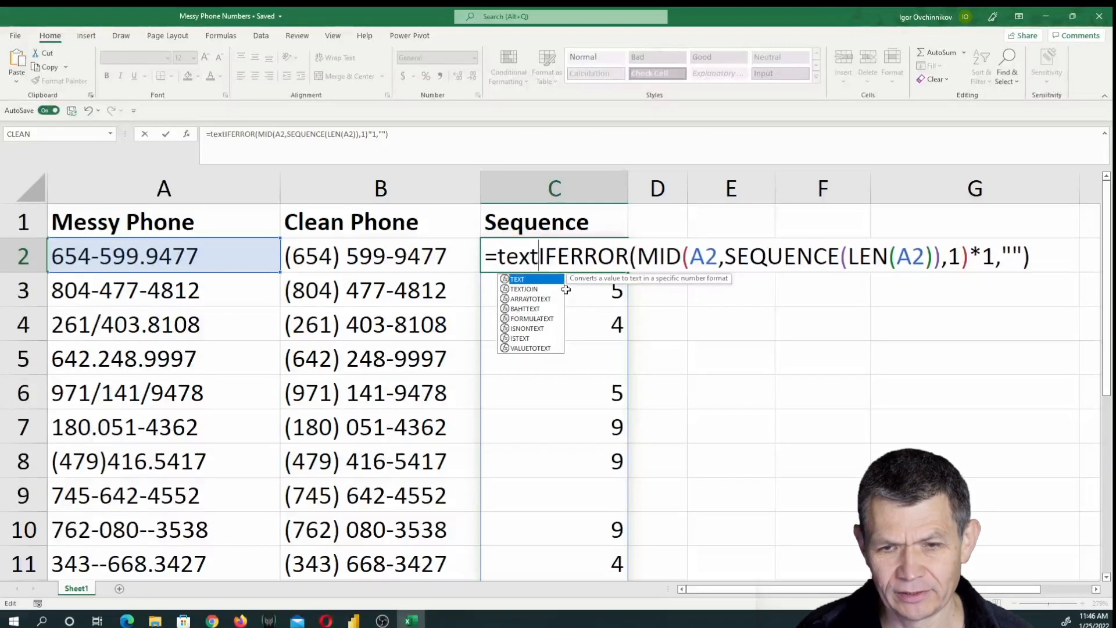
{"action": "type", "text": "jo"}
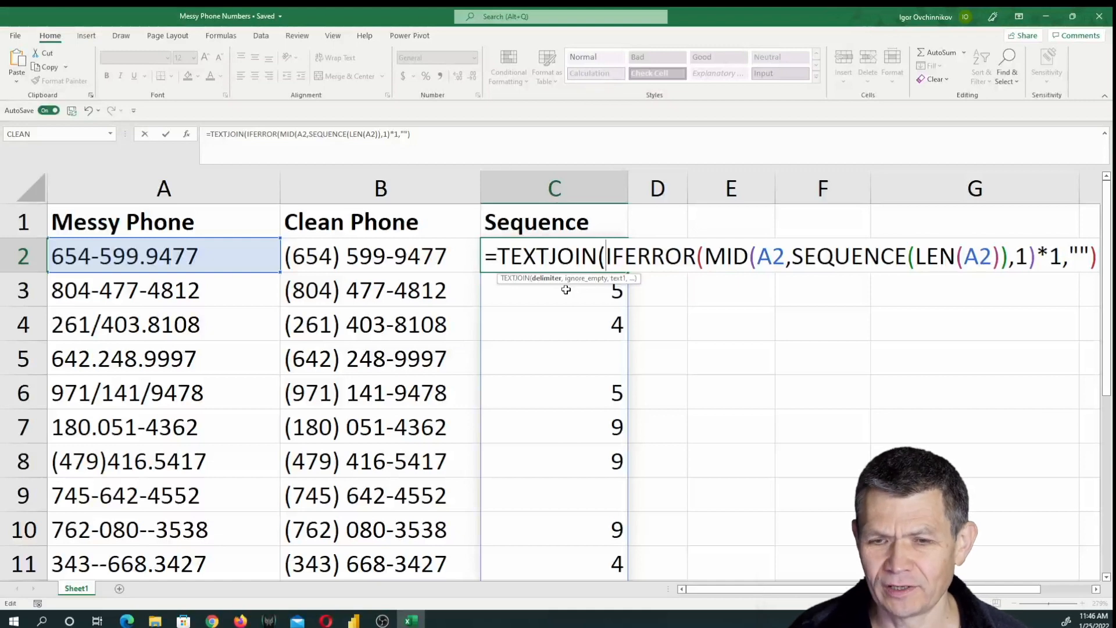
{"action": "type", "text": "\""}
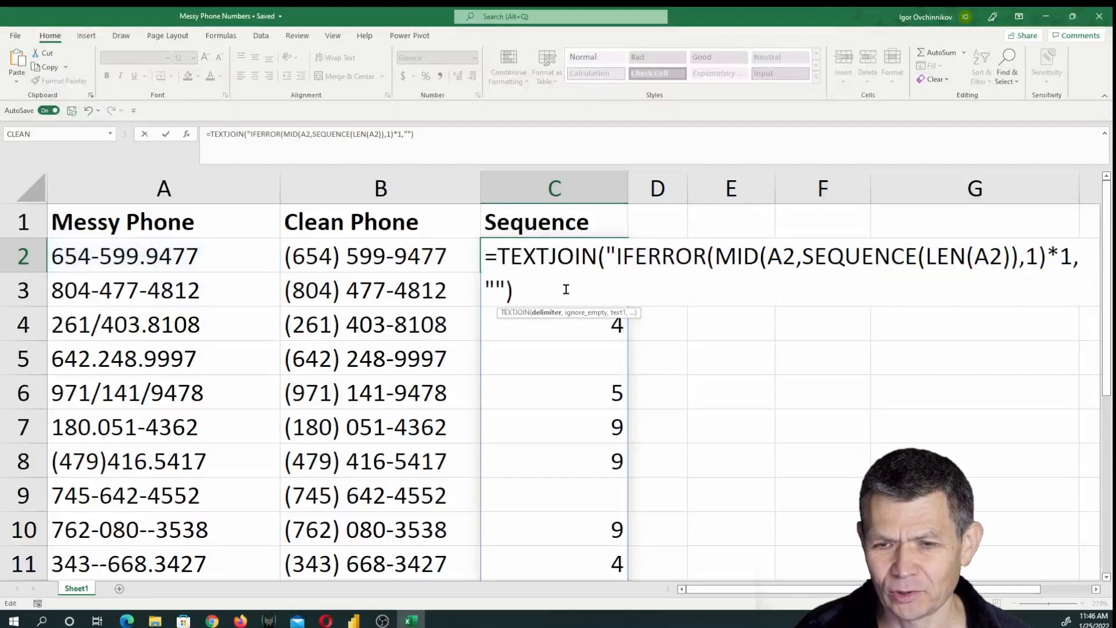
{"action": "type", "text": "\""}
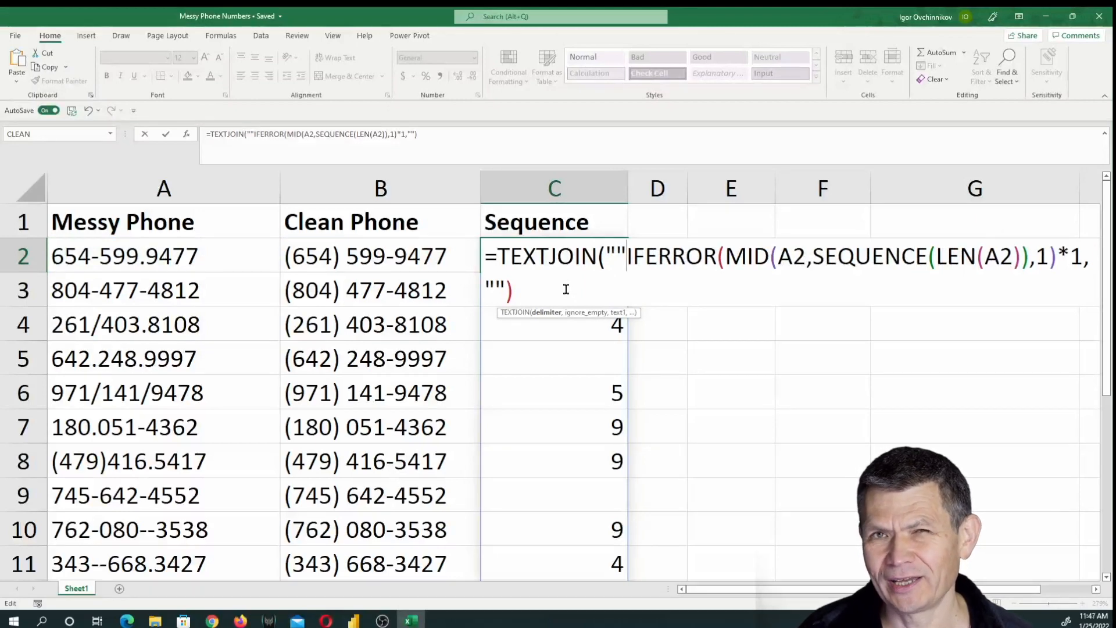
{"action": "type", "text": ","}
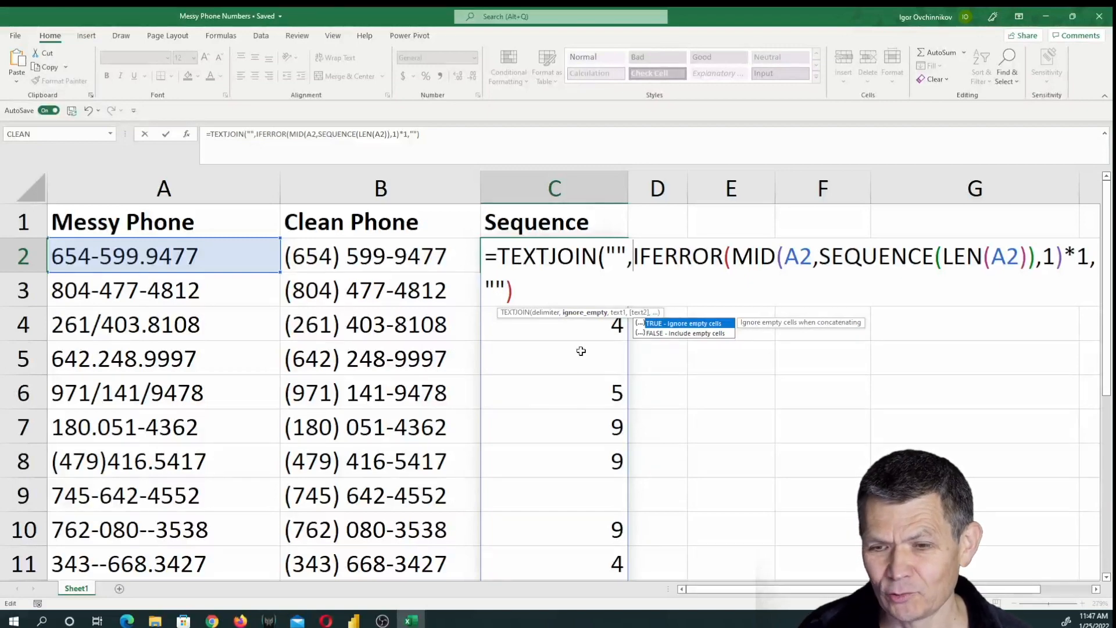
{"action": "type", "text": "TRUE"}
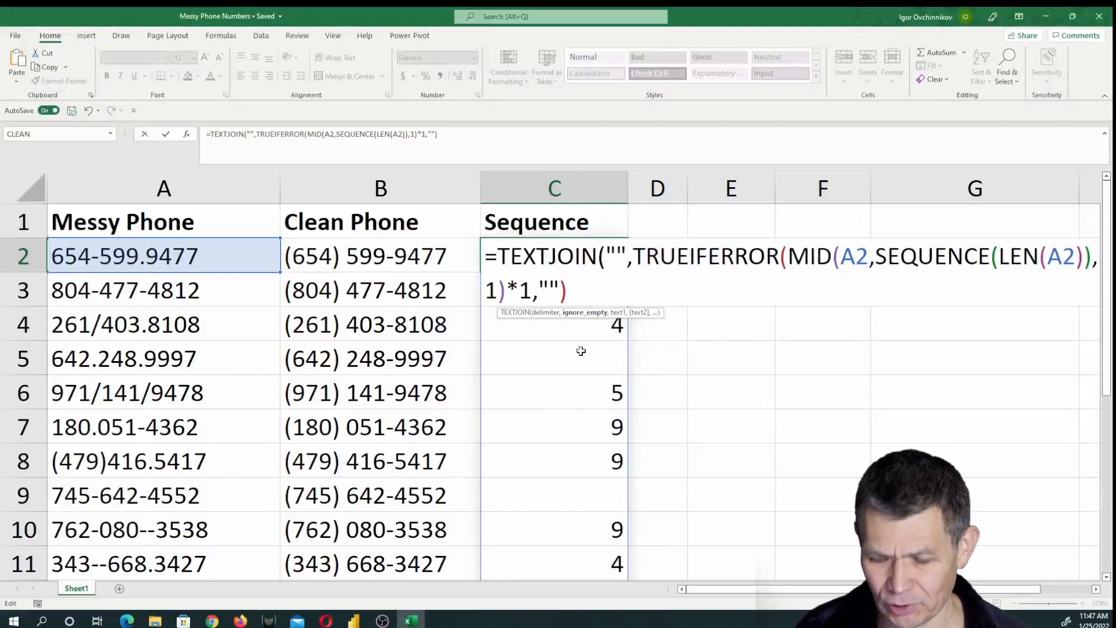
{"action": "type", "text": ","}
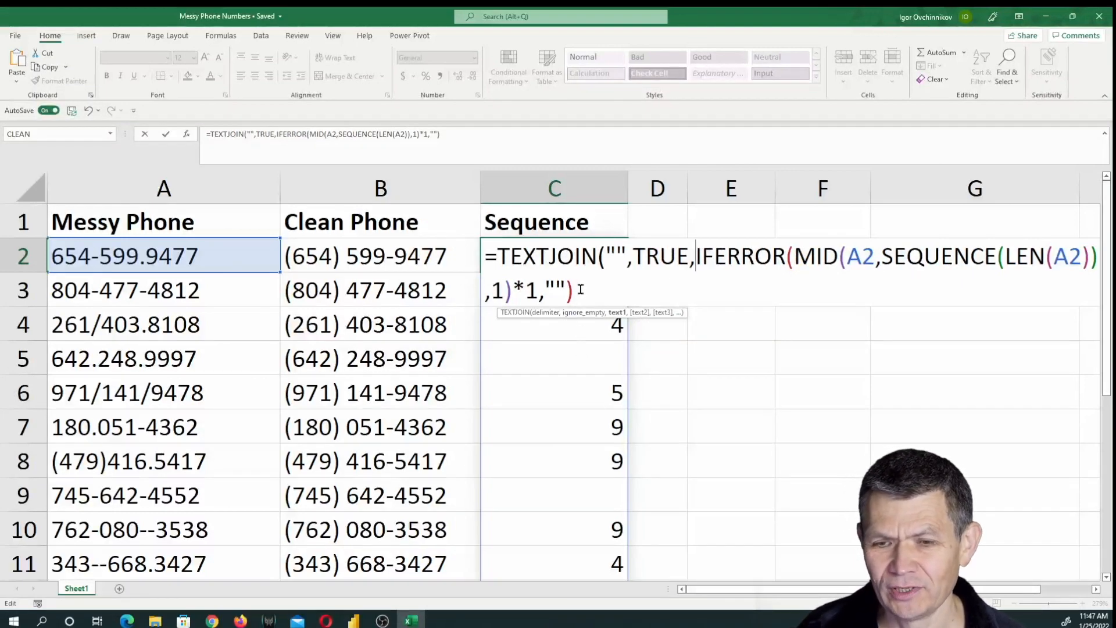
{"action": "mouse_move", "coordinate": [534, 508]}
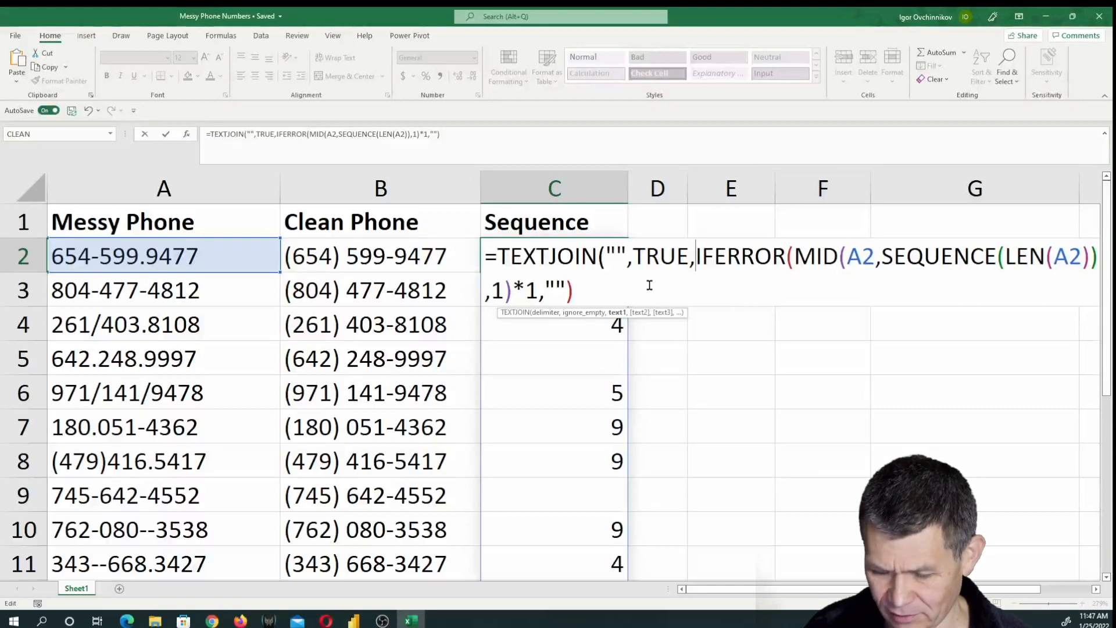
{"action": "type", "text": ")"}
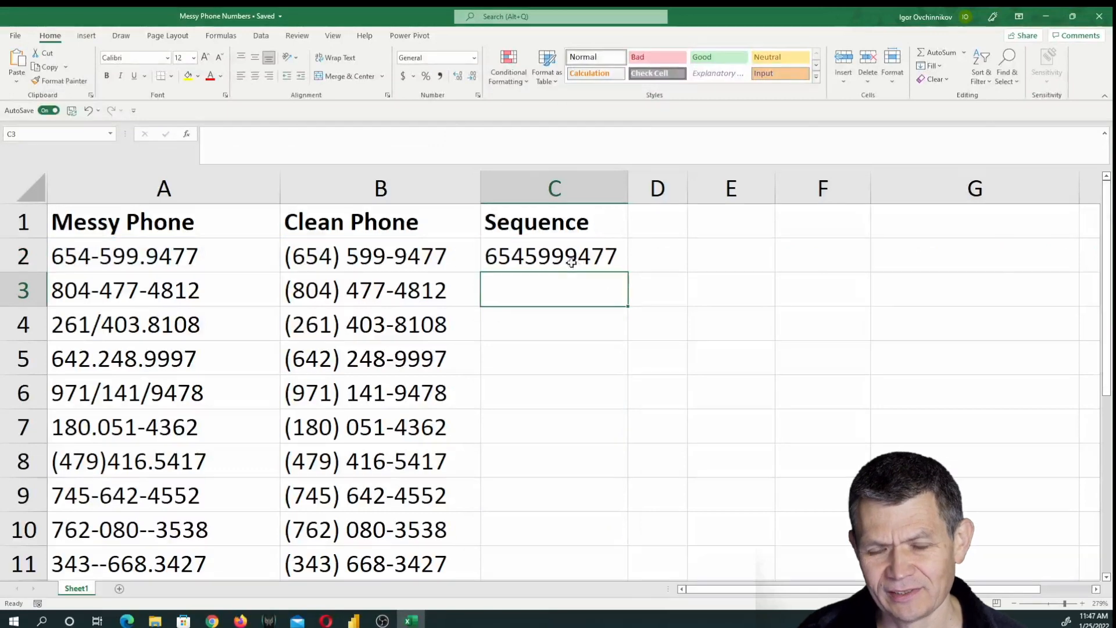
Fill the C2 formula down all phone rows, widen column D, select D2
{"action": "left_click", "coordinate": [554, 255]}
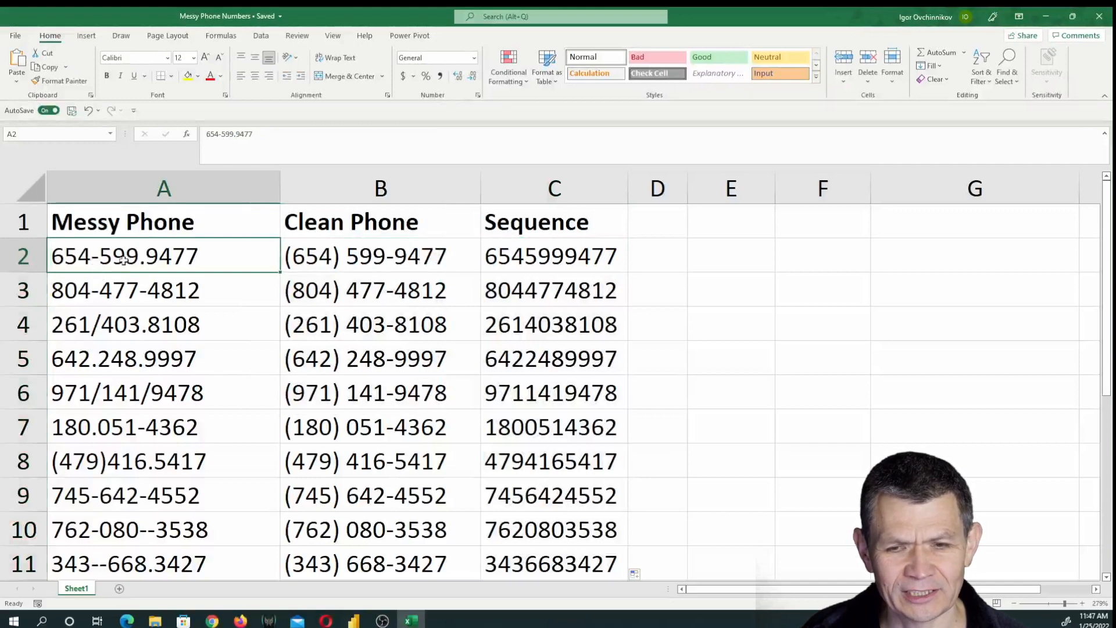
{"action": "left_click", "coordinate": [554, 256]}
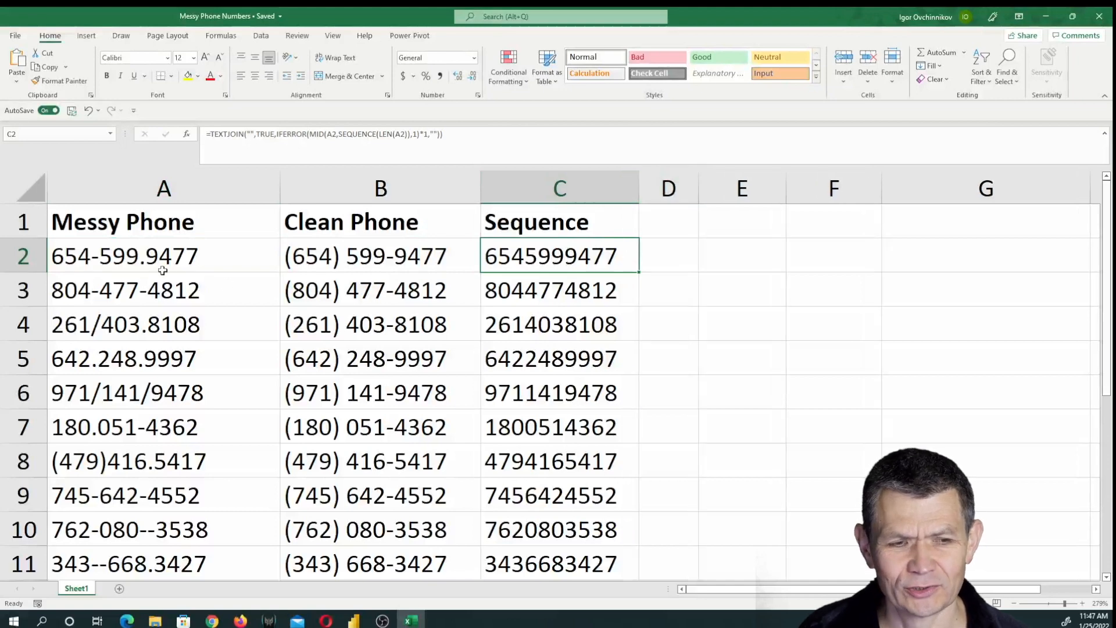
{"action": "mouse_move", "coordinate": [681, 253]}
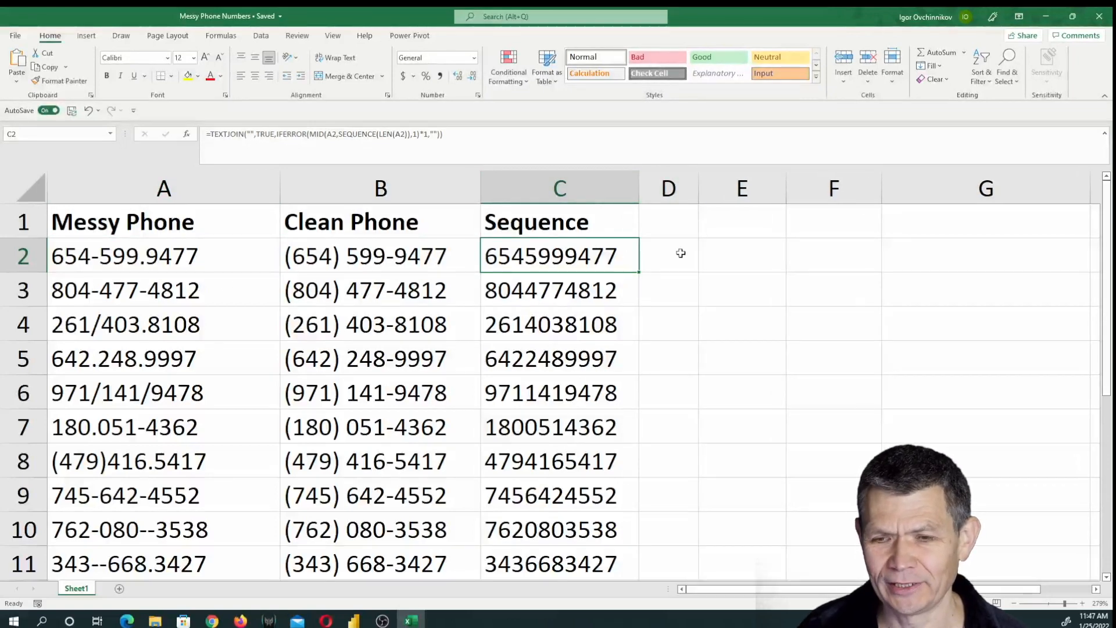
{"action": "left_click", "coordinate": [707, 256]}
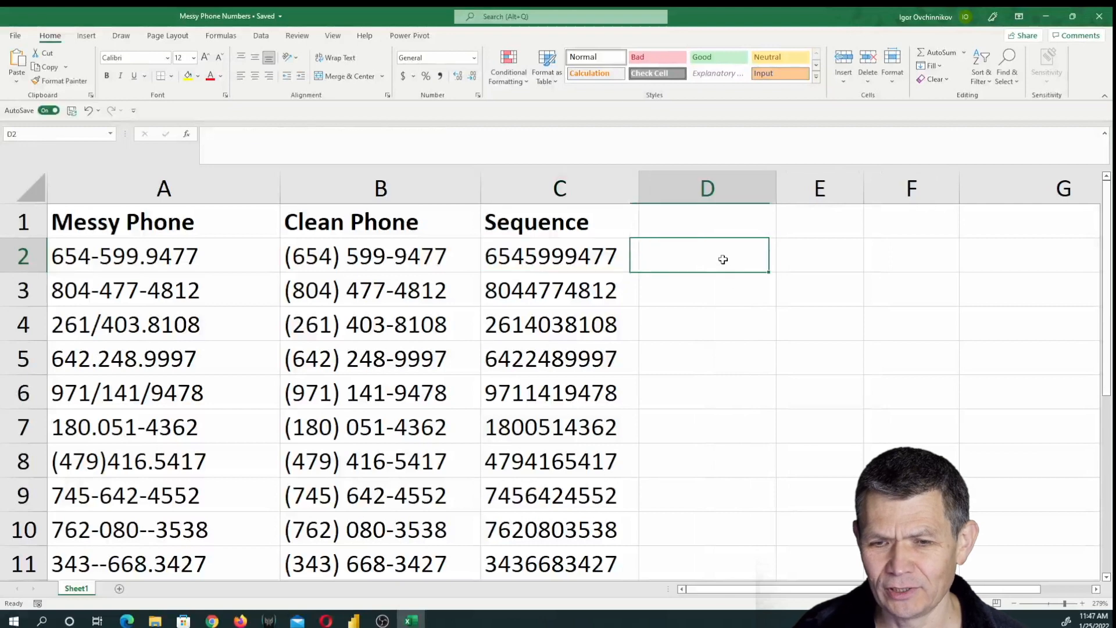
{"action": "left_click", "coordinate": [559, 256]}
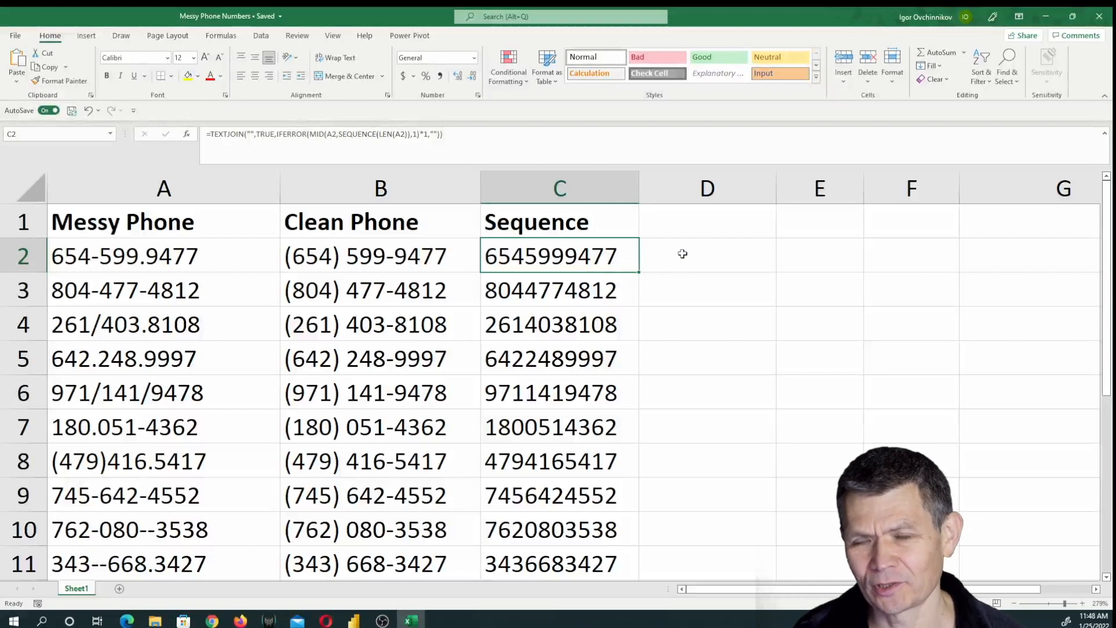
{"action": "left_click", "coordinate": [707, 256]}
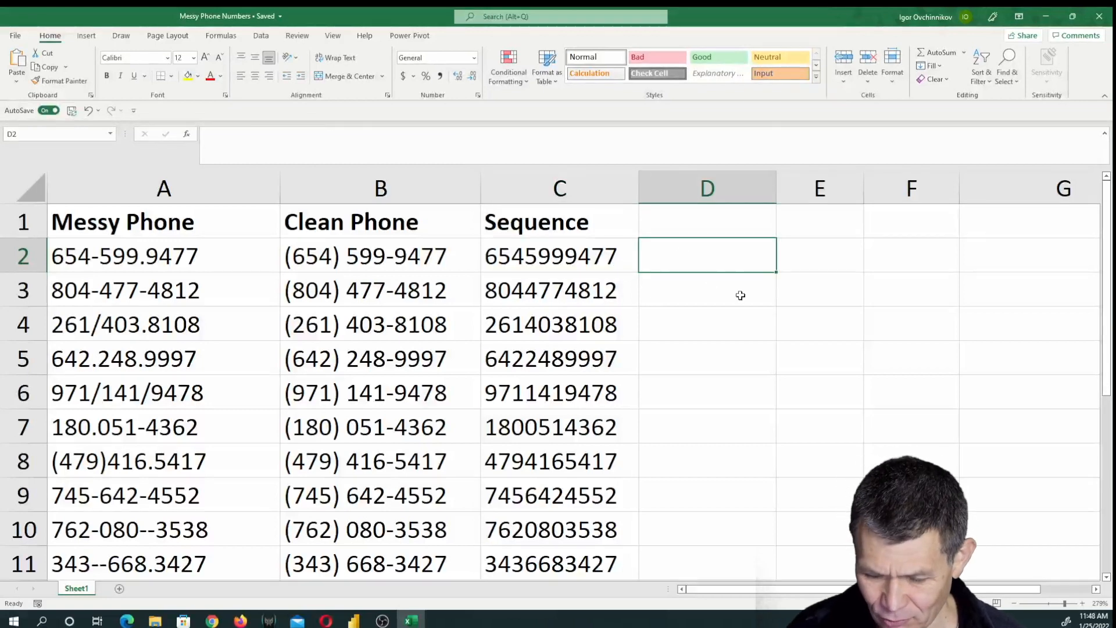
Enter =LEFT(C2,3) in D2 to extract area codes like 654, 804, 261
{"action": "type", "text": "=le"}
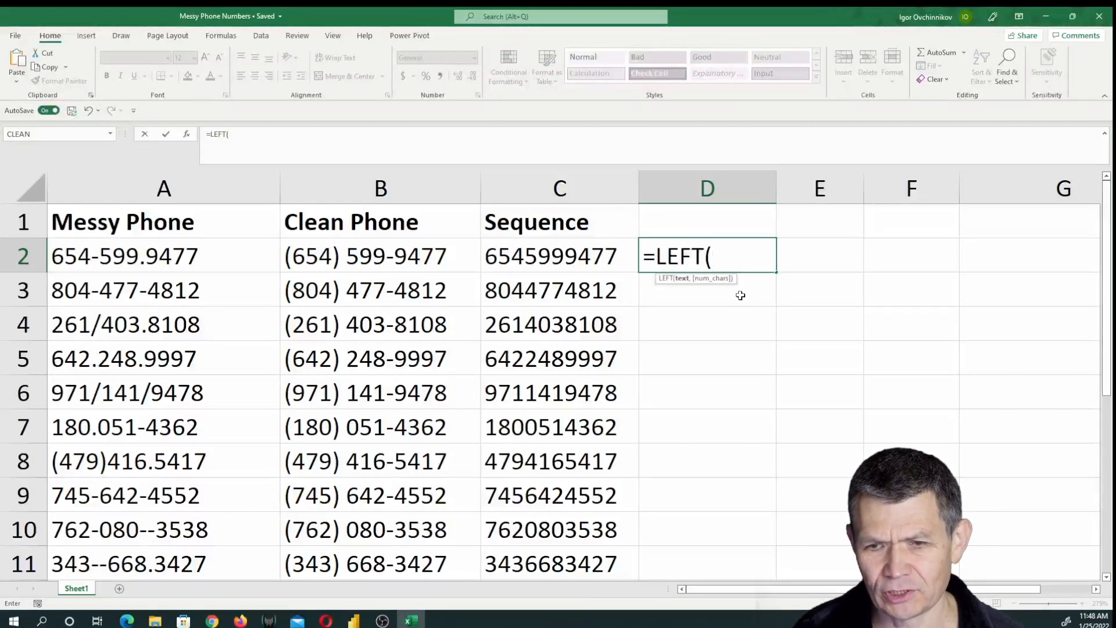
{"action": "left_click", "coordinate": [560, 257]}
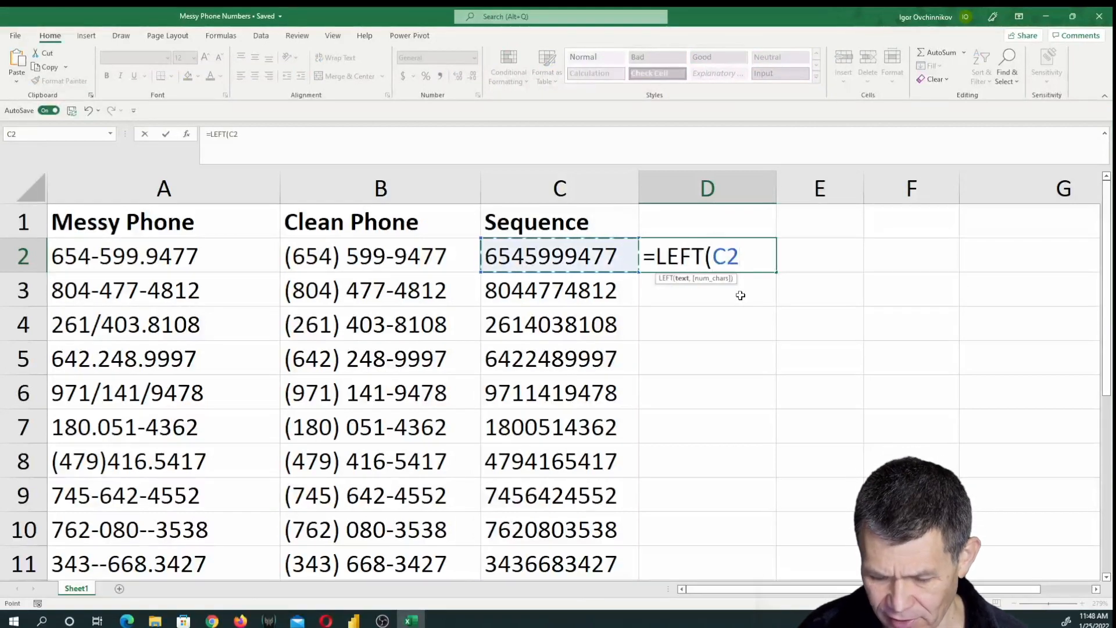
{"action": "type", "text": ",3)"}
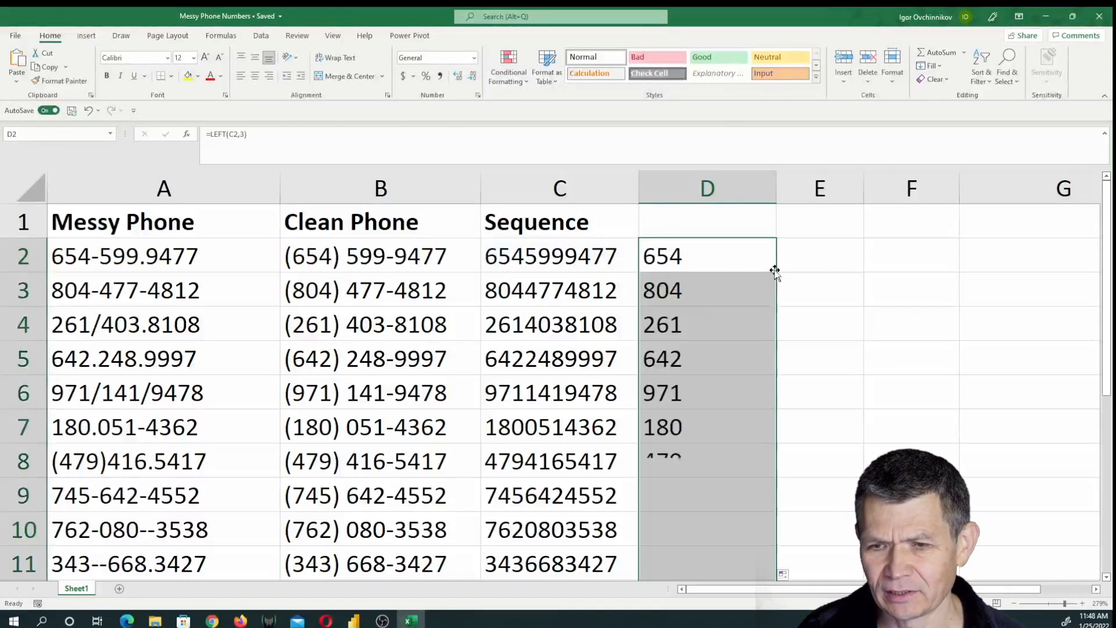
{"action": "left_click", "coordinate": [819, 256]}
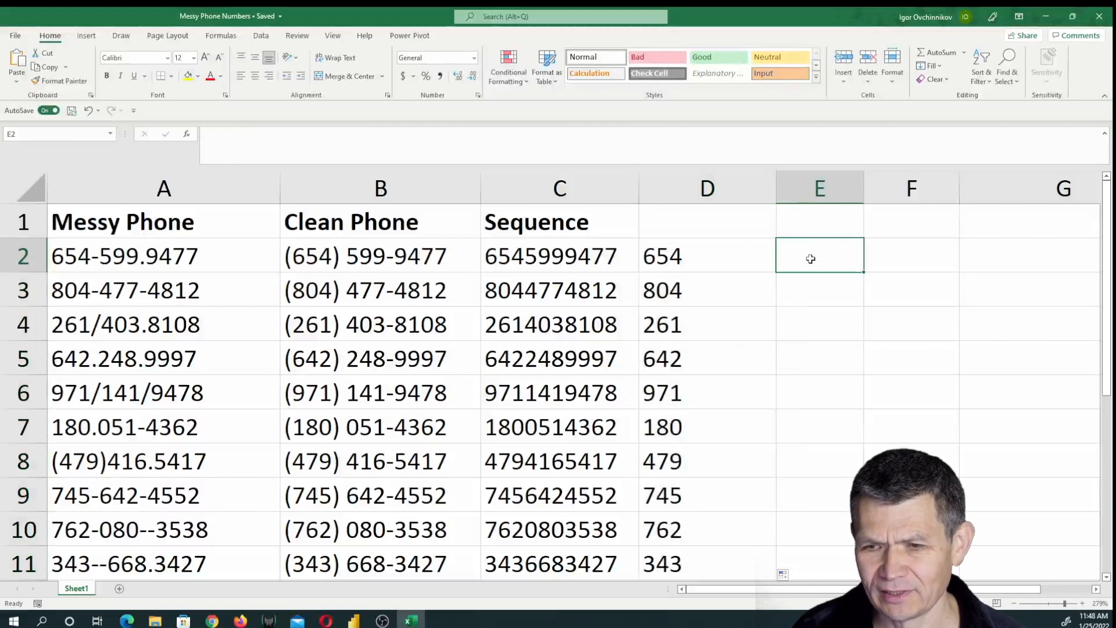
Enter =MID(C2,4,3) in E2 for the middle digits 599, 477, 403
{"action": "type", "text": "=mid"}
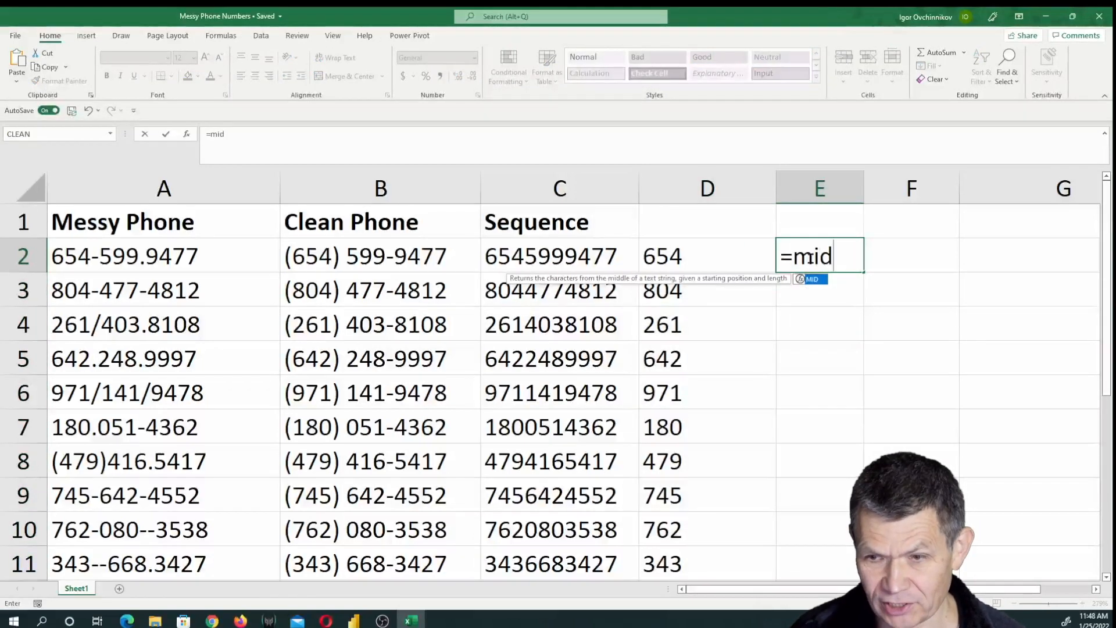
{"action": "type", "text": "("}
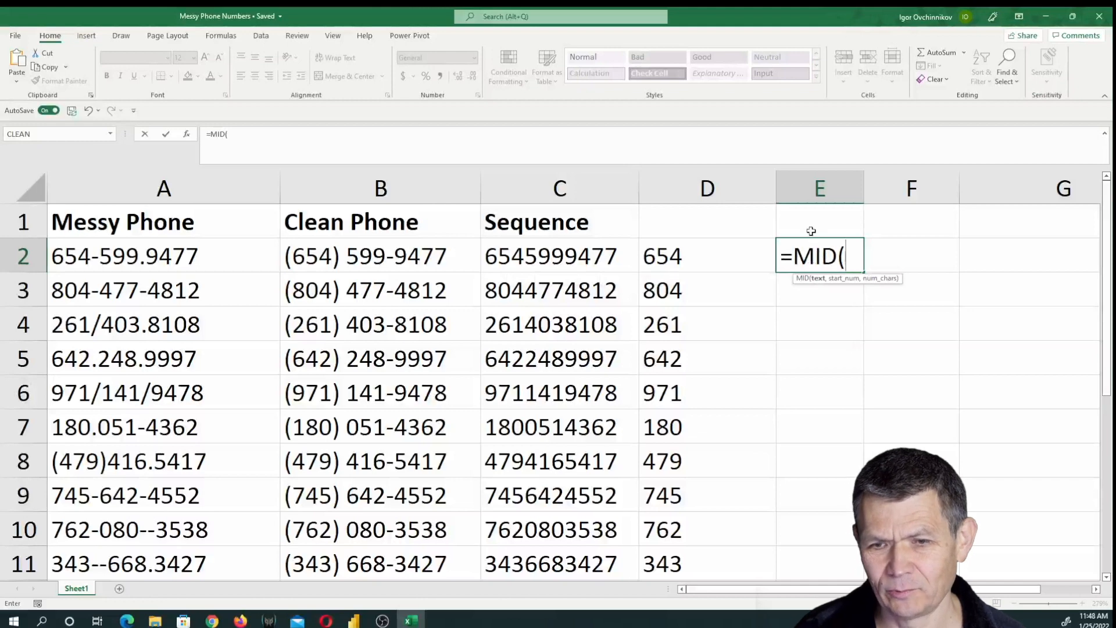
{"action": "mouse_move", "coordinate": [732, 264]}
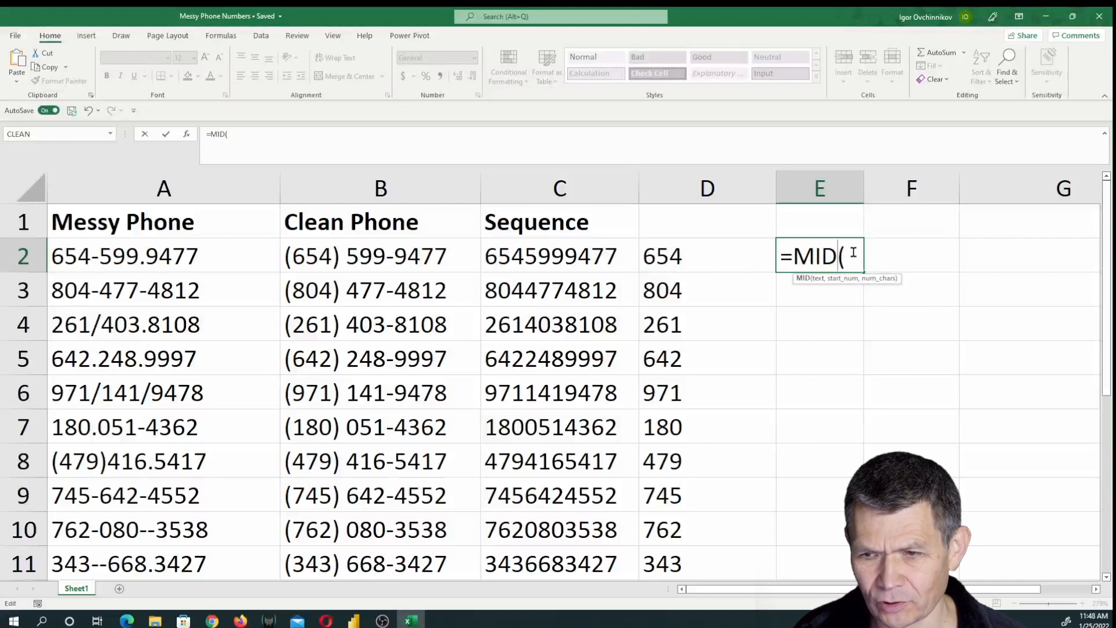
{"action": "left_click", "coordinate": [559, 256]}
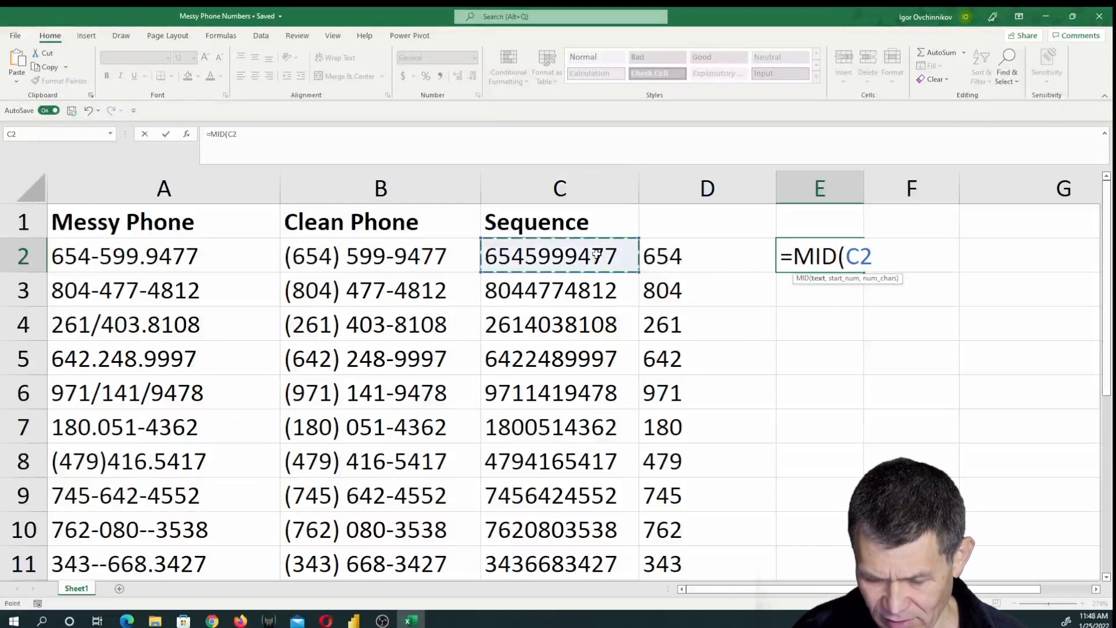
{"action": "type", "text": ",4"}
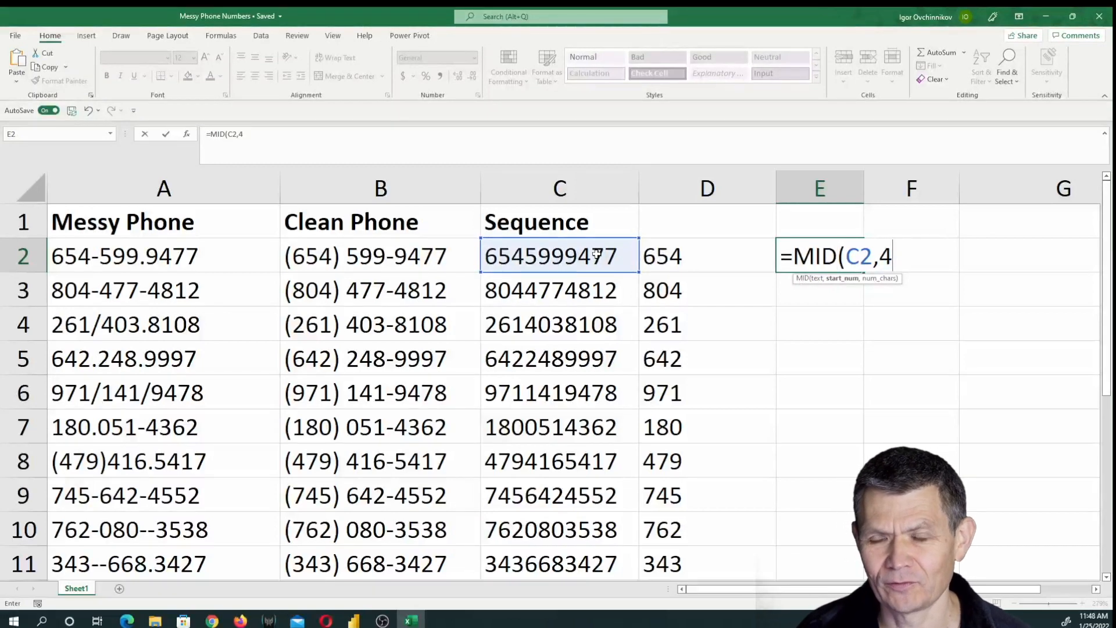
{"action": "type", "text": ","}
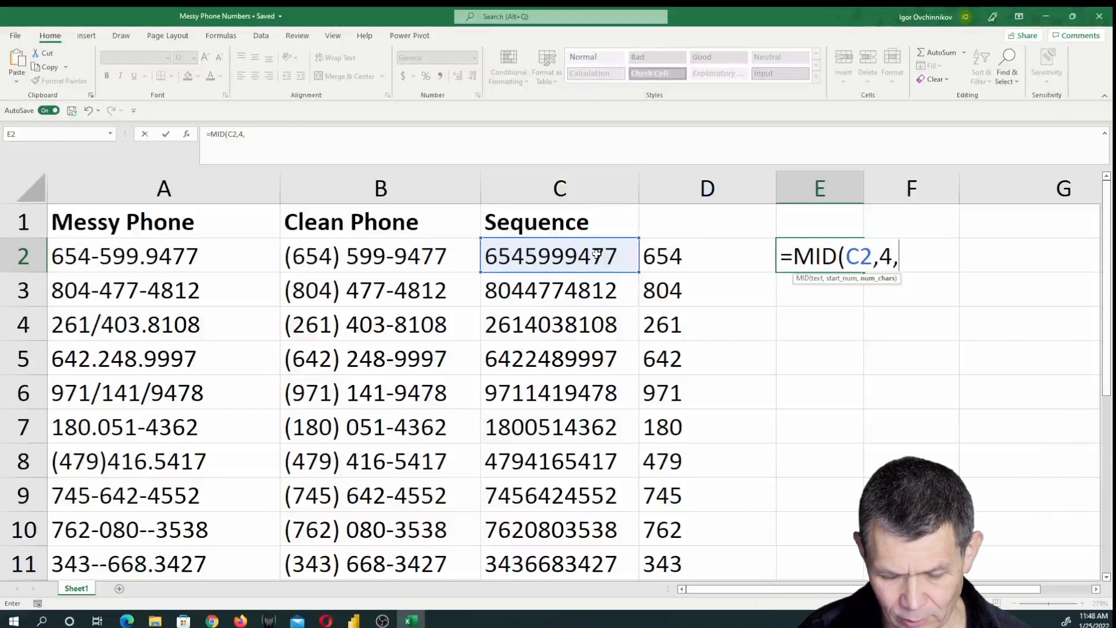
{"action": "type", "text": "3)"}
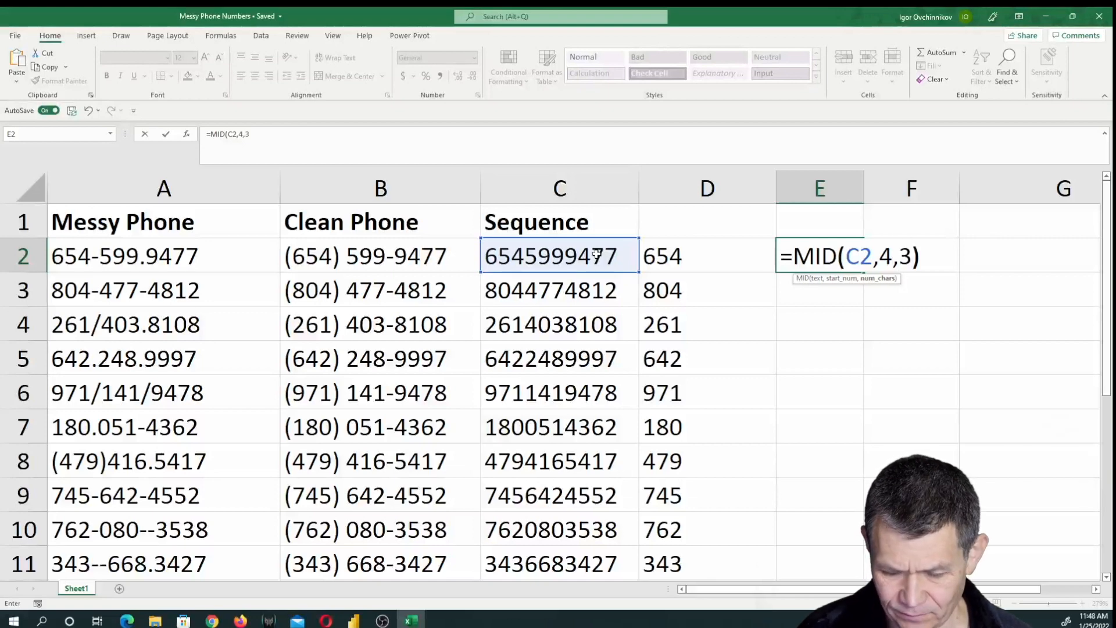
{"action": "key", "text": "Return"}
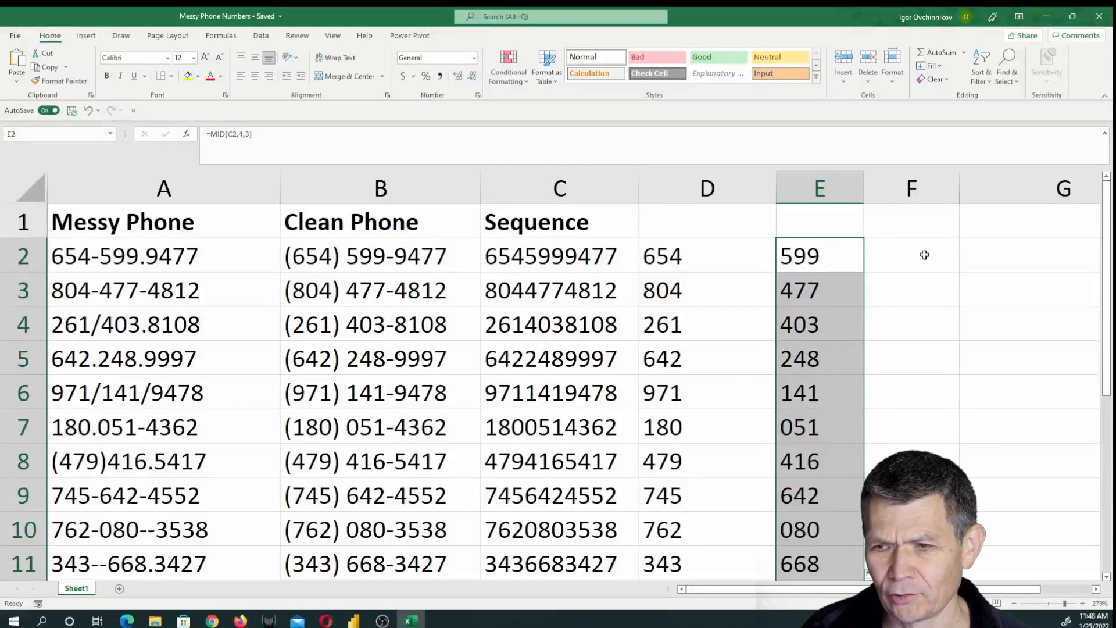
Enter =RIGHT(C2,4) in F2 to get the last four digits (9477, 4812, 8108)
{"action": "left_click", "coordinate": [911, 256]}
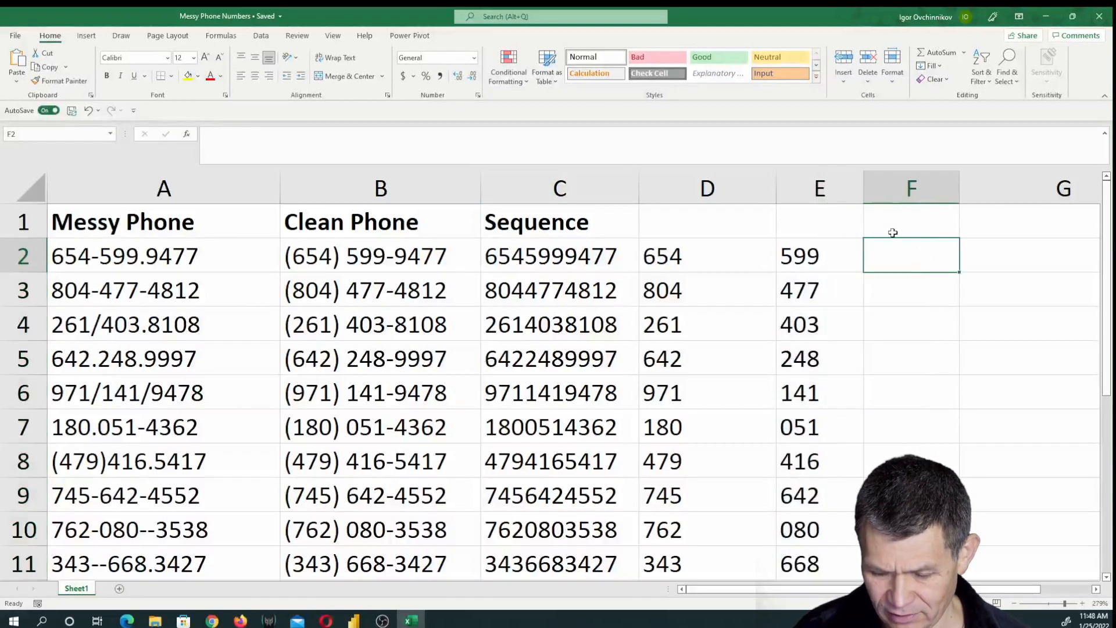
{"action": "type", "text": "=righ"}
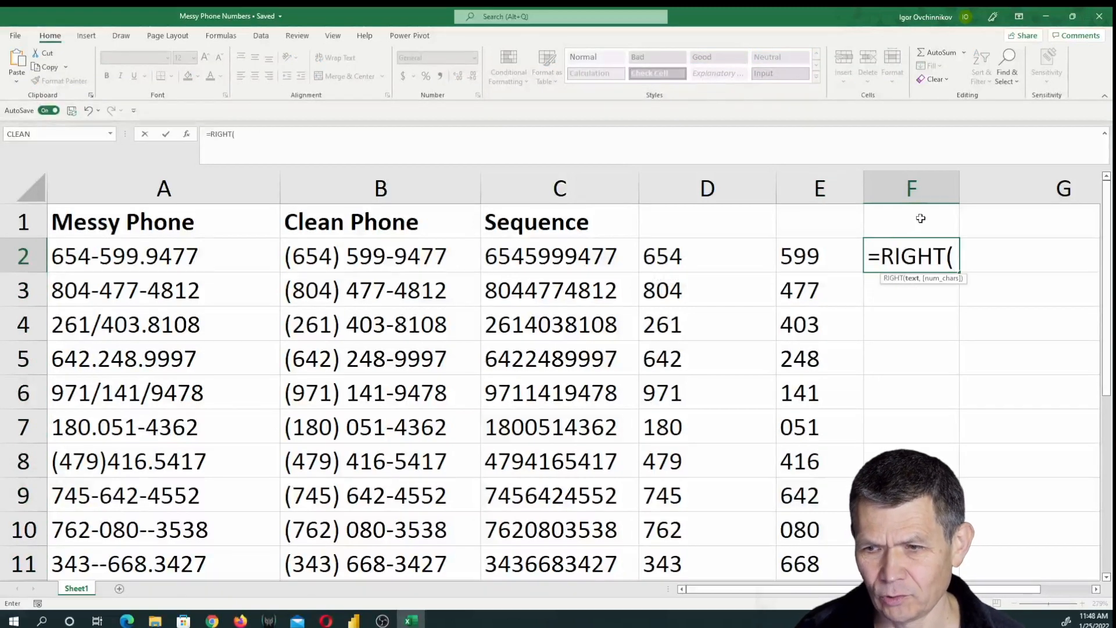
{"action": "left_click", "coordinate": [559, 256]}
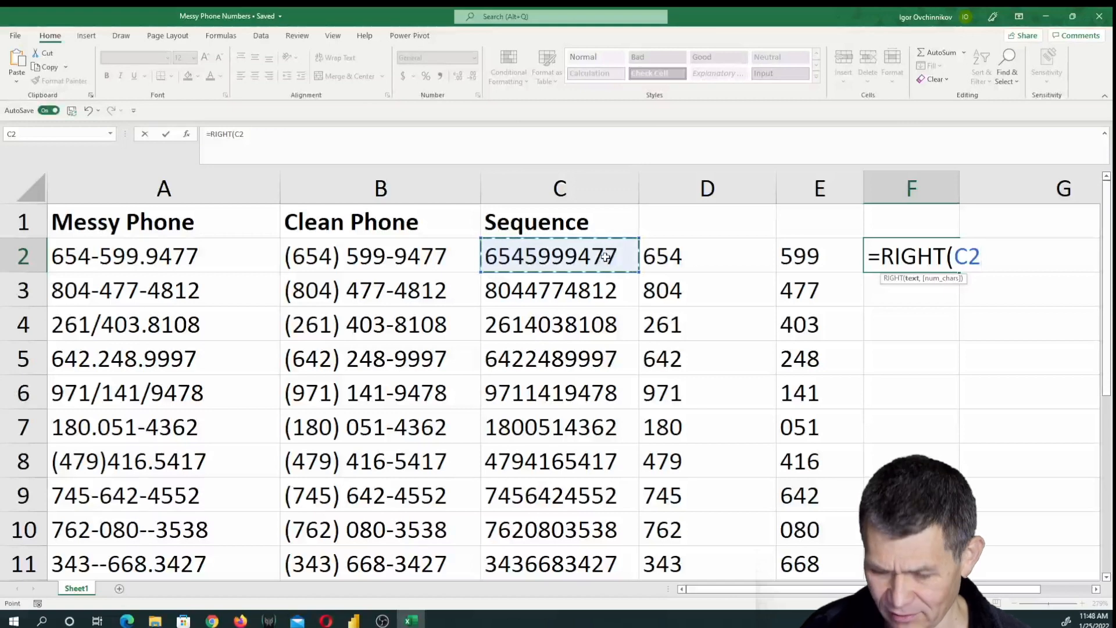
{"action": "type", "text": ",4)"}
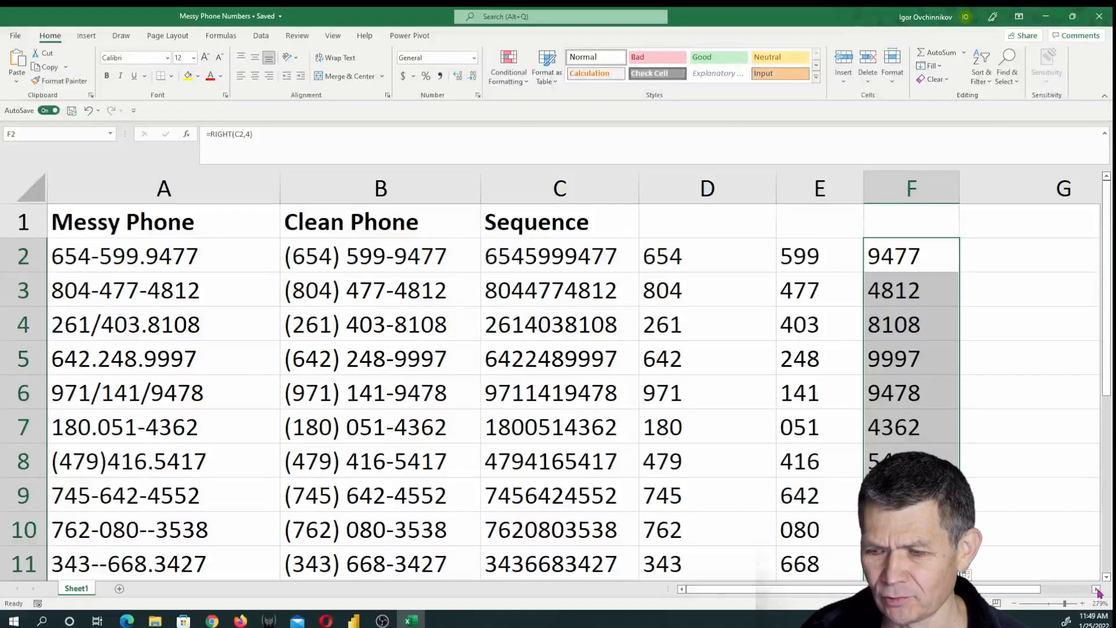
{"action": "left_click", "coordinate": [830, 255]}
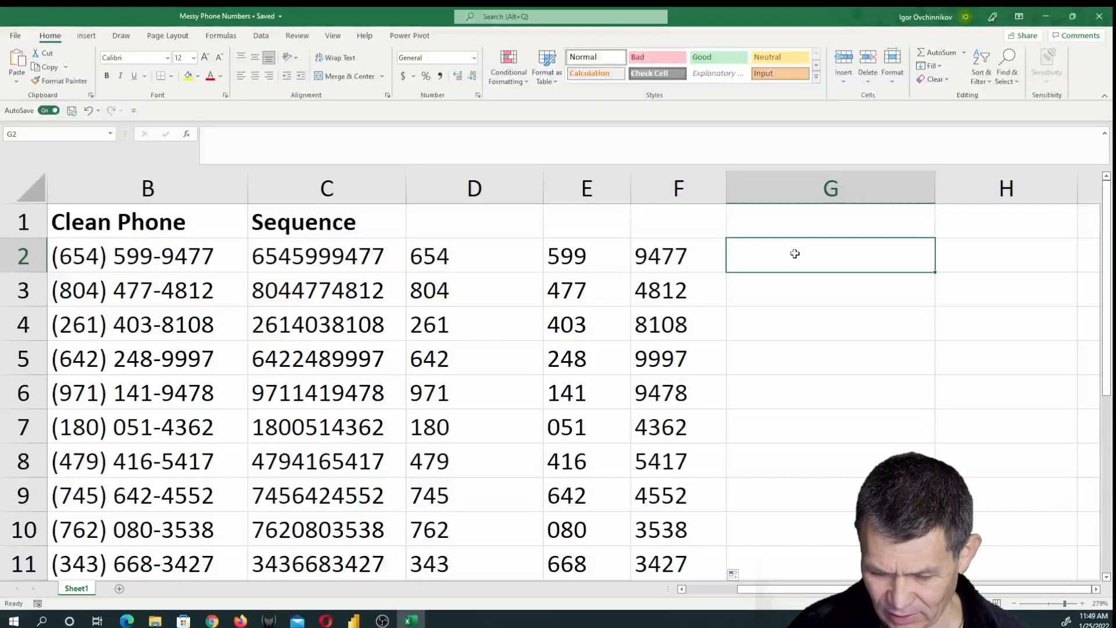
{"action": "type", "text": "="}
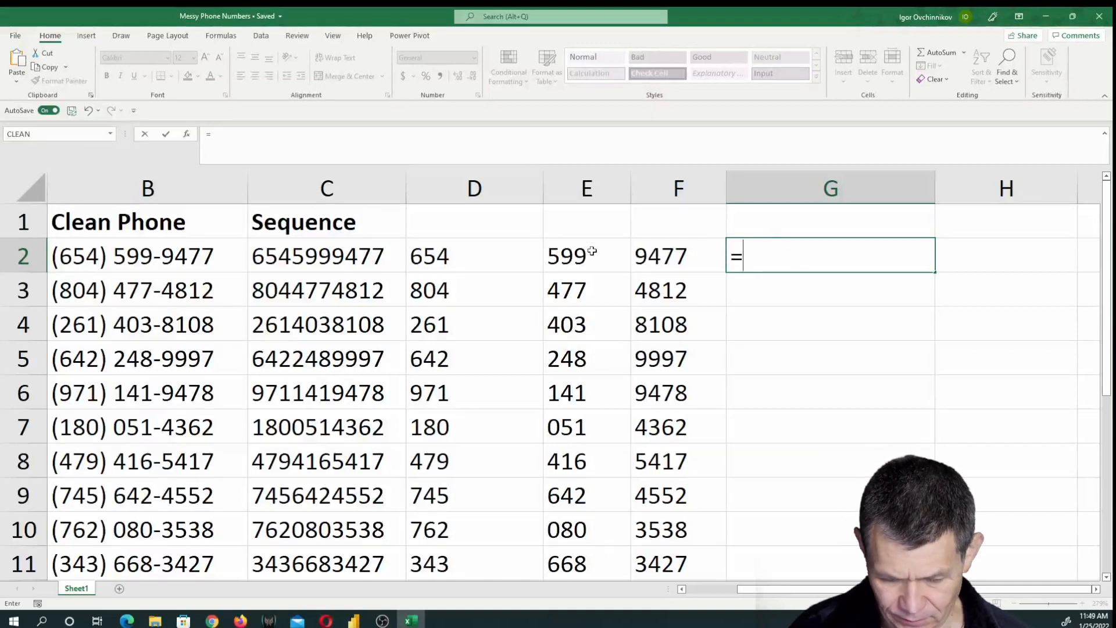
{"action": "type", "text": "\"("}
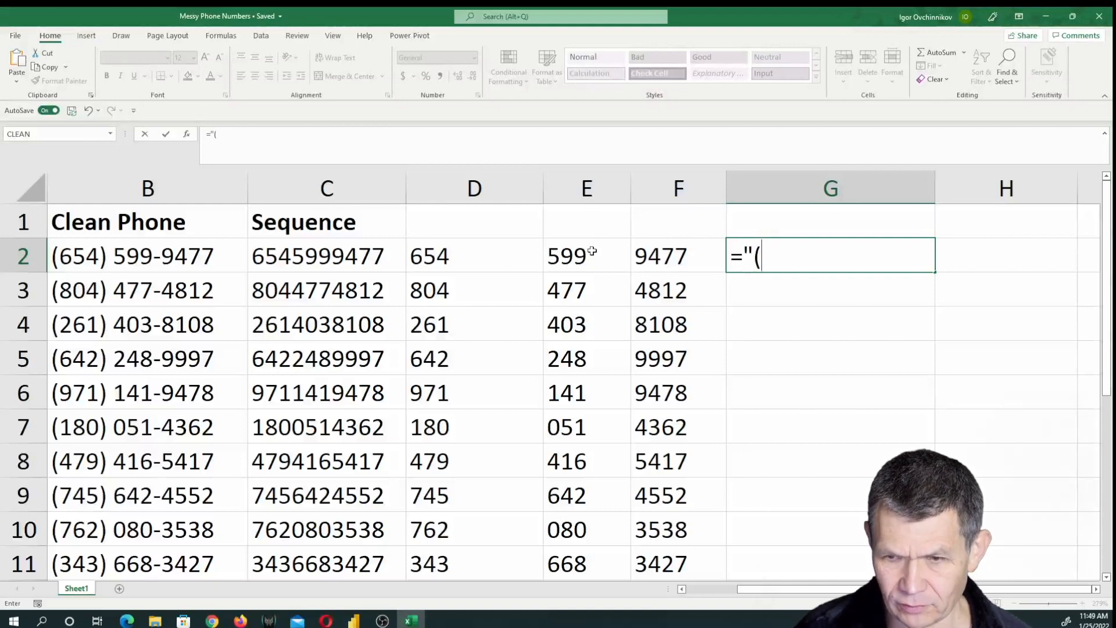
{"action": "type", "text": "\""}
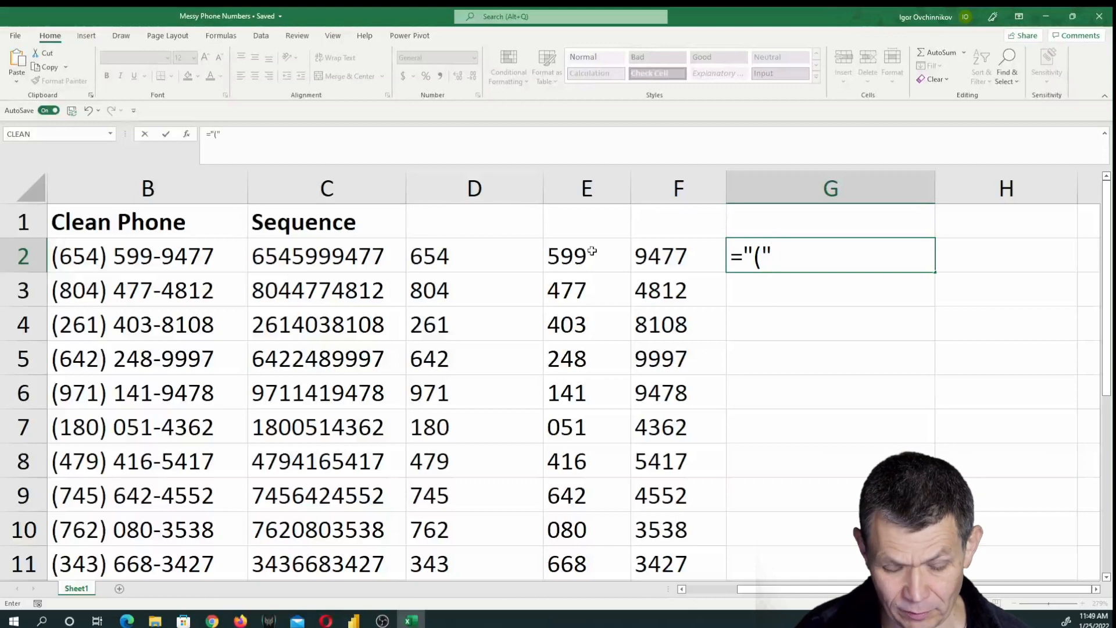
{"action": "type", "text": "&"}
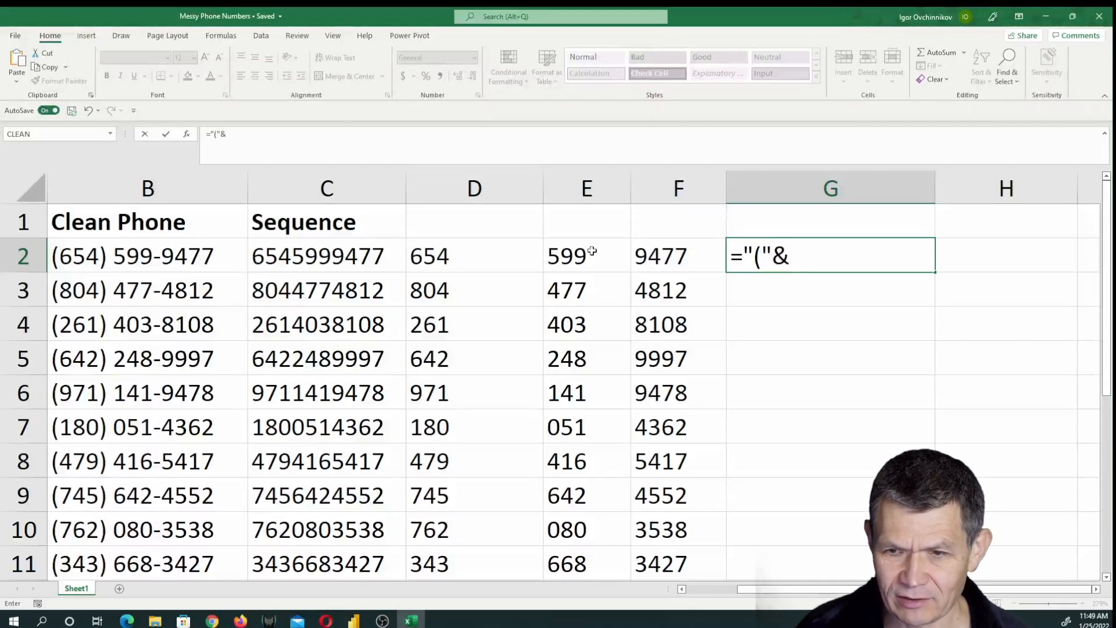
{"action": "left_click", "coordinate": [475, 256]}
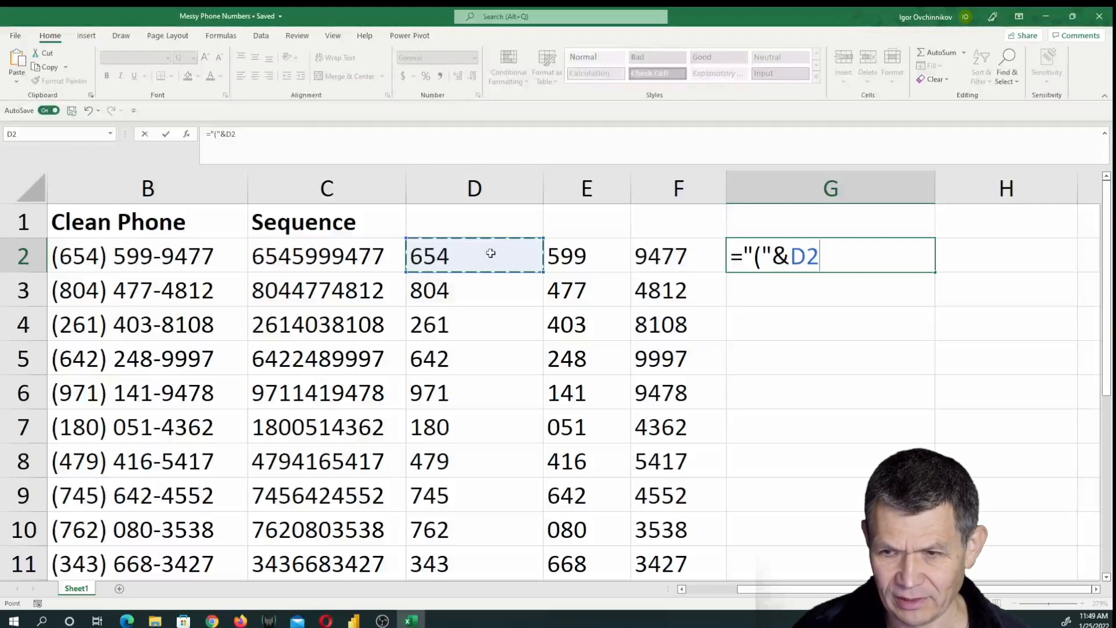
{"action": "type", "text": "&"}
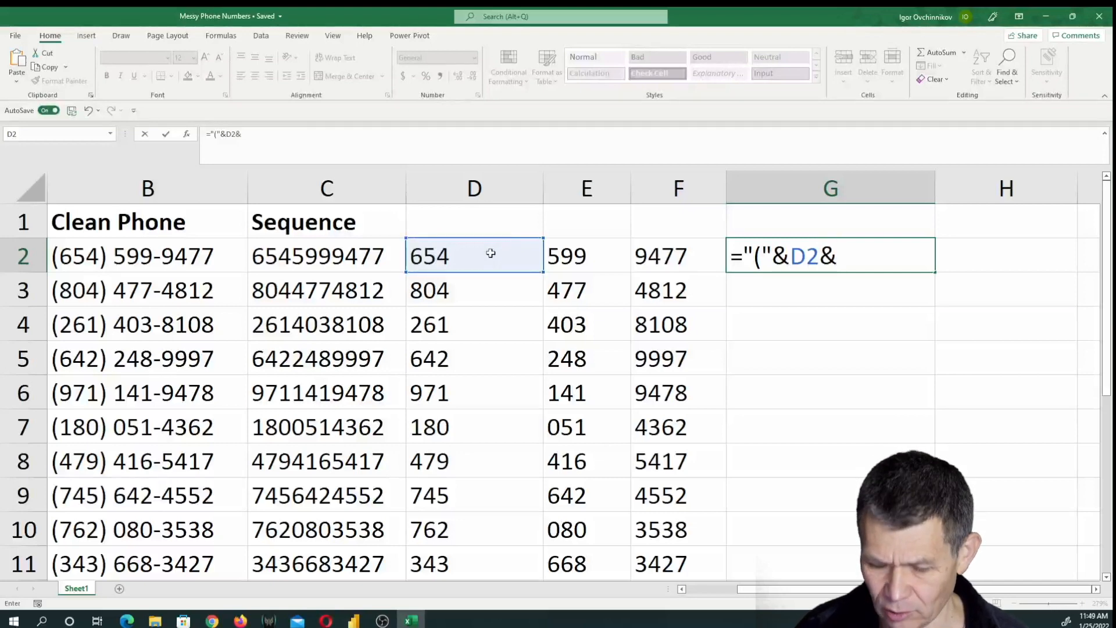
{"action": "type", "text": "\""}
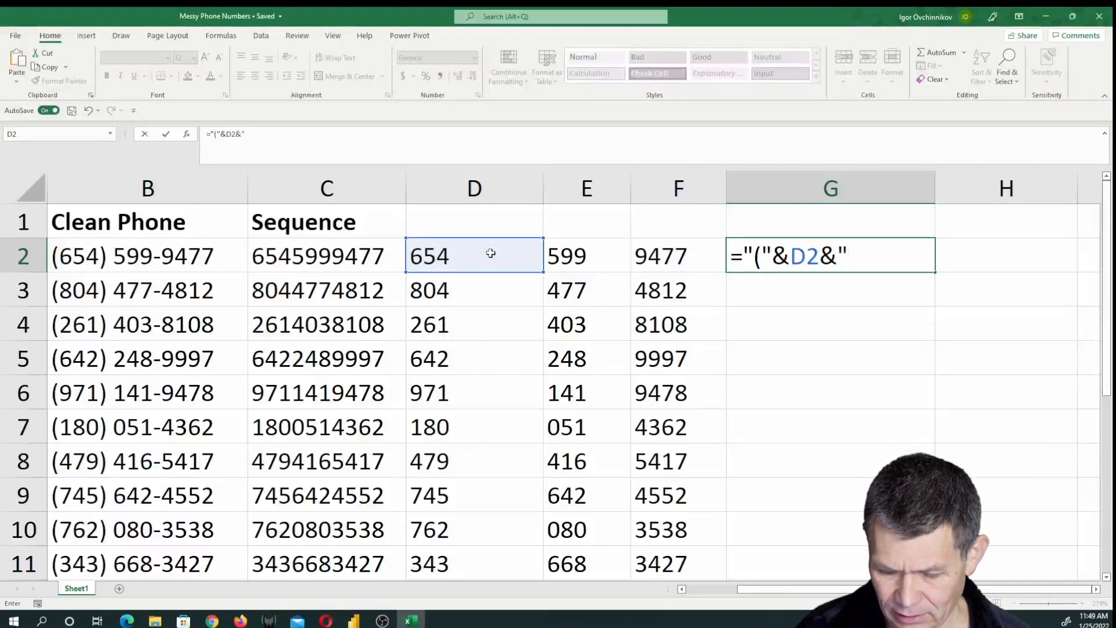
{"action": "type", "text": ")"}
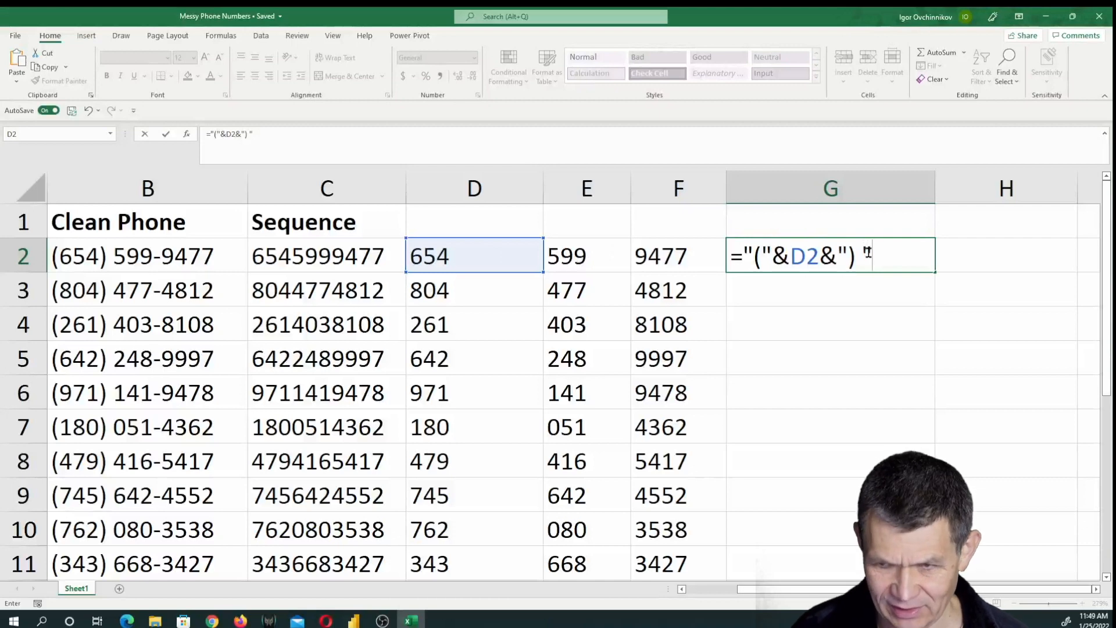
{"action": "type", "text": "&"}
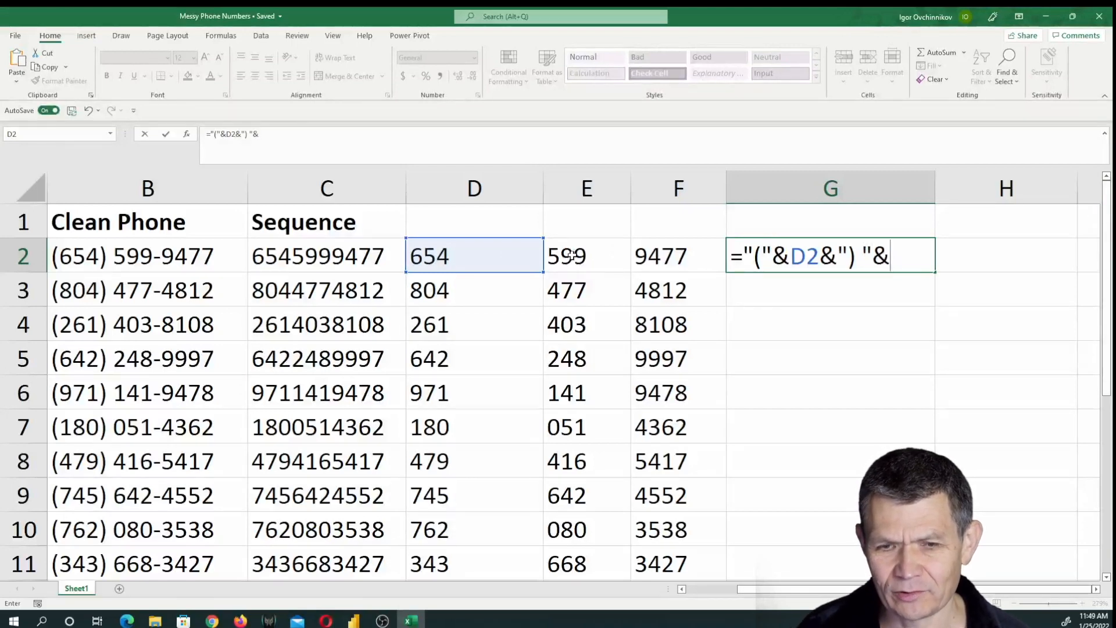
{"action": "left_click", "coordinate": [586, 255]}
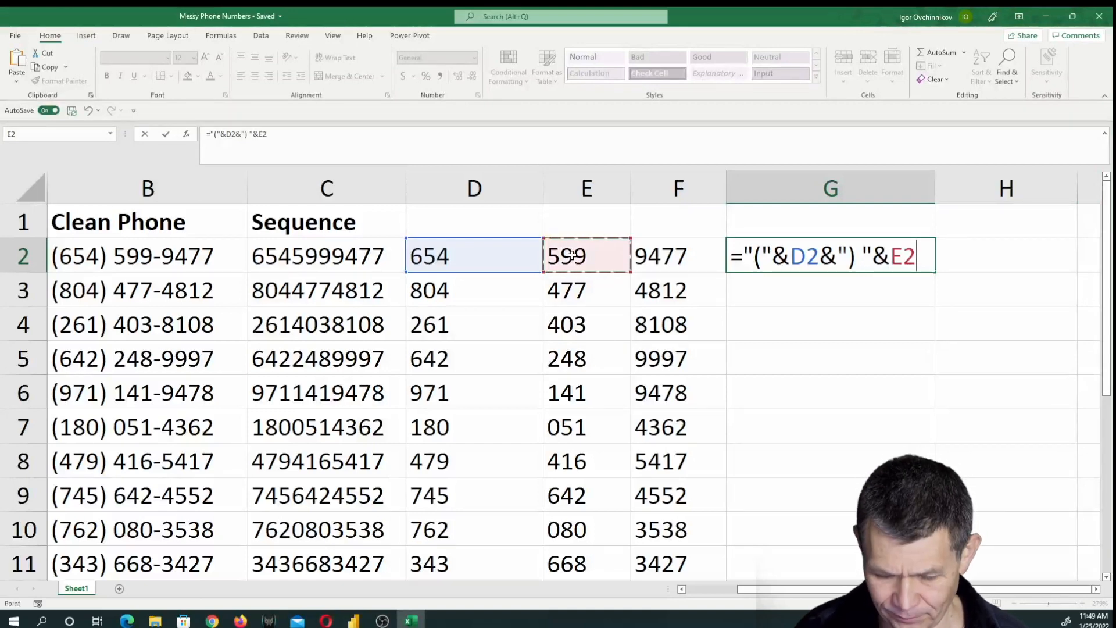
{"action": "type", "text": "&"}
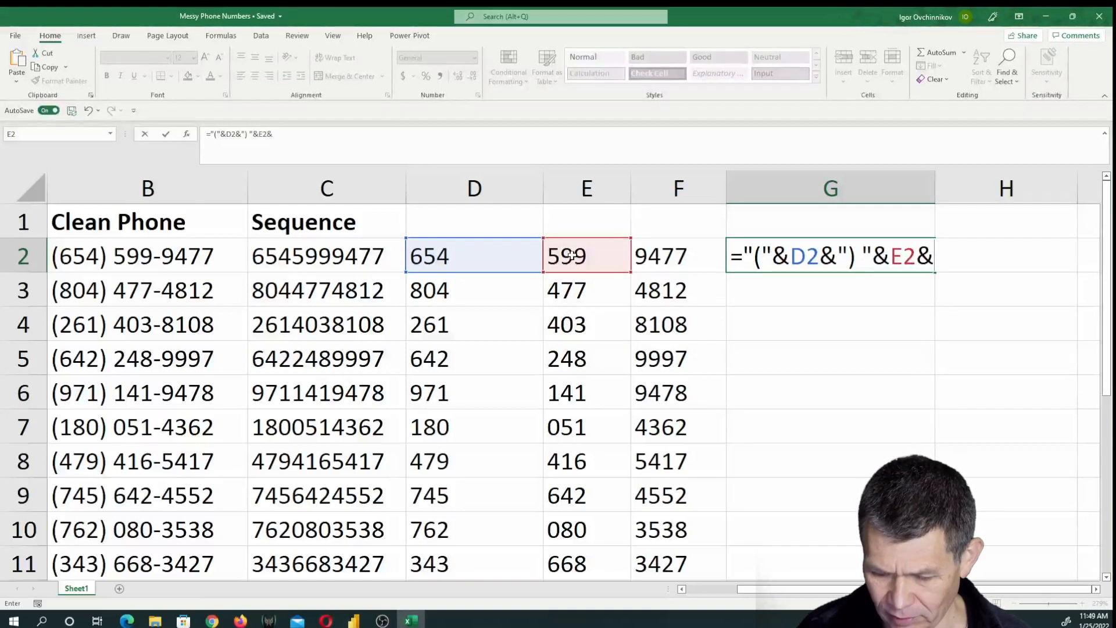
{"action": "type", "text": "\"-"}
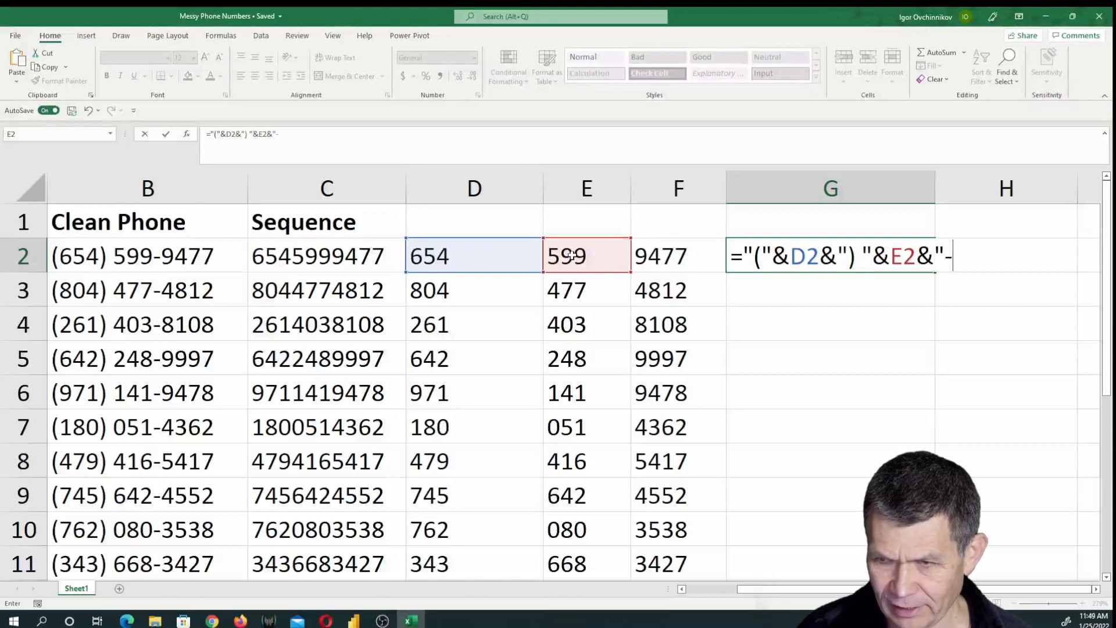
{"action": "type", "text": "\""}
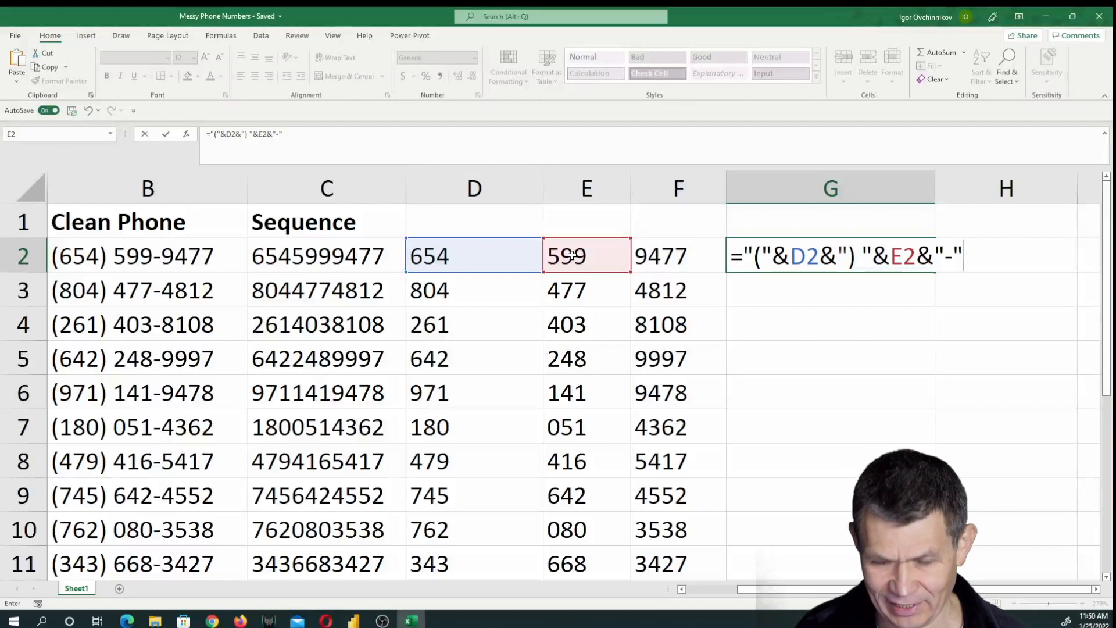
{"action": "type", "text": "&"}
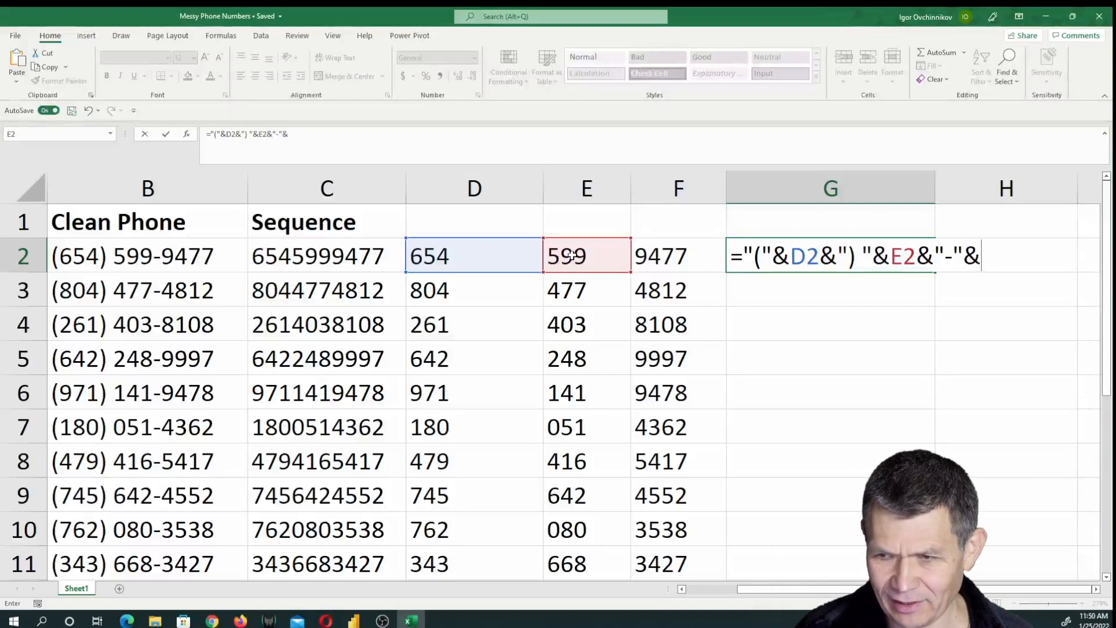
{"action": "mouse_move", "coordinate": [680, 256]}
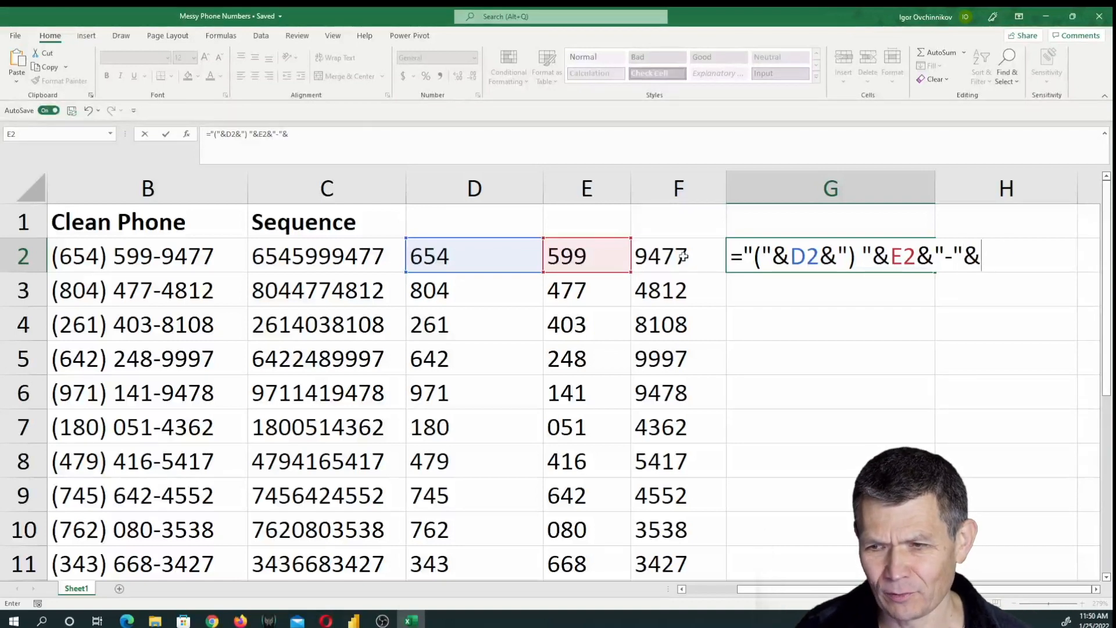
{"action": "key", "text": "Return"}
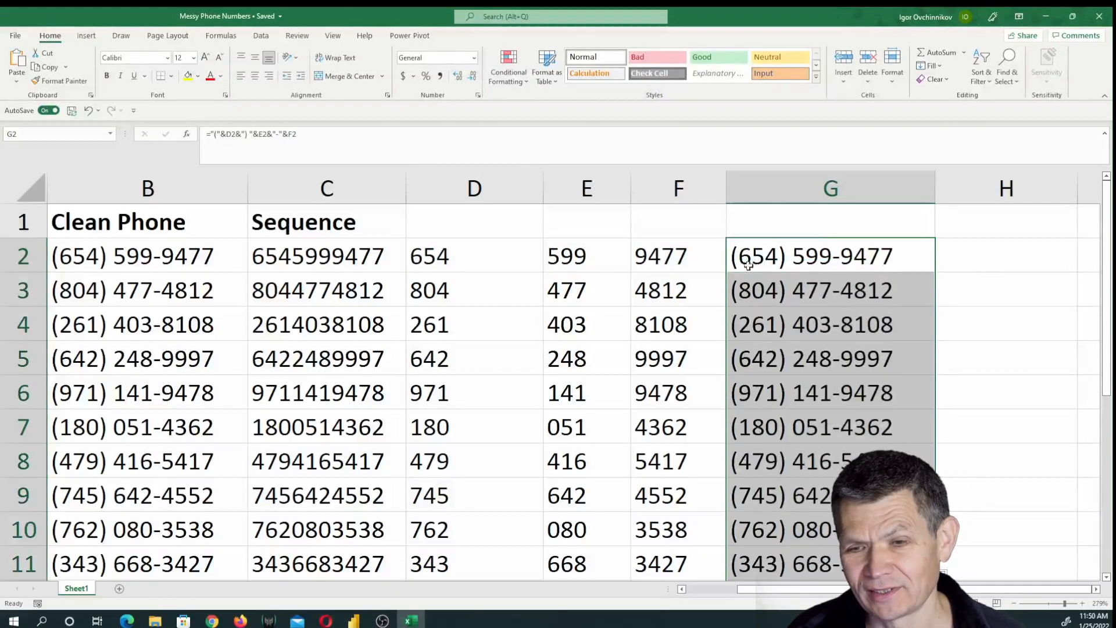
Swap C2 in the helper formulas for the TEXTJOIN digit-extraction expression and open D2's formula
{"action": "left_click_drag", "start_coordinate": [327, 188], "coordinate": [587, 188]}
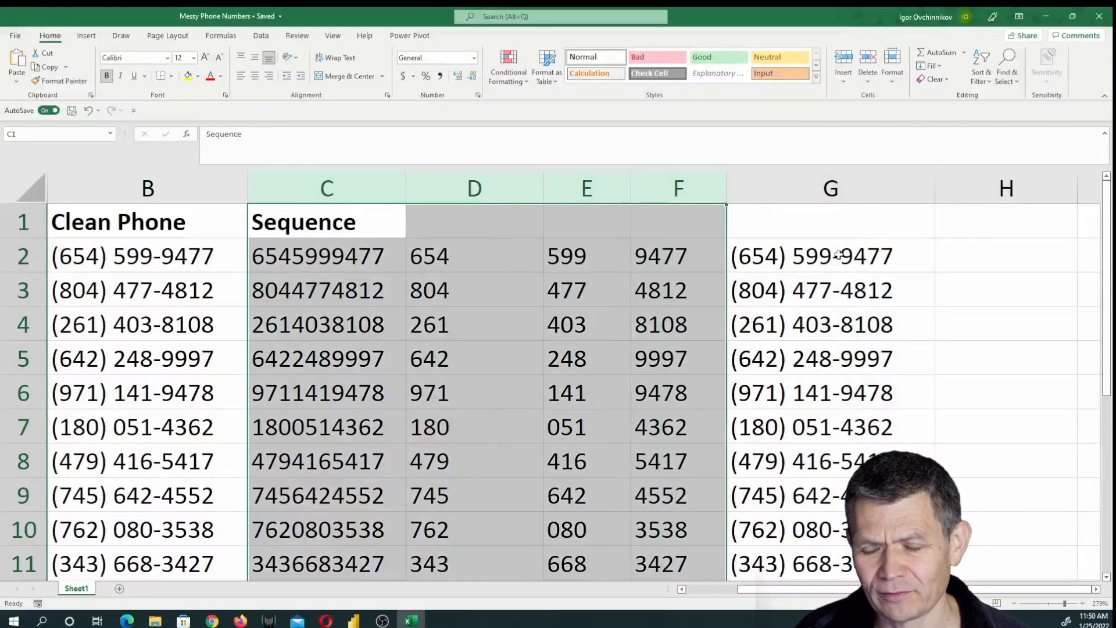
{"action": "left_click", "coordinate": [812, 256]}
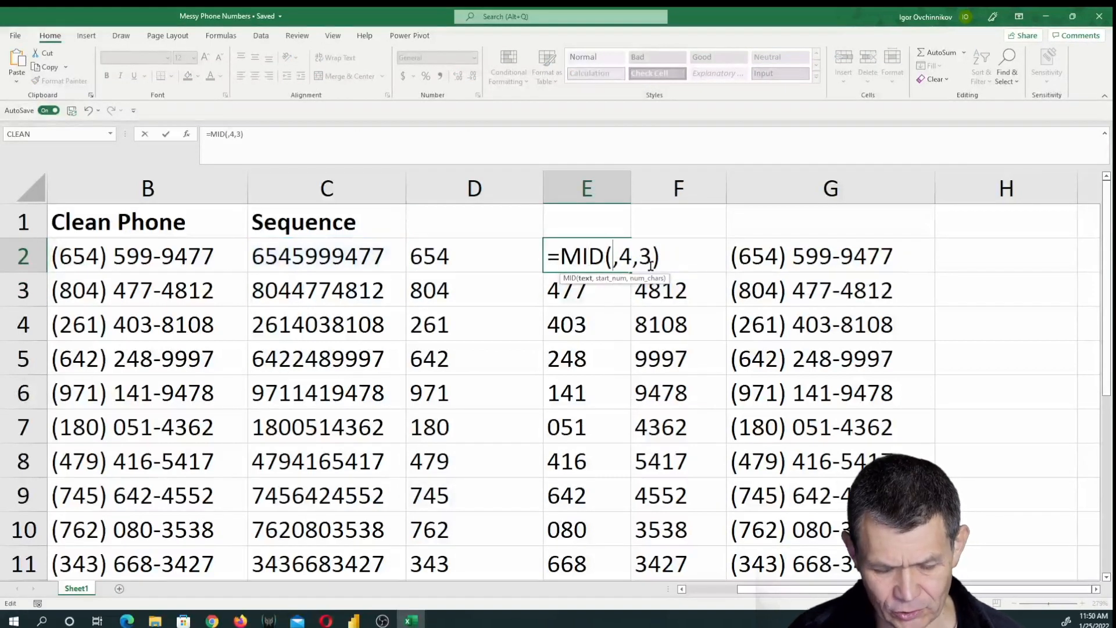
{"action": "type", "text": "TEXTJOIN(\"\",TRUE,IFERROR(MID(A2,SEQUENCE(LEN(A2)),1)*1,\"\"))"}
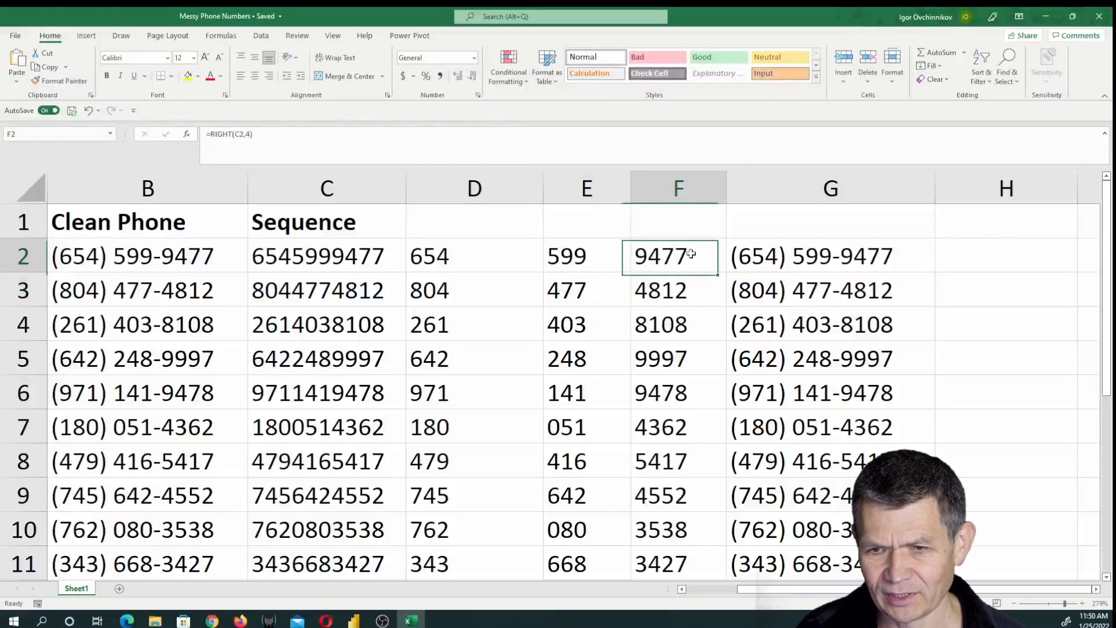
{"action": "double_click", "coordinate": [677, 256]}
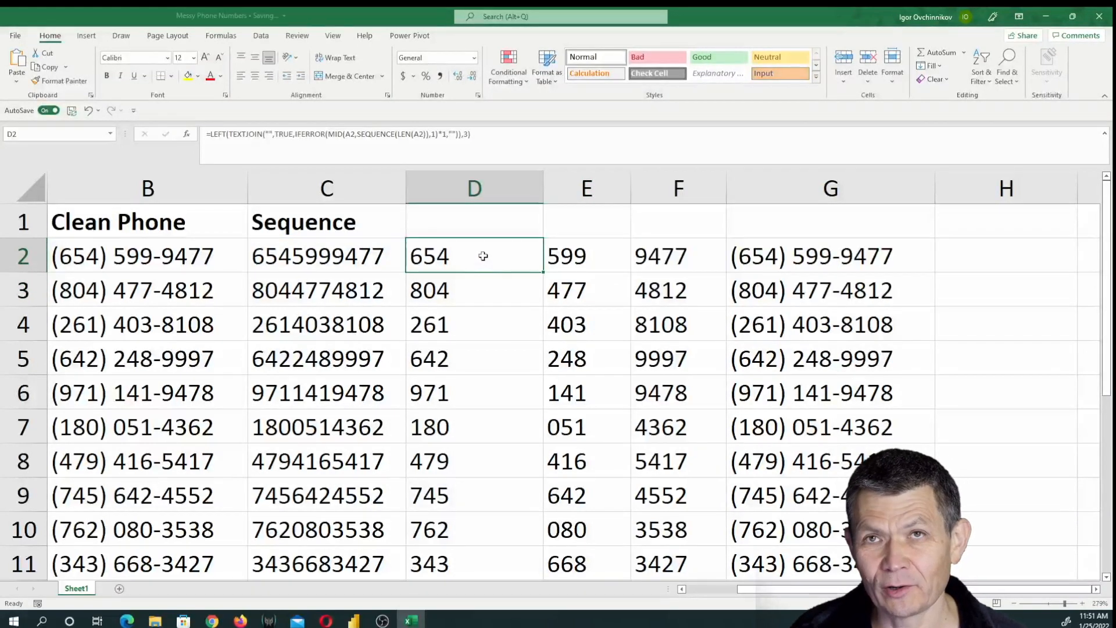
{"action": "double_click", "coordinate": [473, 256]}
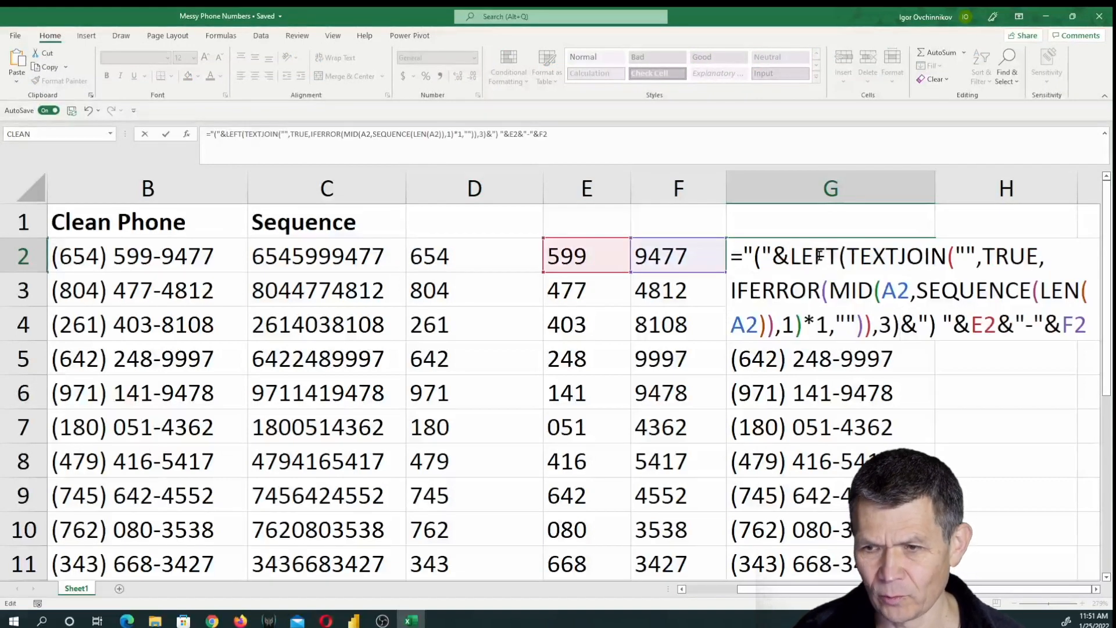
Nest the prefix and line-number formulas into G2, then fill it down column G
{"action": "left_click", "coordinate": [586, 256]}
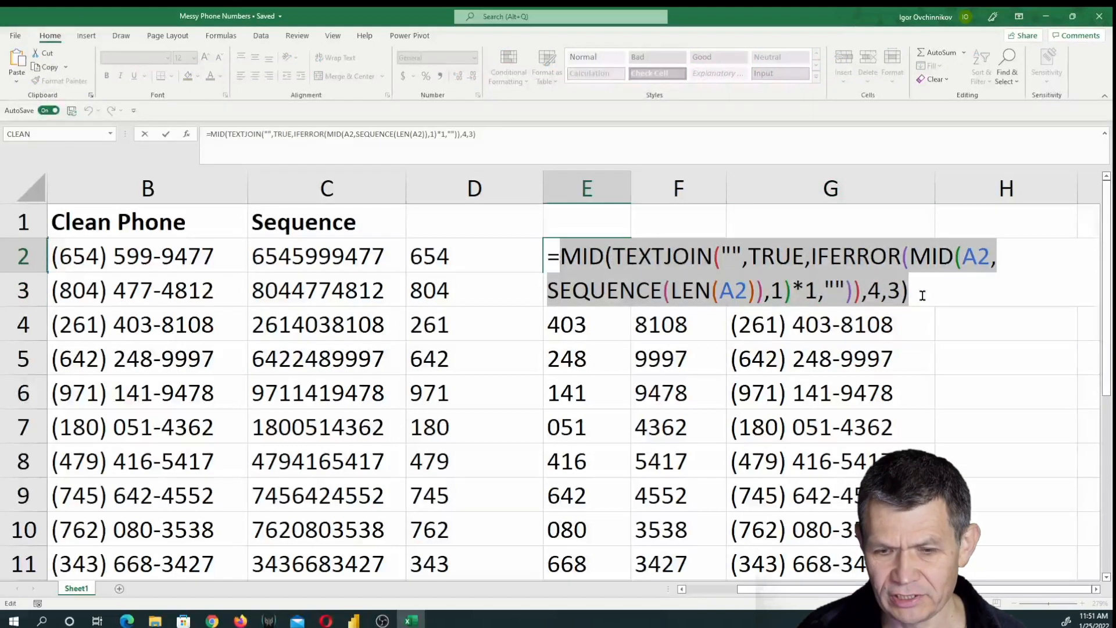
{"action": "key", "text": "Return"}
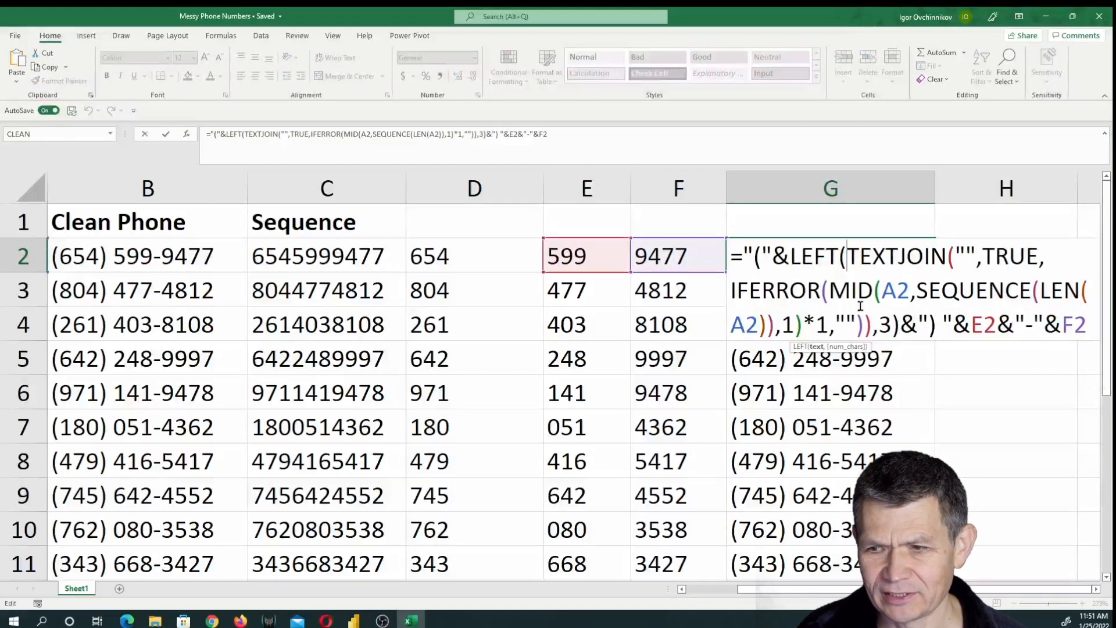
{"action": "mouse_move", "coordinate": [1012, 346]}
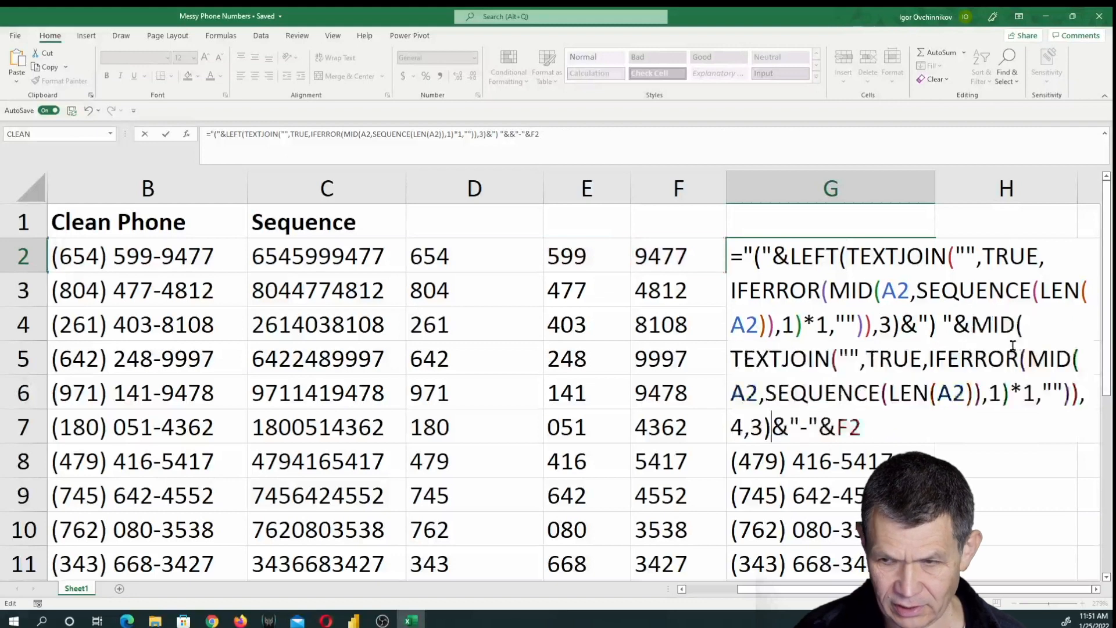
{"action": "key", "text": "Return"}
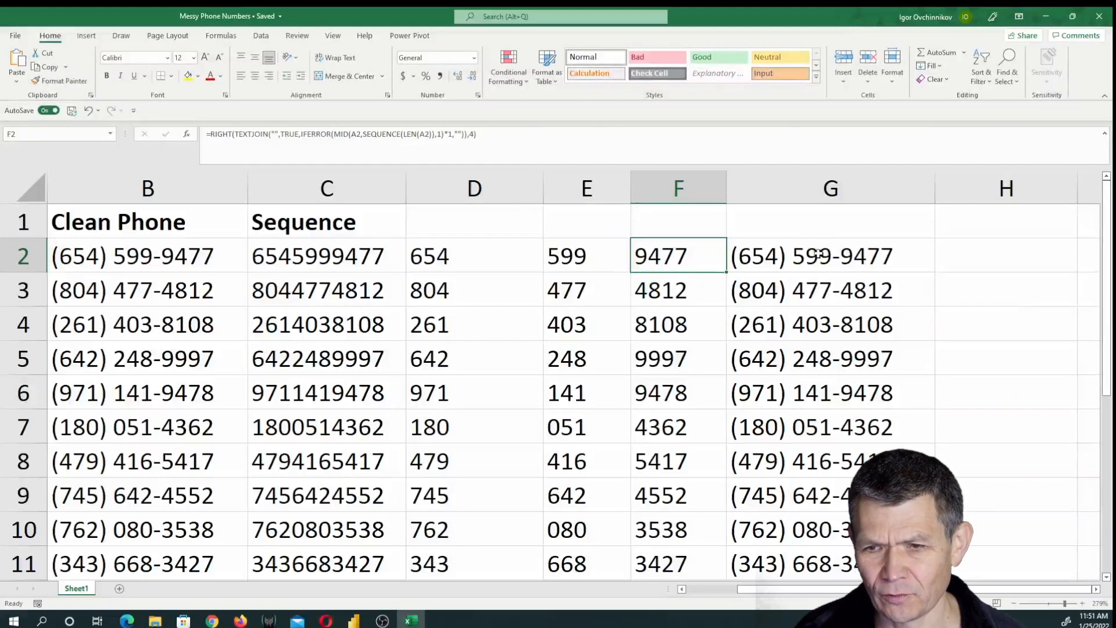
{"action": "double_click", "coordinate": [811, 256]}
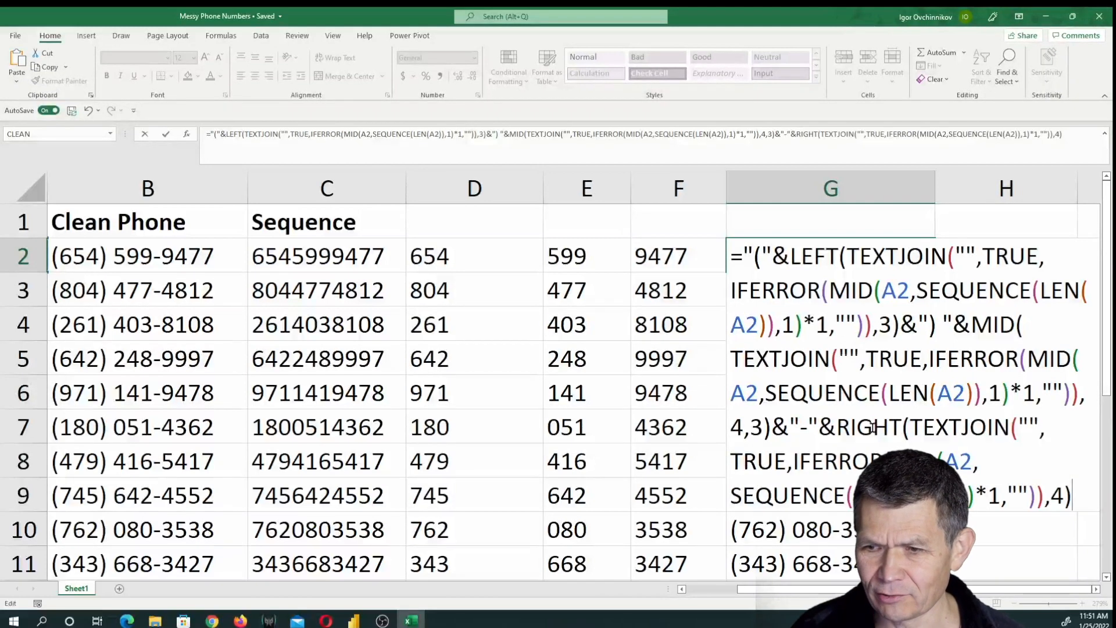
{"action": "key", "text": "Return"}
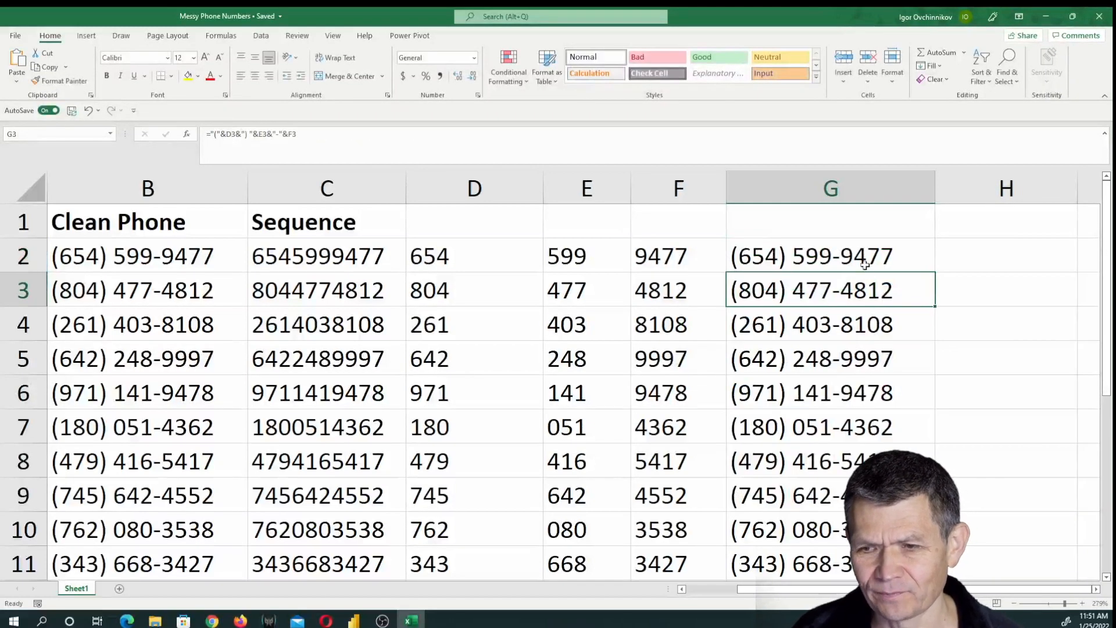
{"action": "left_click", "coordinate": [831, 256]}
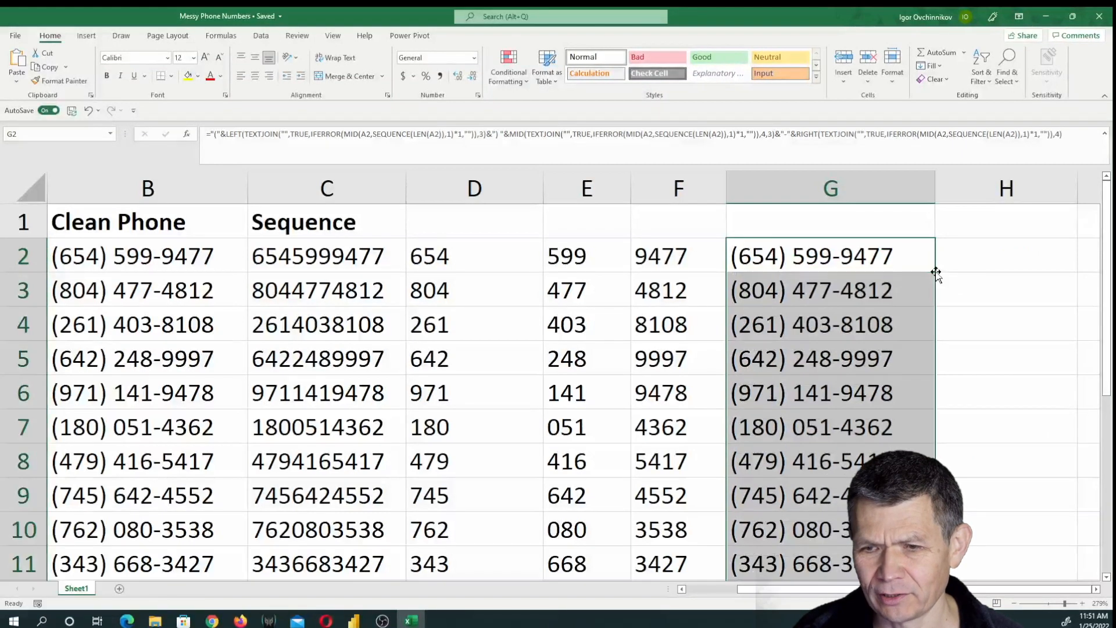
Delete helper columns C–F and confirm G3 still shows its formatted number
{"action": "left_click", "coordinate": [326, 188]}
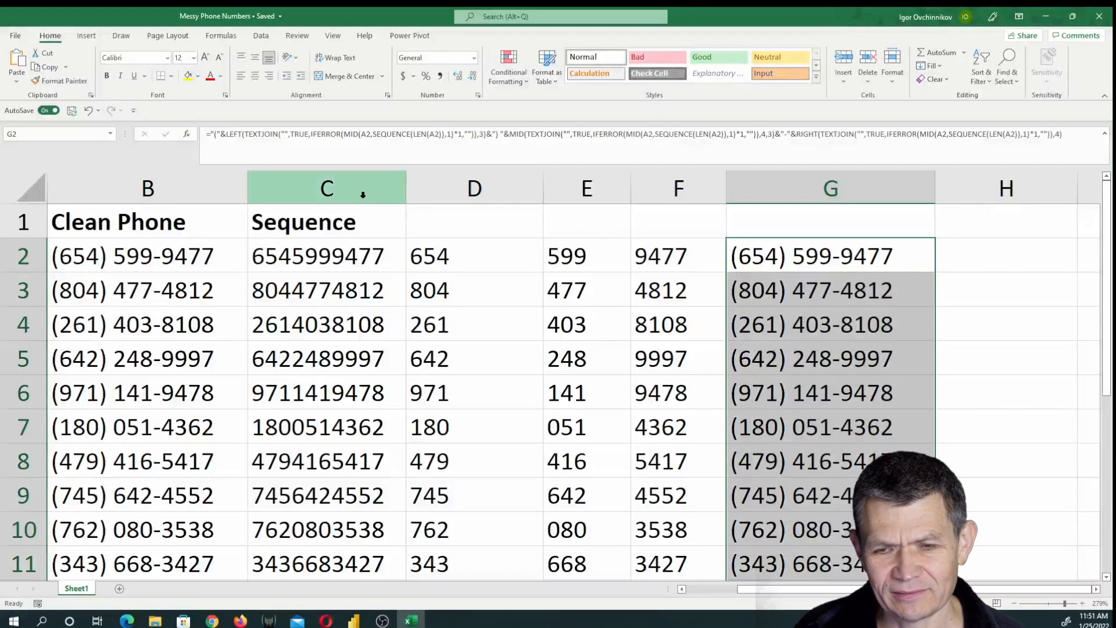
{"action": "left_click", "coordinate": [304, 222]}
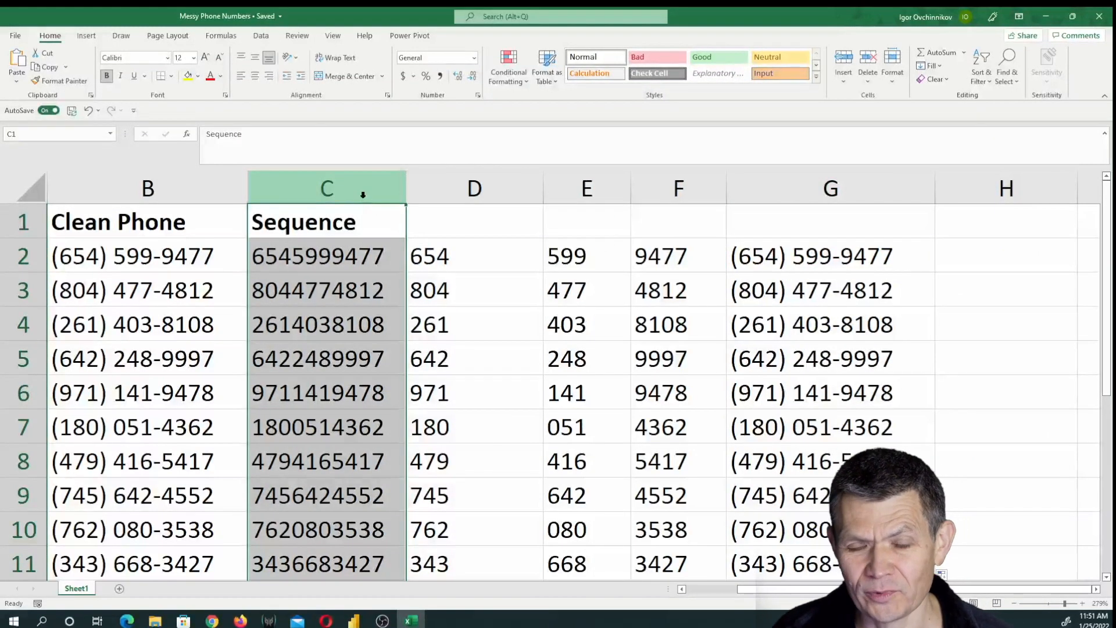
{"action": "left_click", "coordinate": [830, 256]}
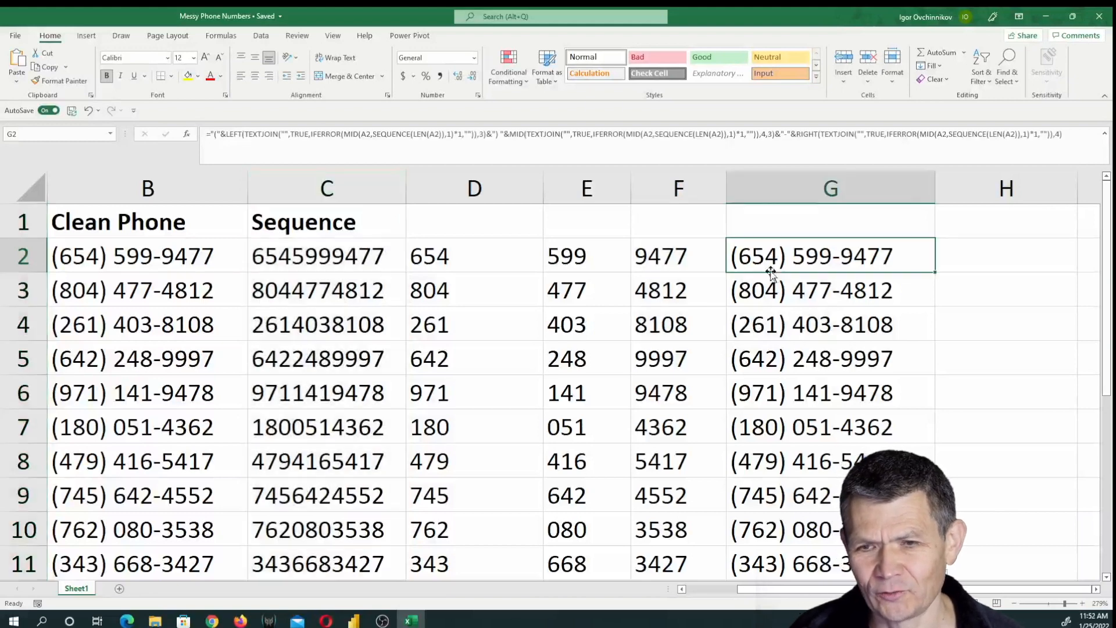
{"action": "left_click", "coordinate": [327, 188]}
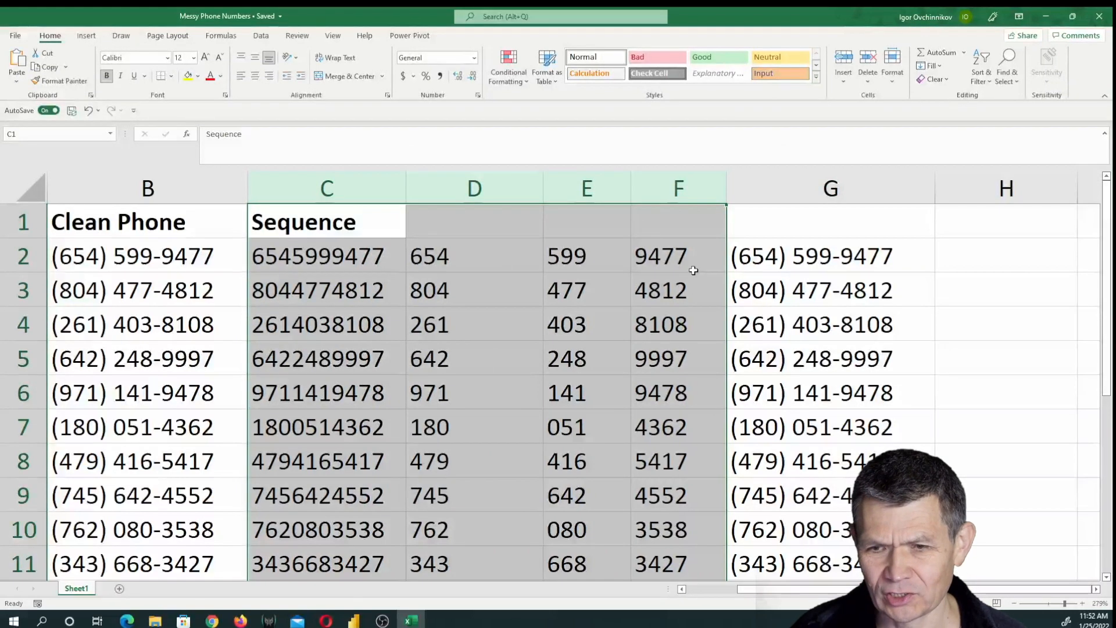
{"action": "key", "text": "Delete"}
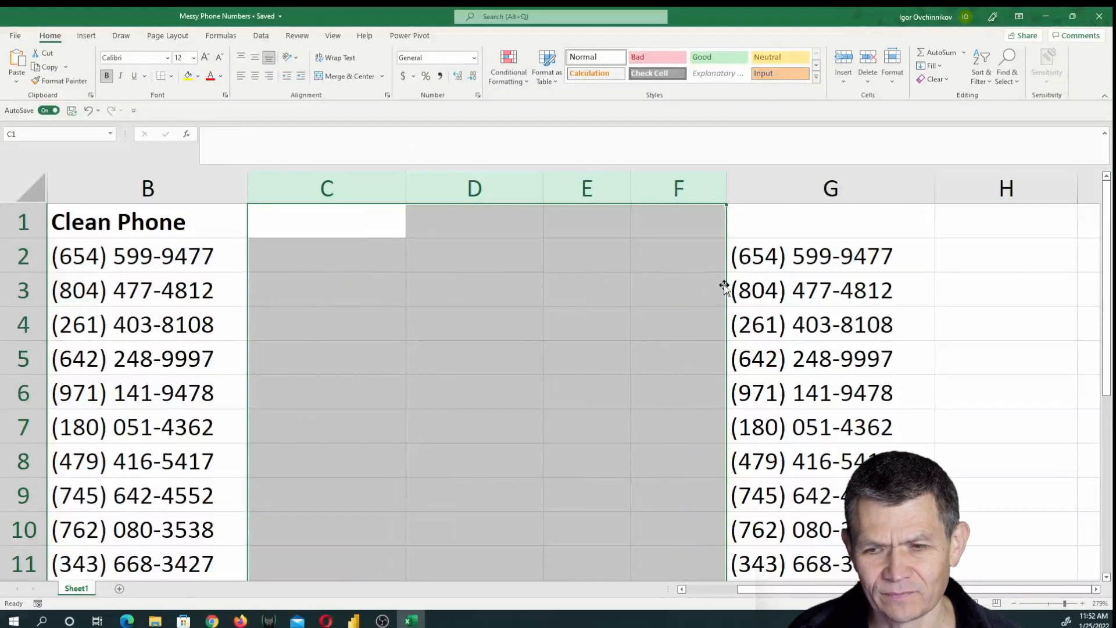
{"action": "left_click", "coordinate": [812, 290]}
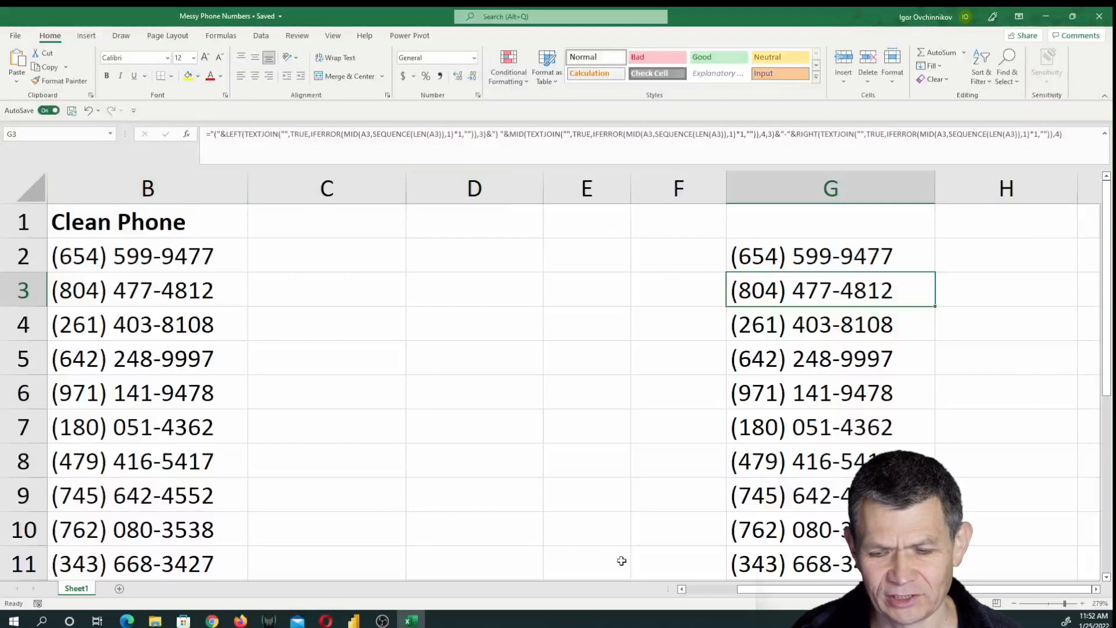
{"action": "scroll", "scroll_direction": "left", "scroll_amount": 3}
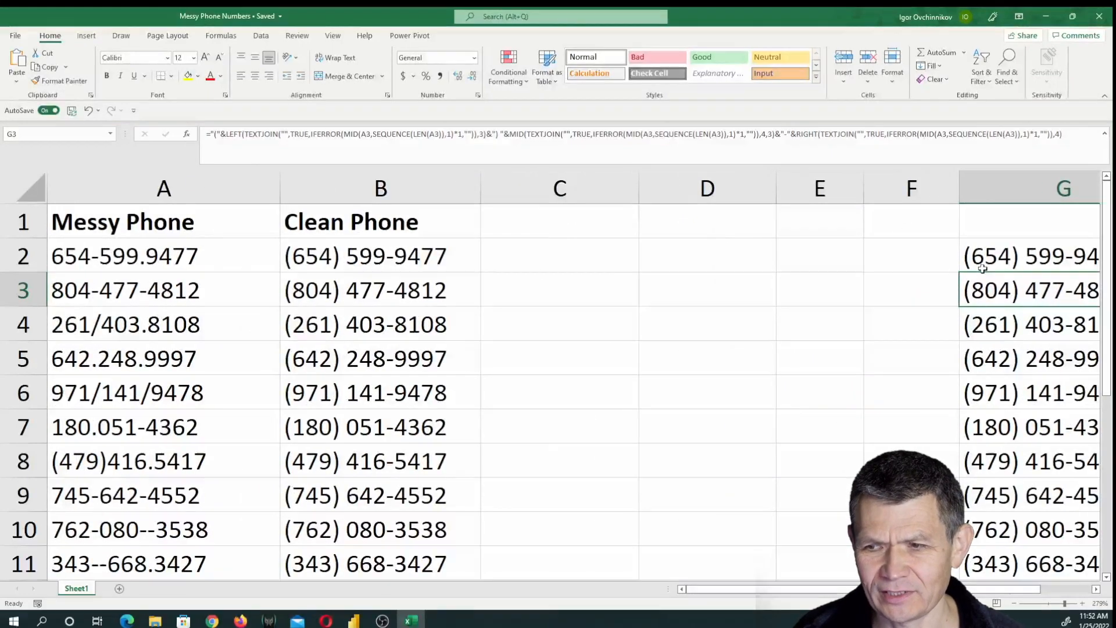